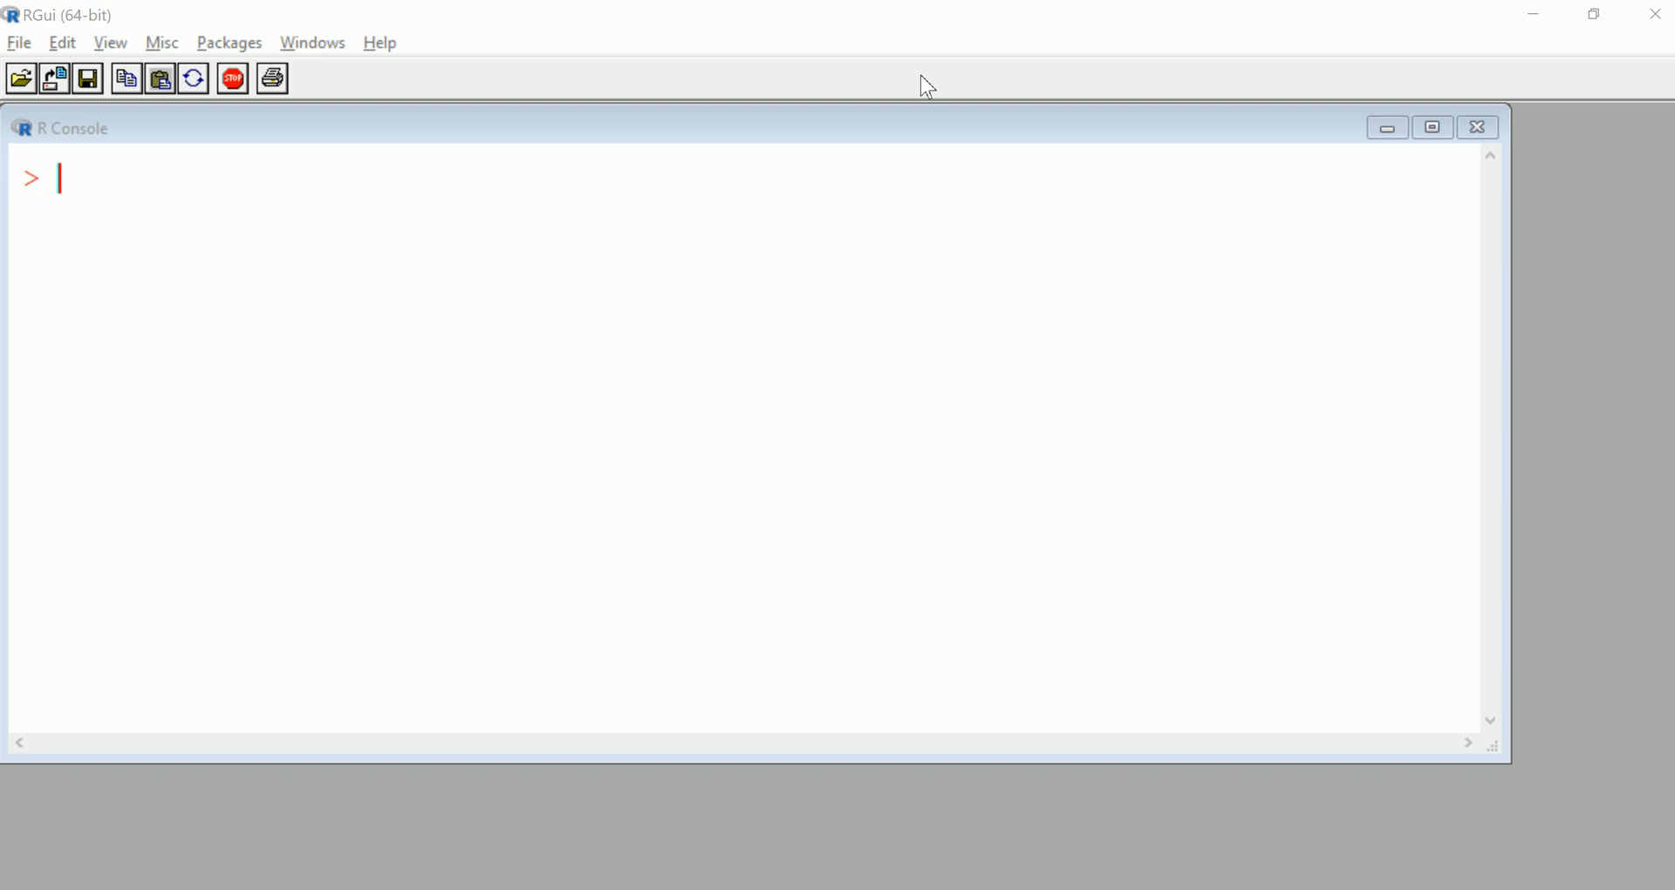
# Create ms from rep(c("married","single","other"), c(3,5,10)), print it, and confirm class character
pyautogui.click(753, 246)
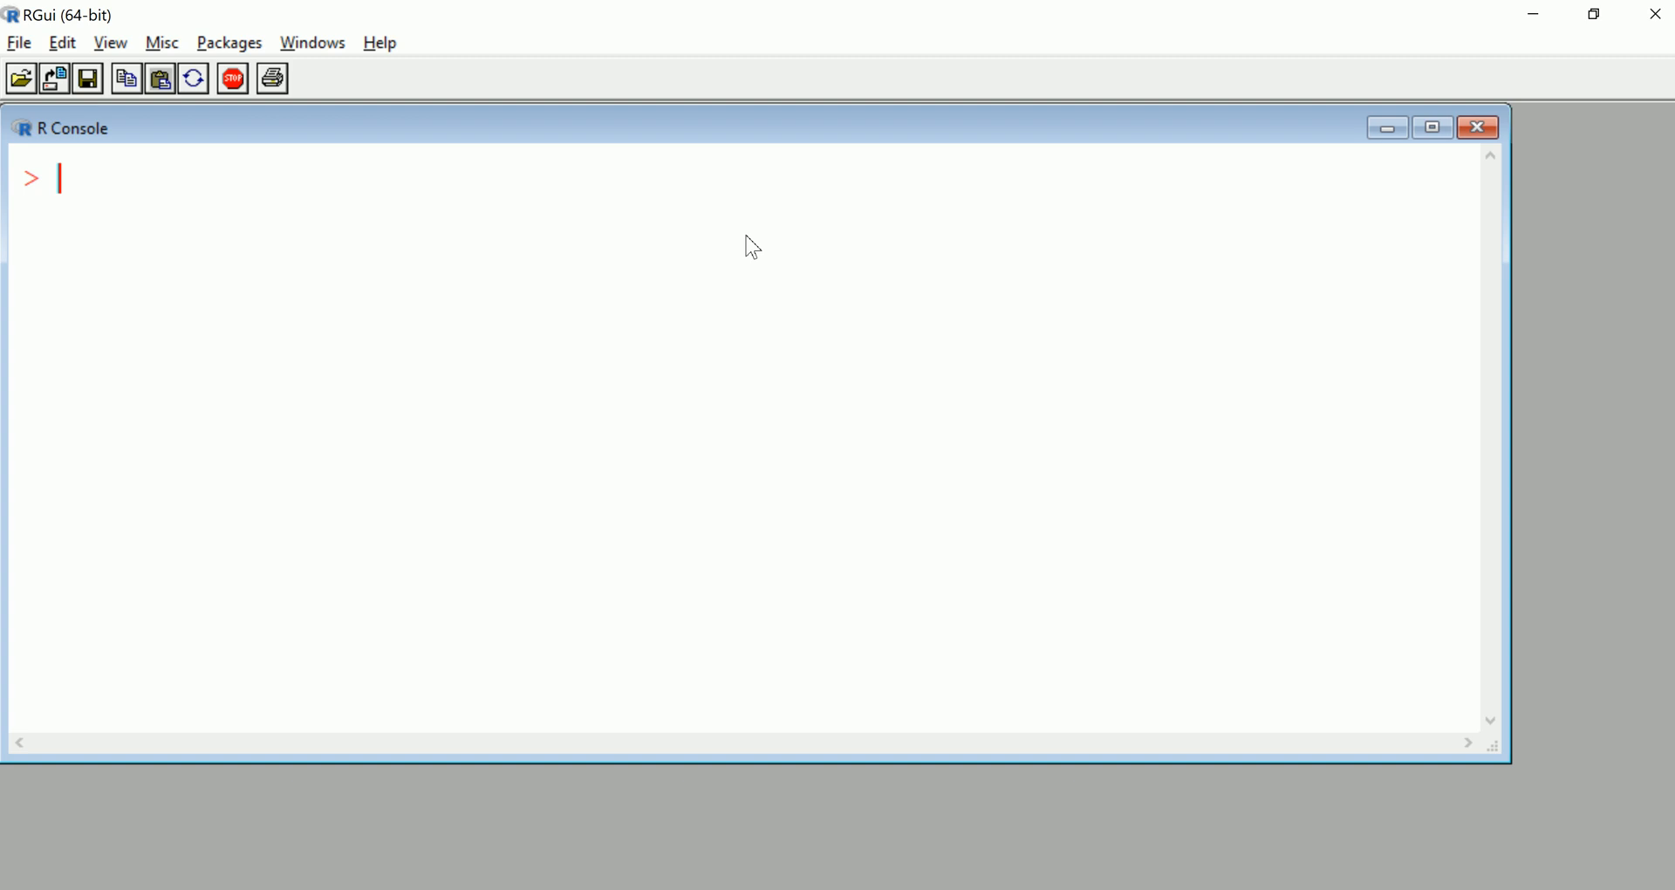
pyautogui.write('ms <-')
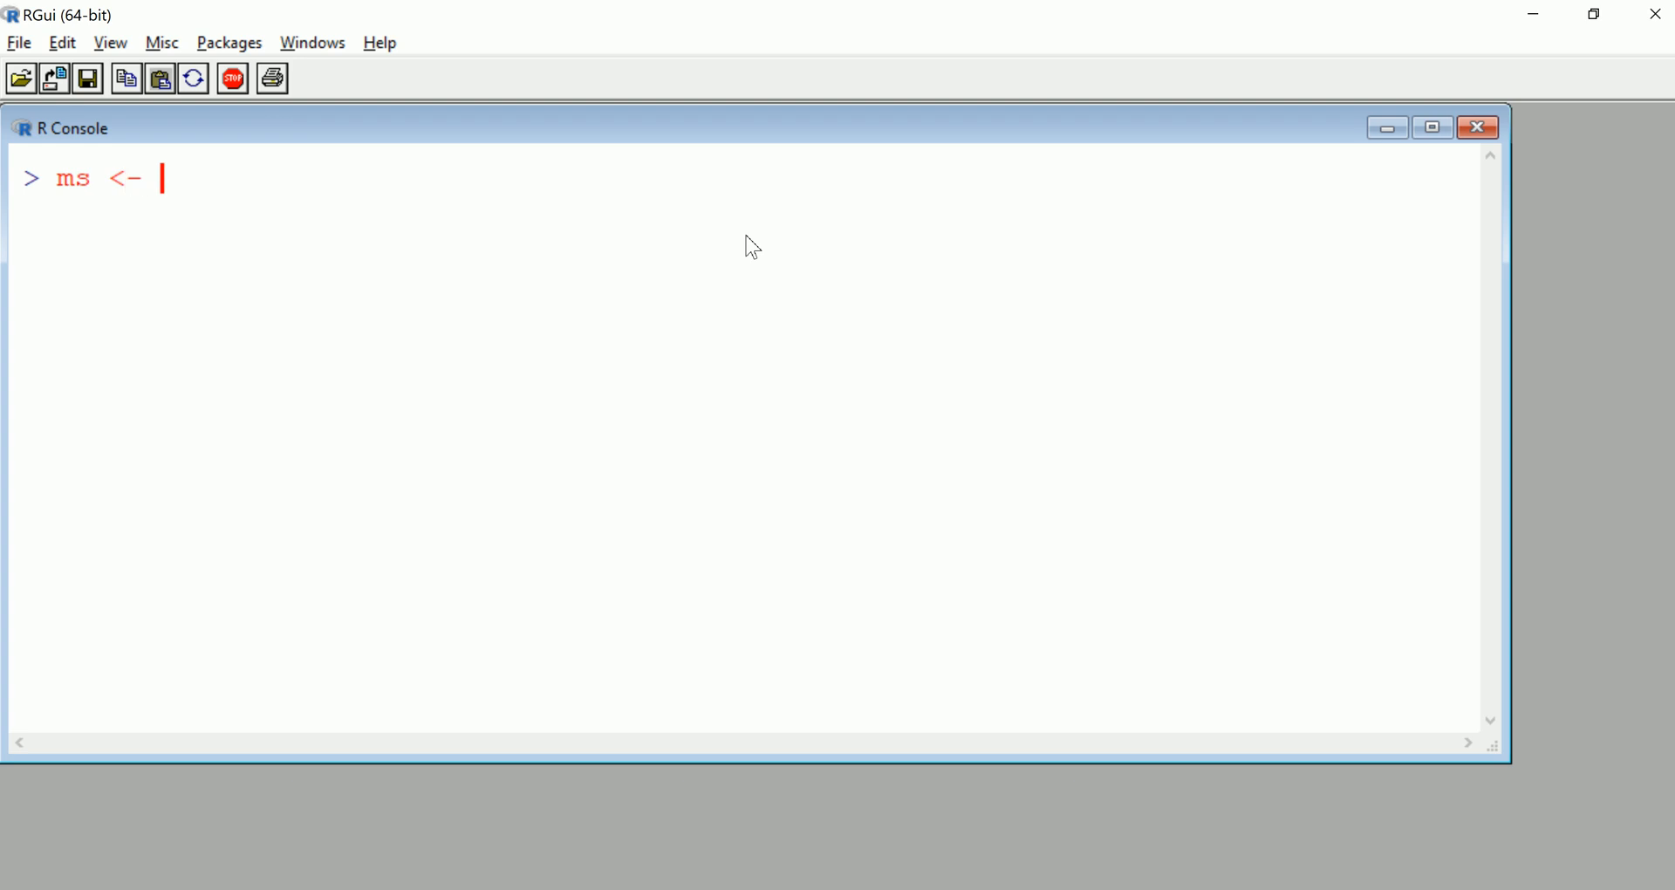
pyautogui.write('rept')
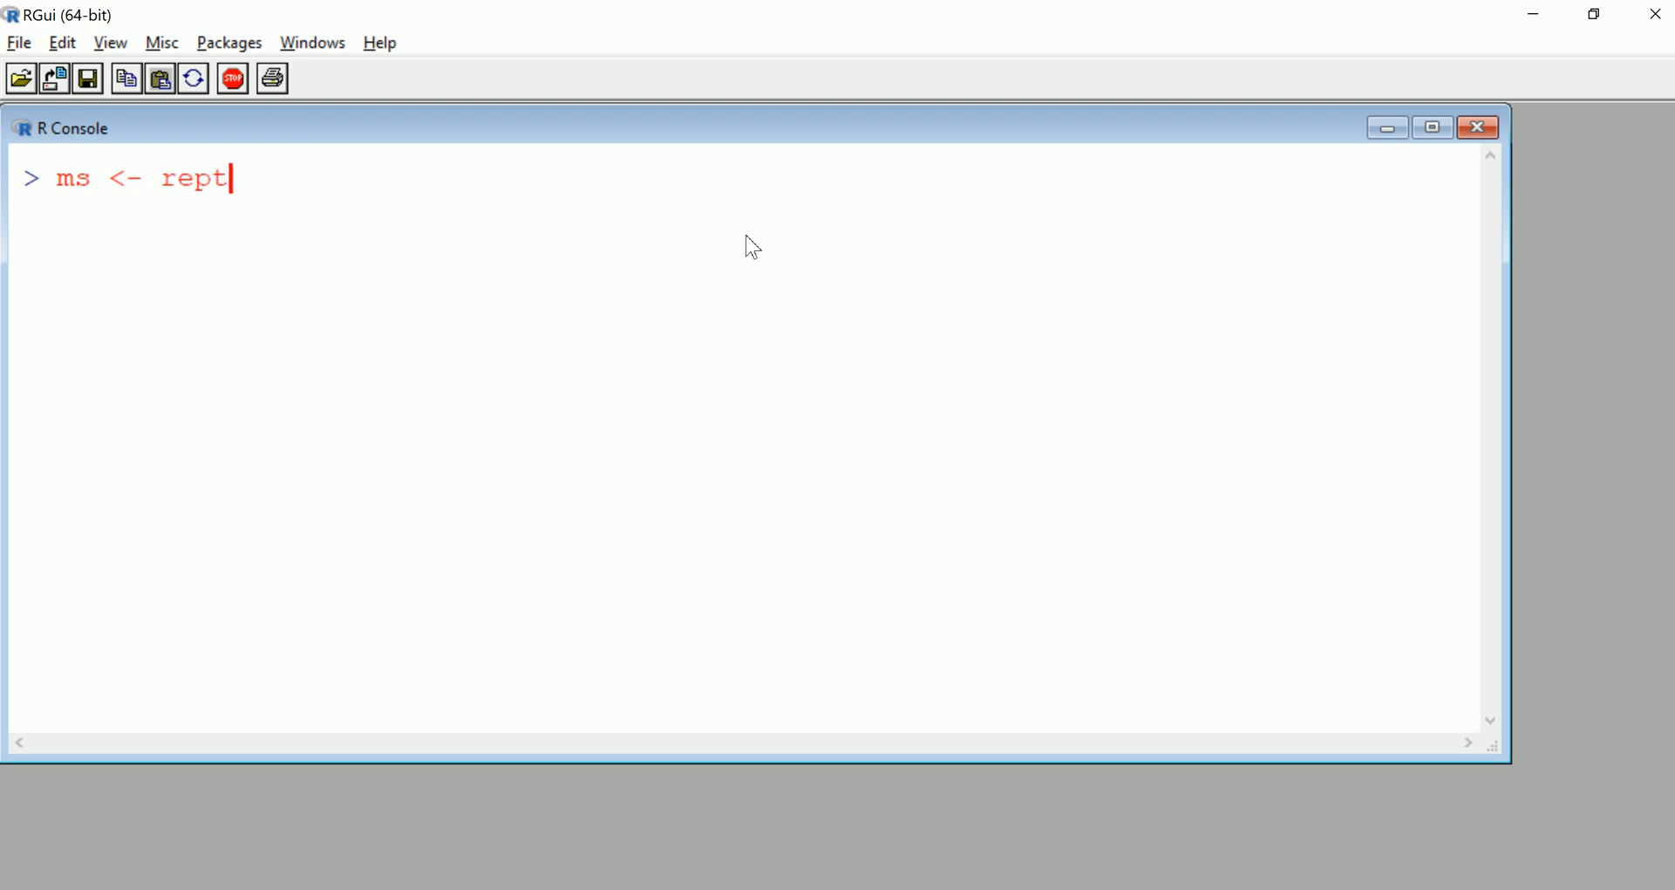
pyautogui.write('("')
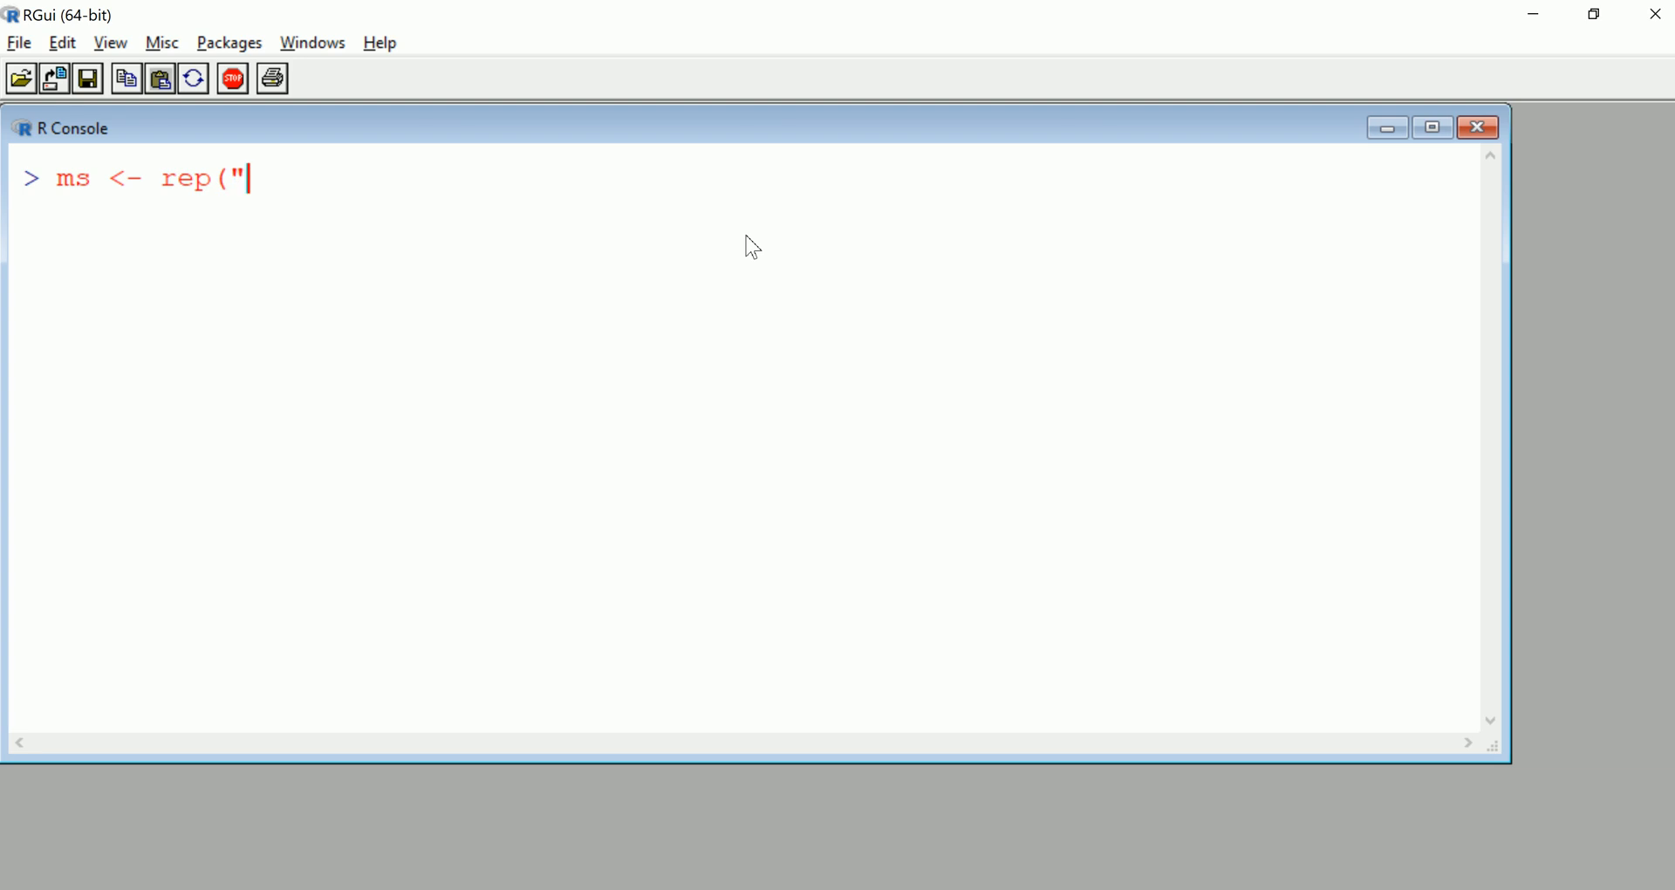
pyautogui.write('married"')
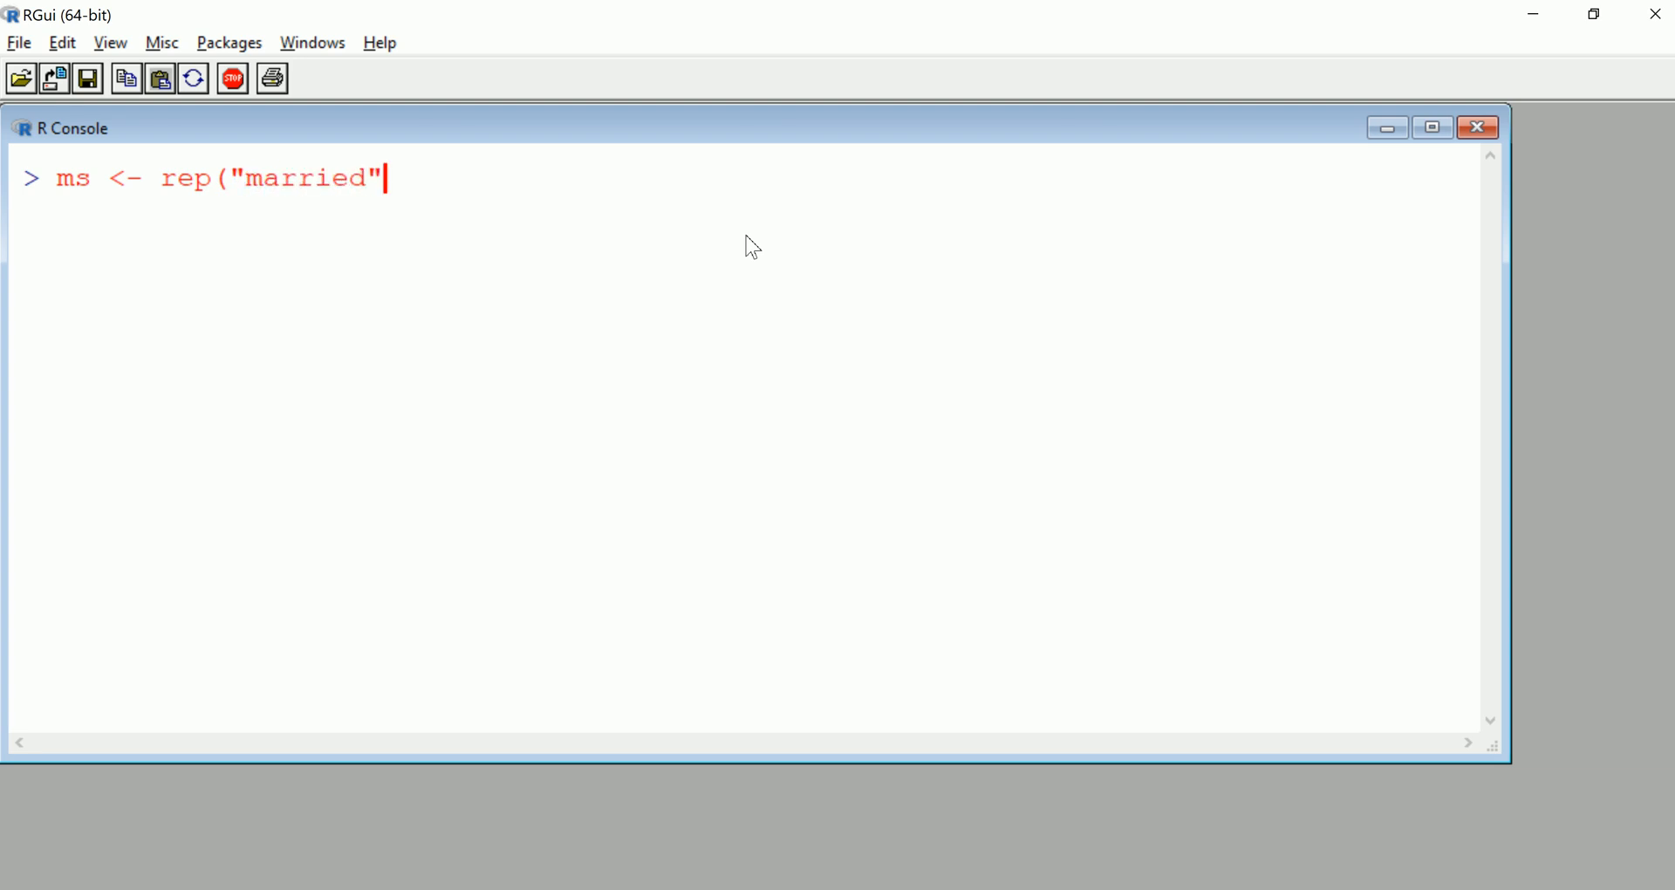
pyautogui.write(',')
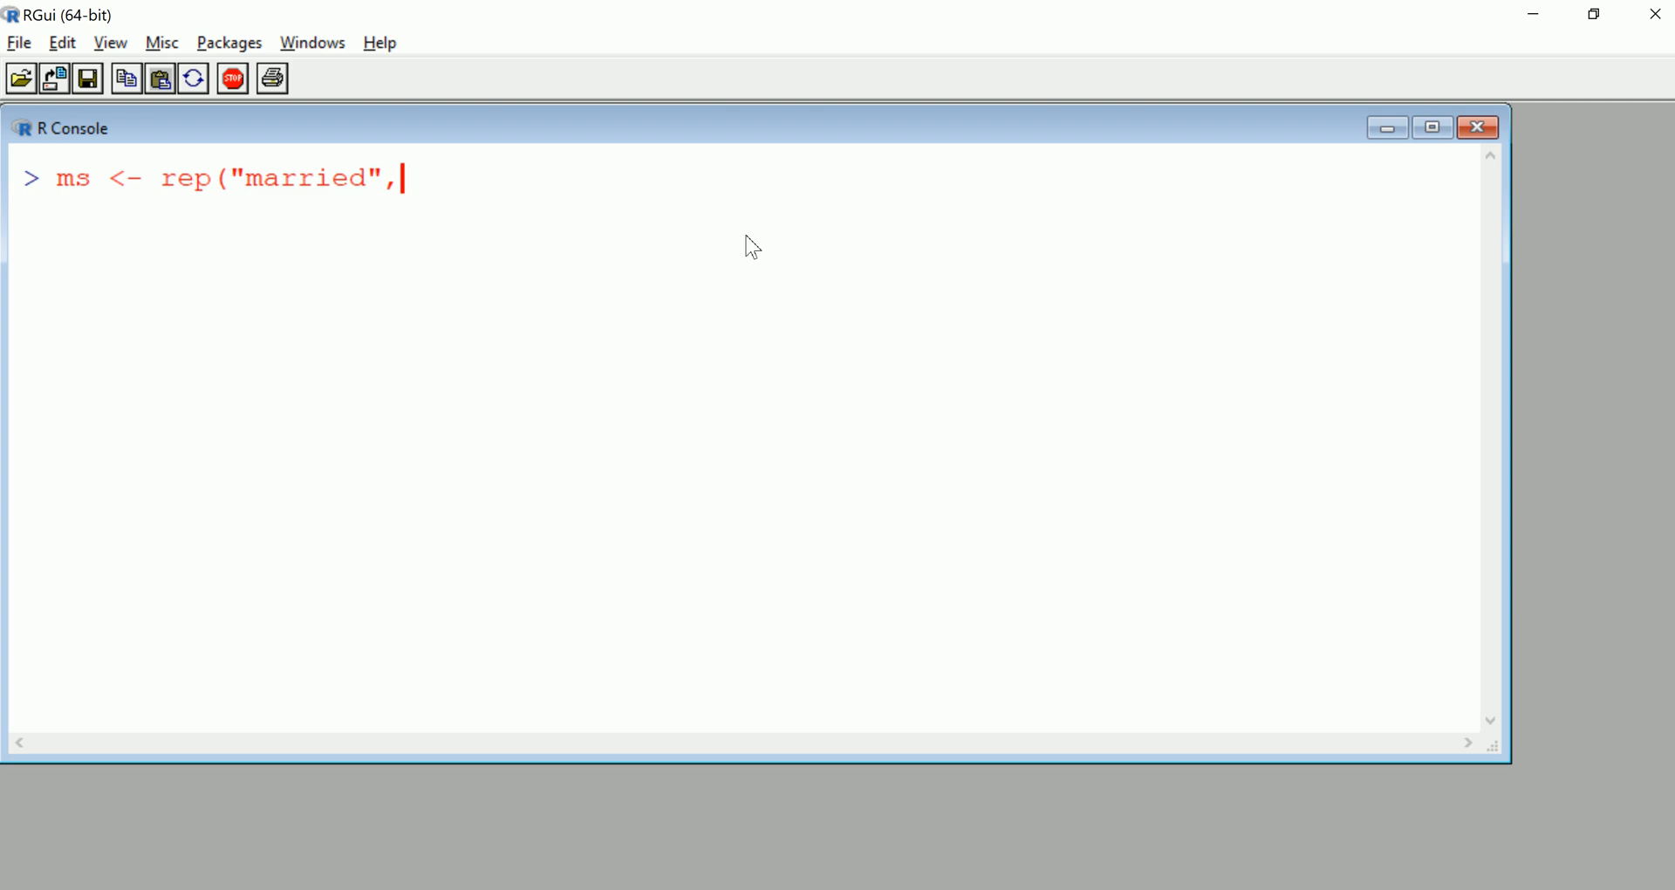
pyautogui.write('c(')
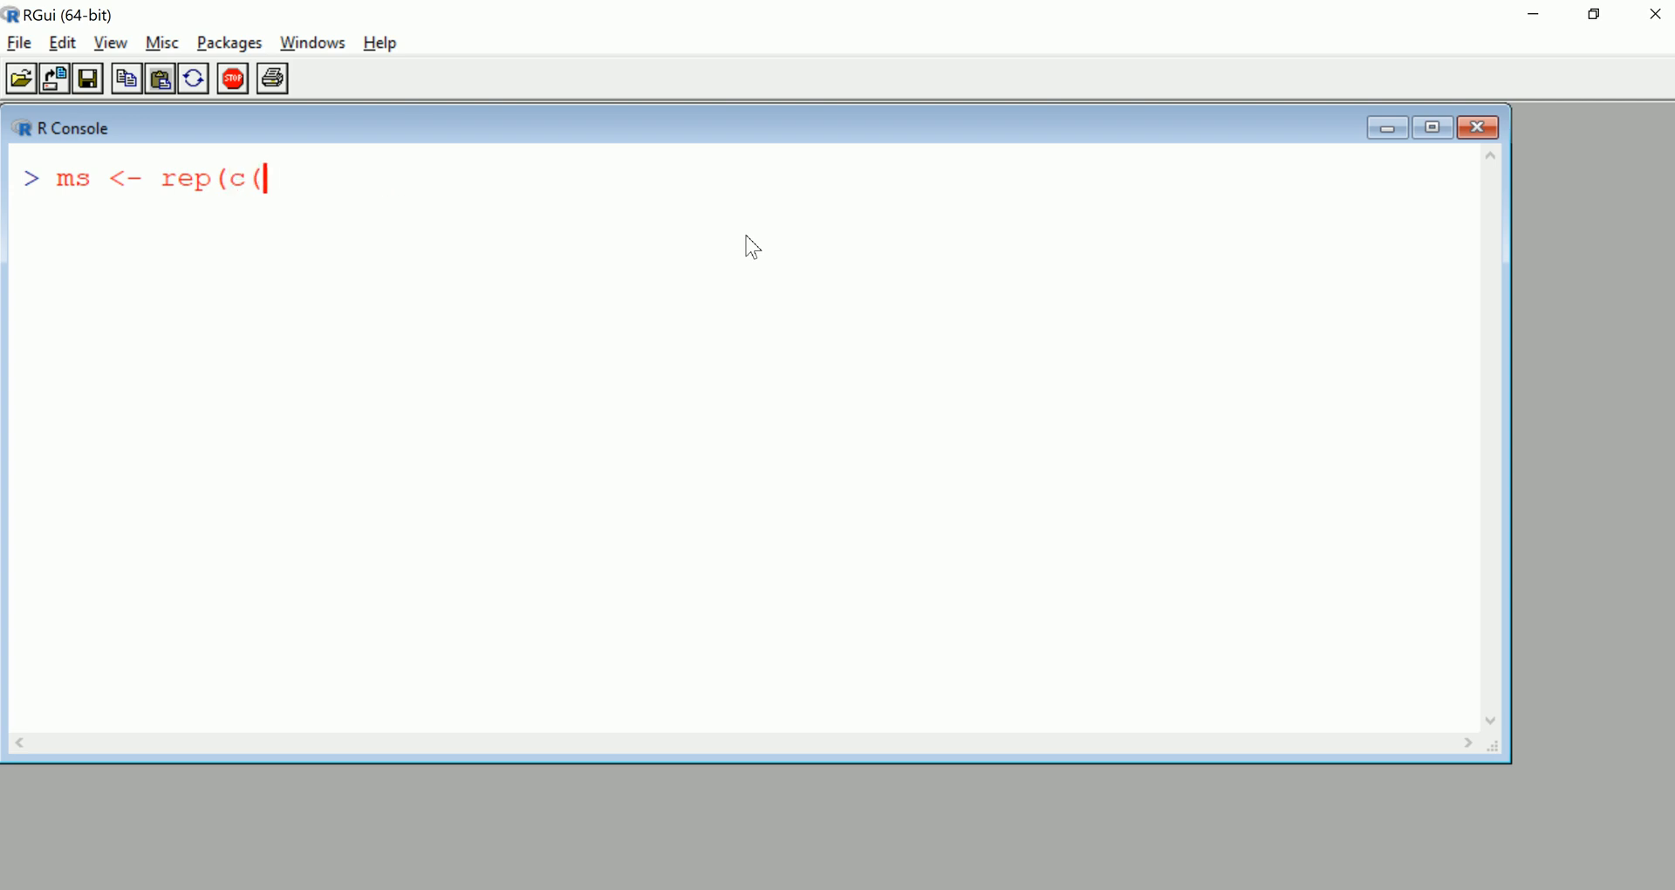
pyautogui.write('"marri')
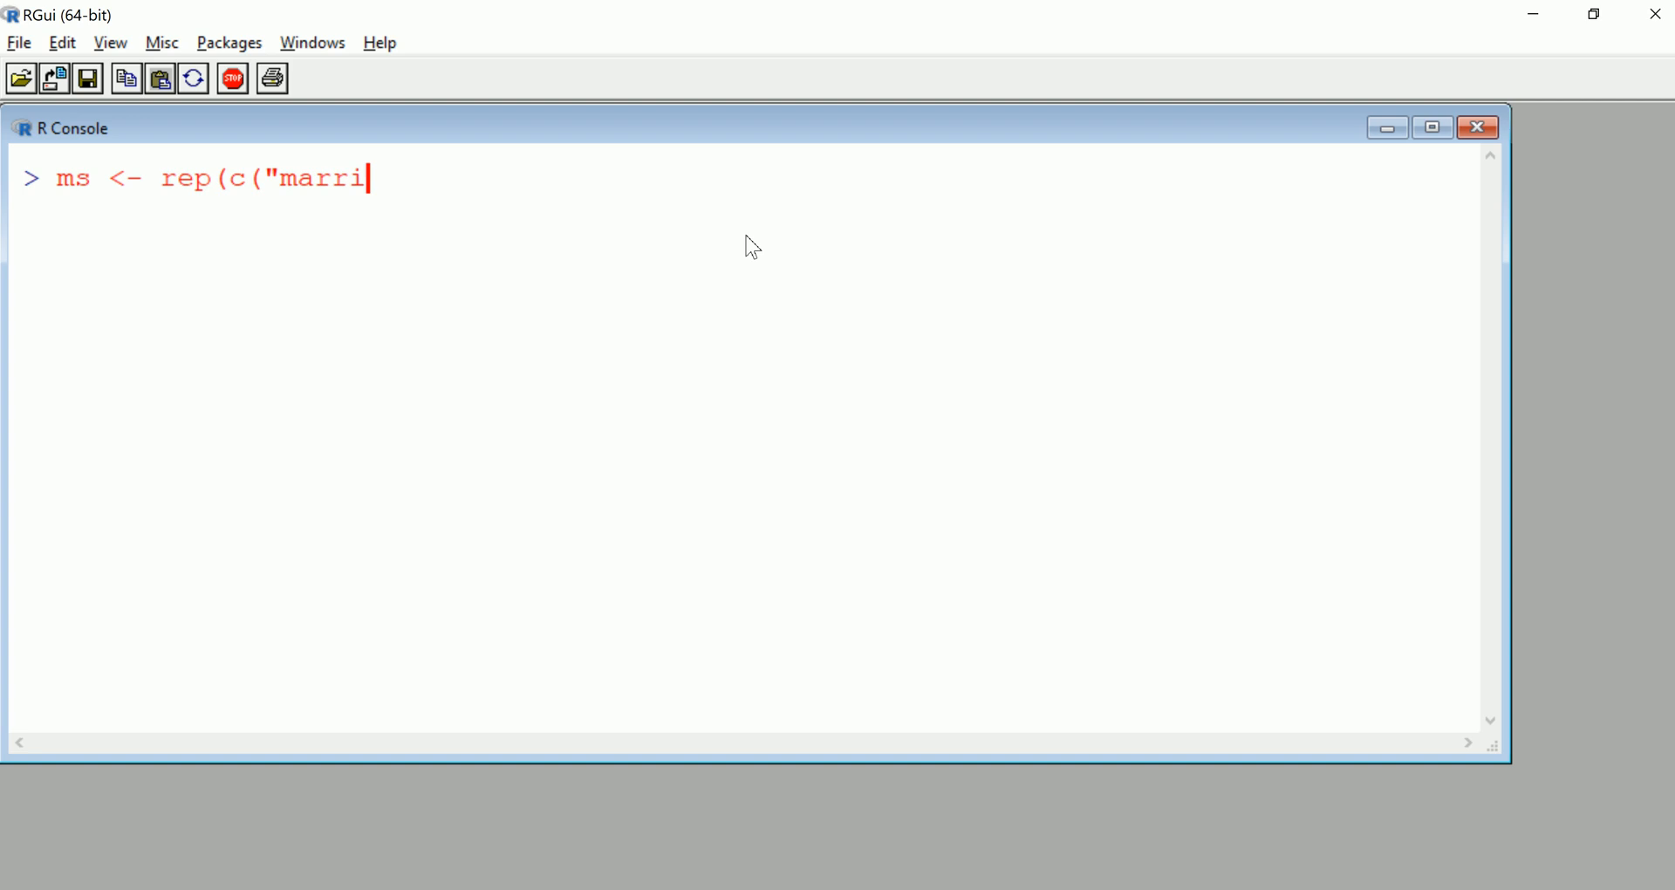
pyautogui.write('ed"')
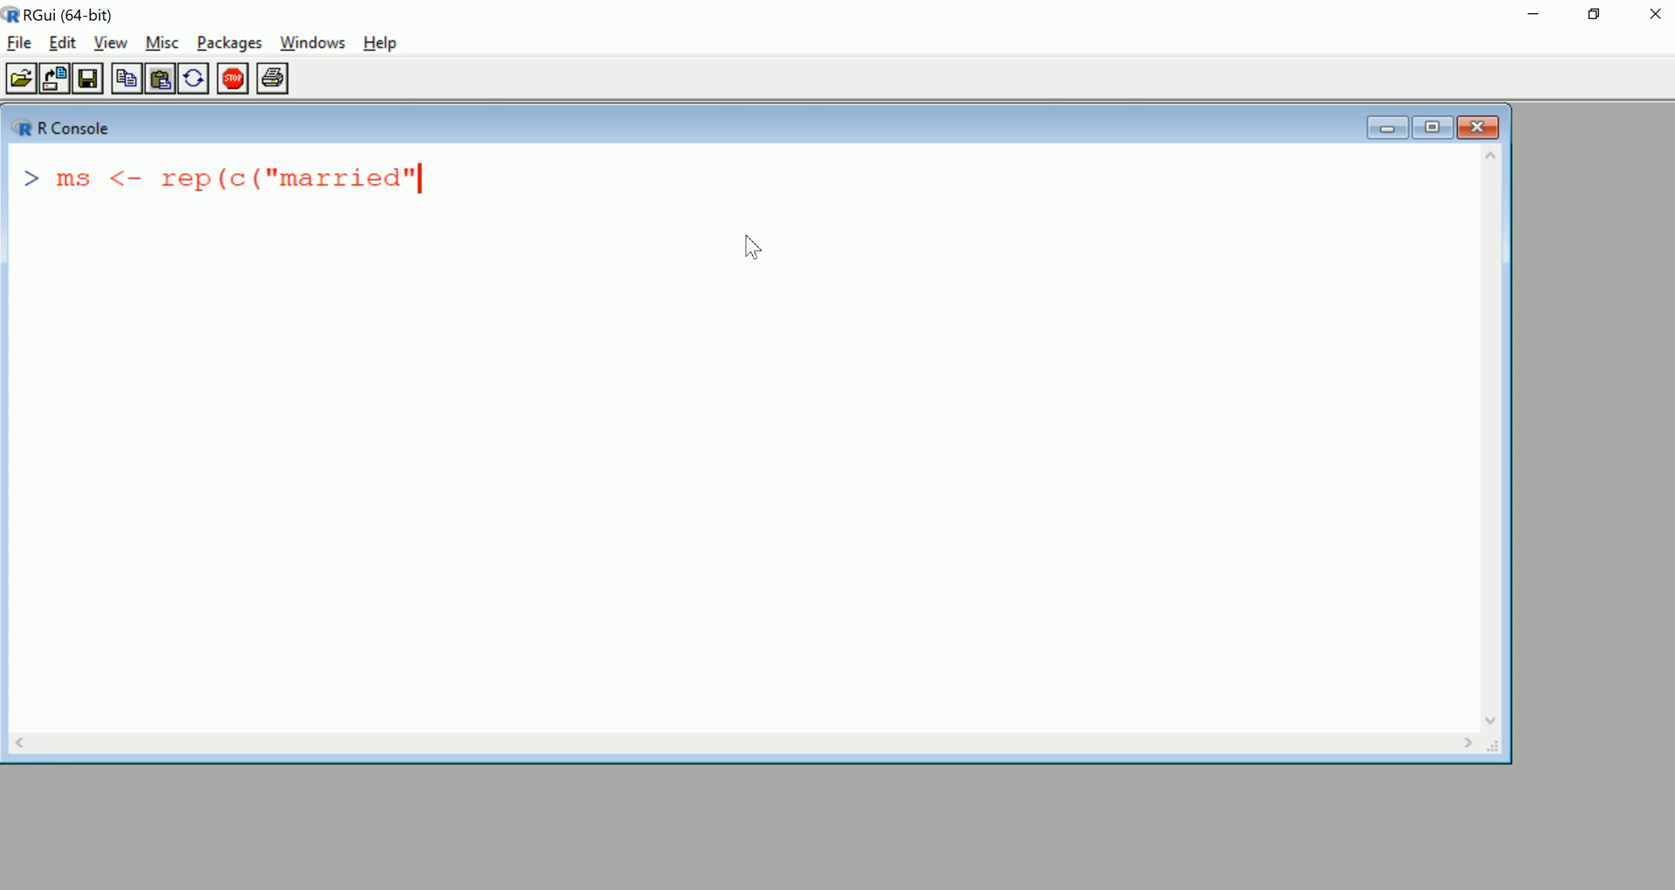
pyautogui.write(', "singl')
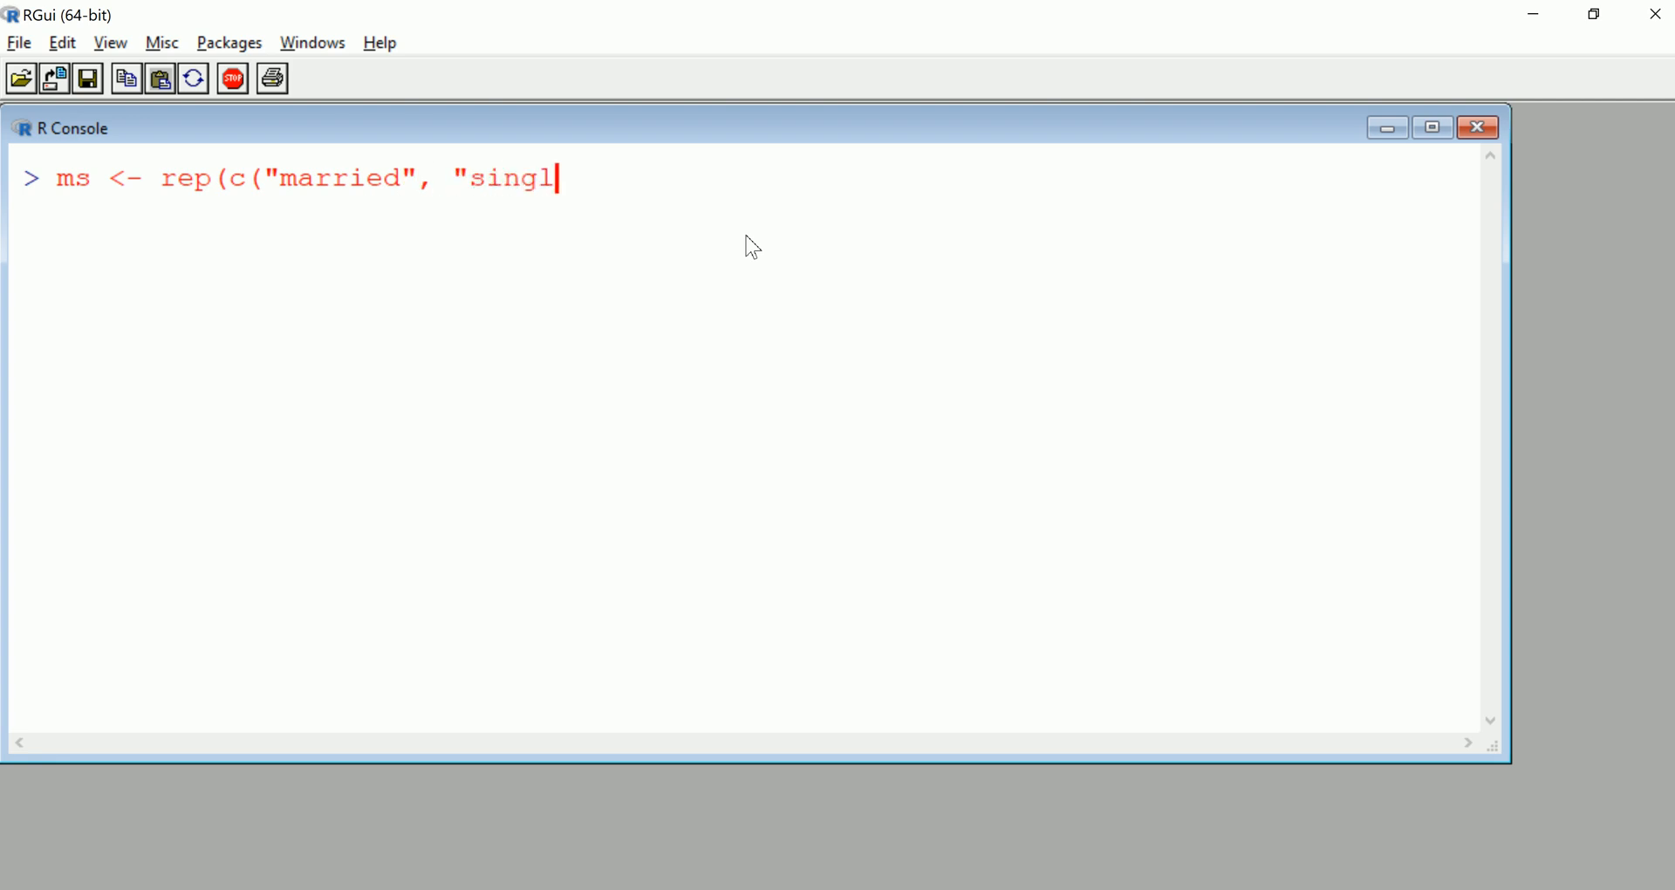
pyautogui.write('e",')
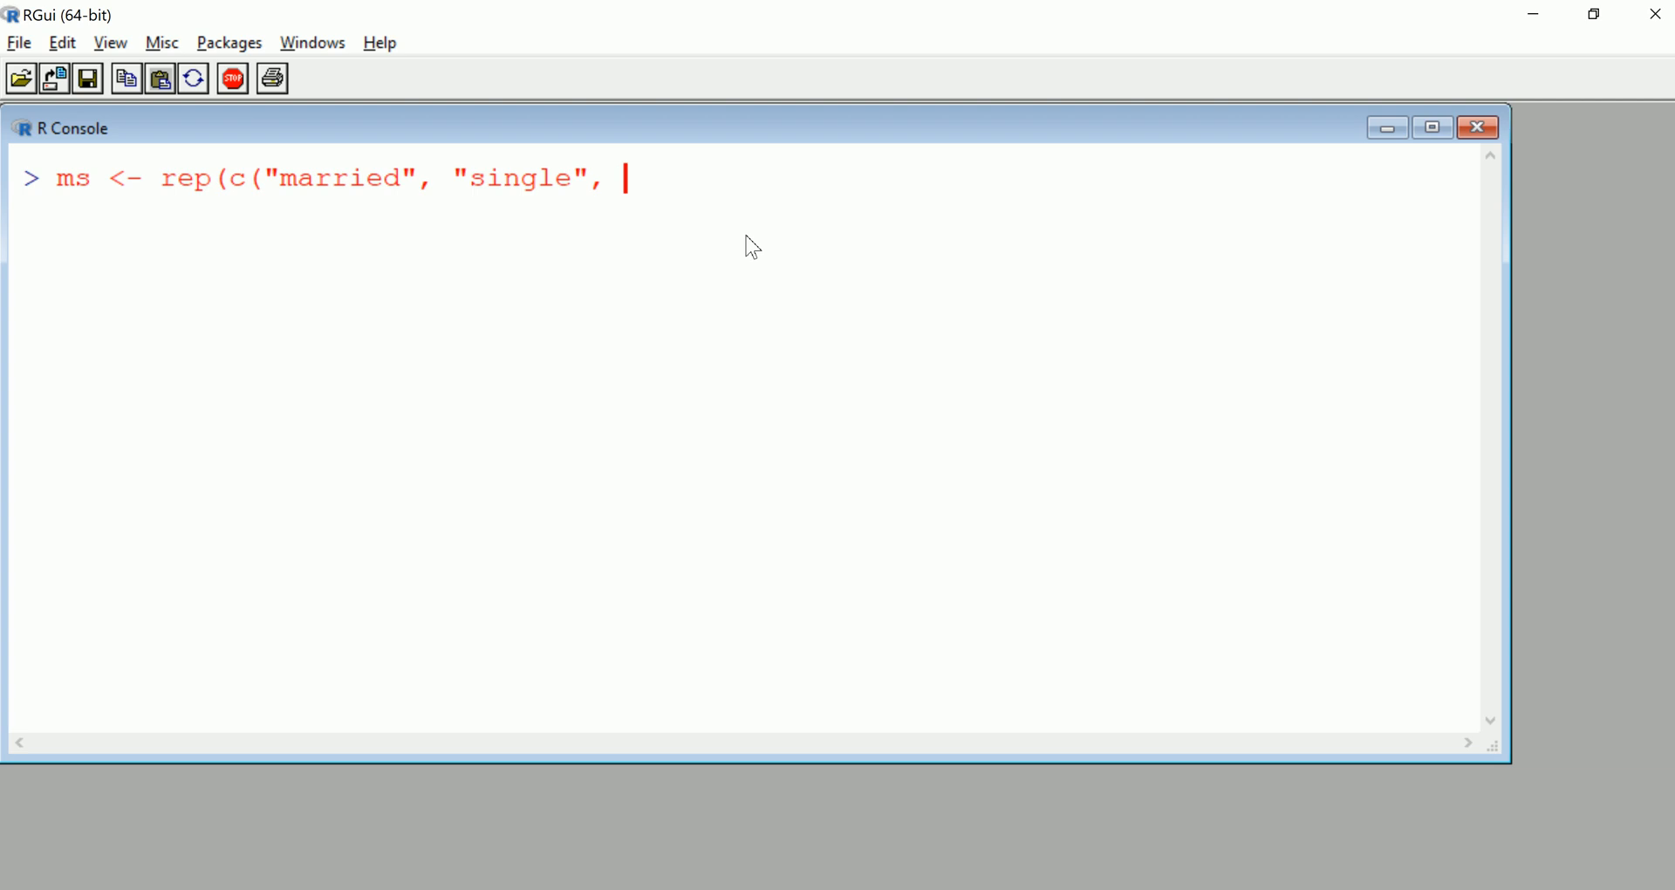
pyautogui.write('"other"')
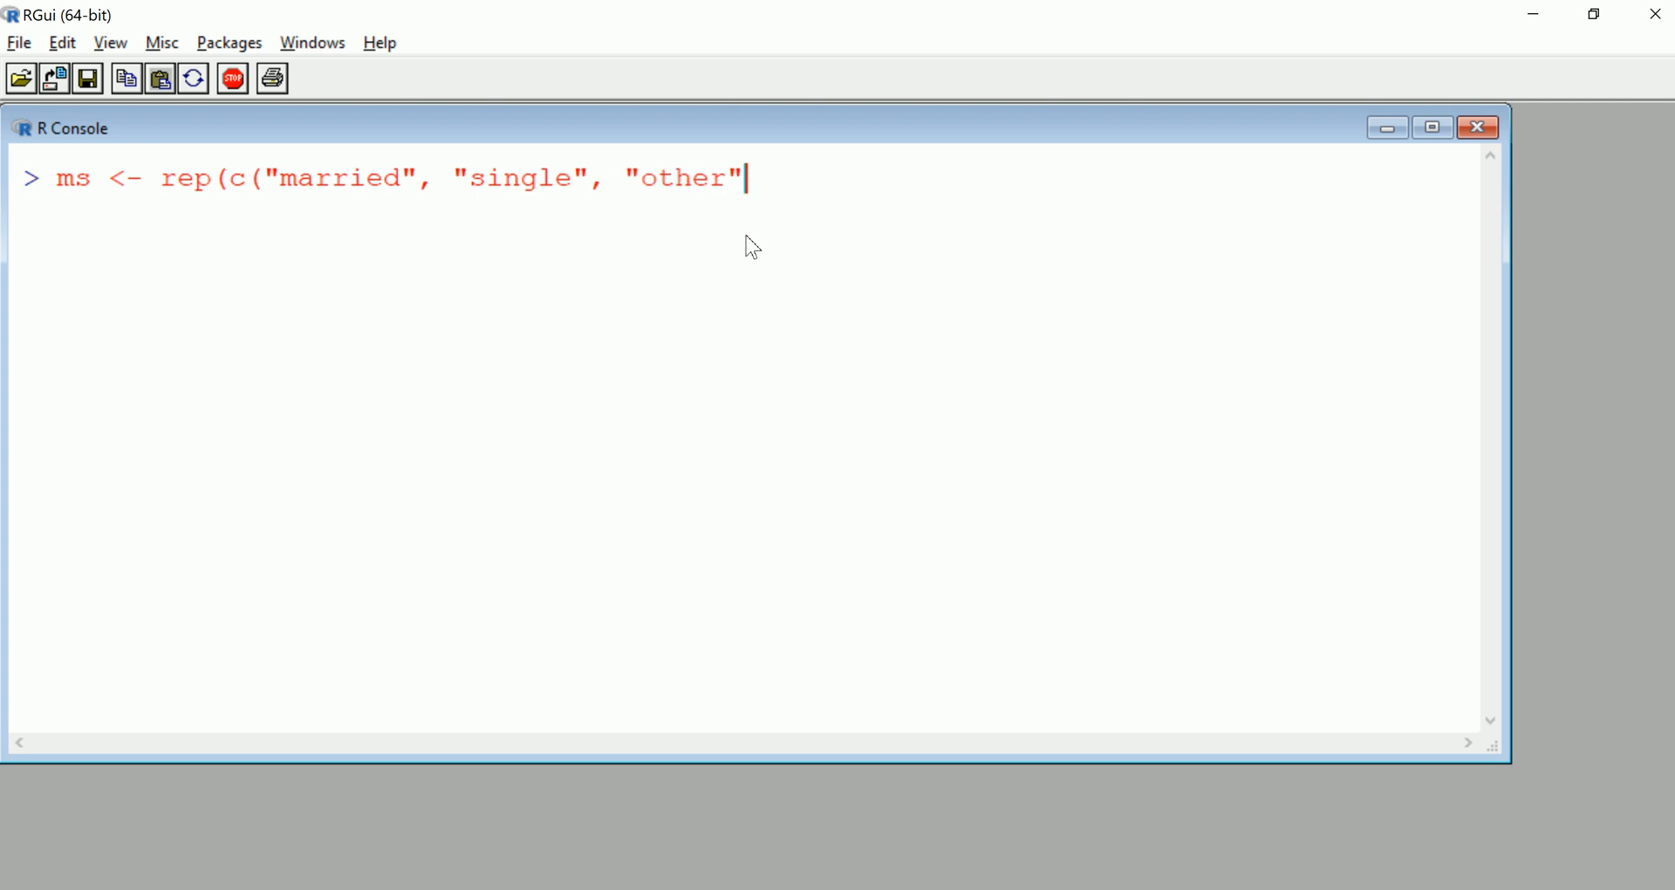
pyautogui.write('),')
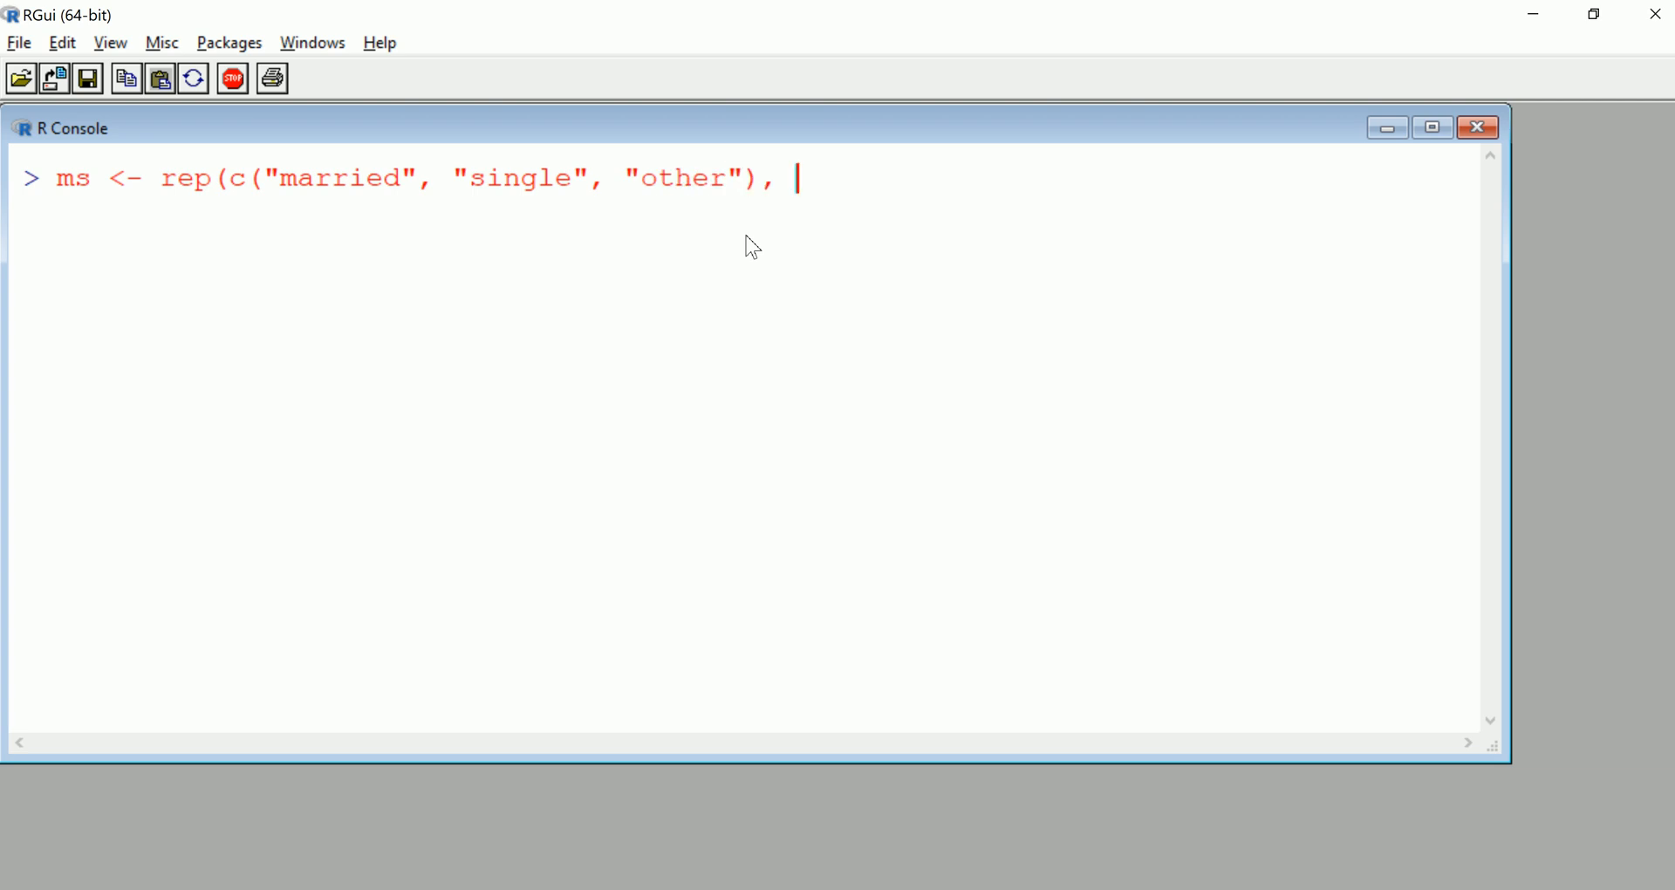
pyautogui.write('c(')
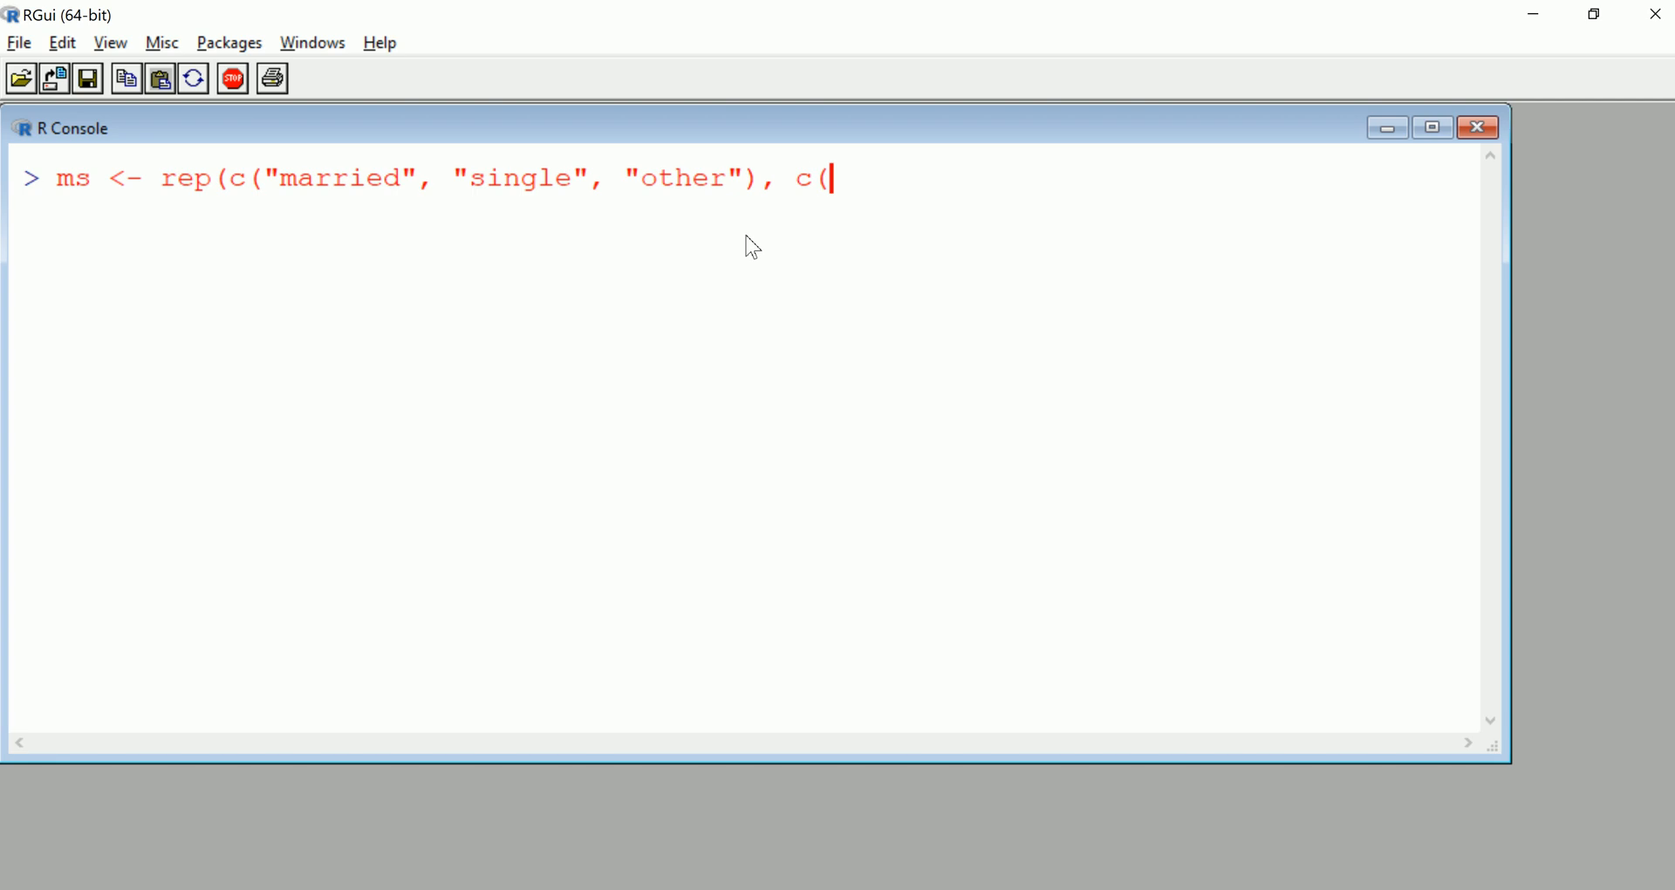
pyautogui.write('3,')
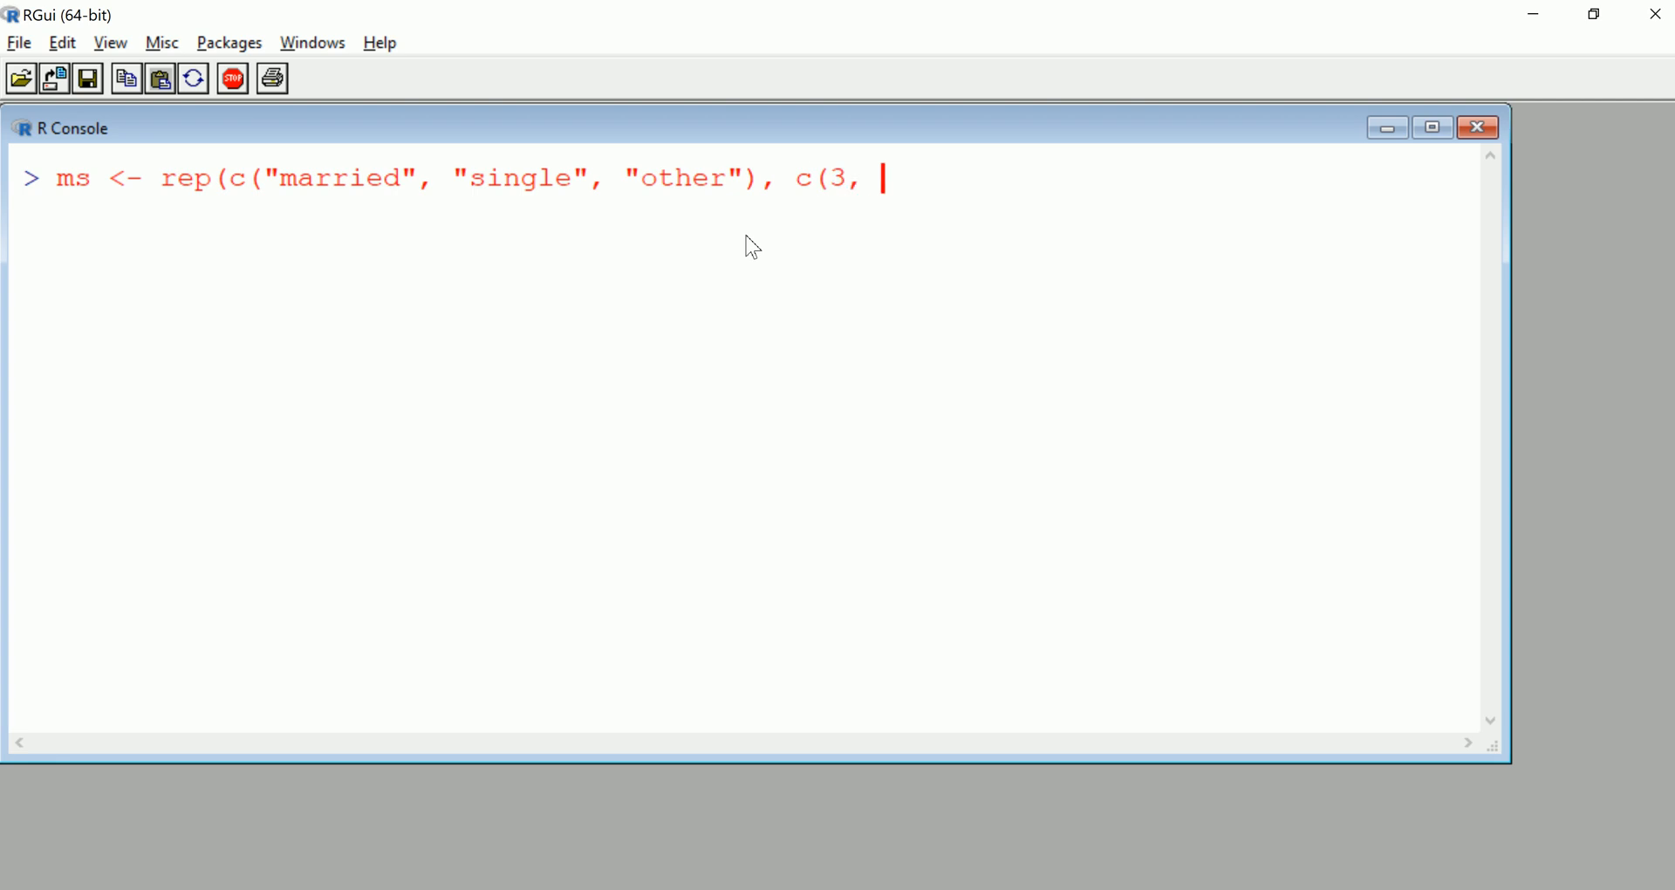
pyautogui.write('5,')
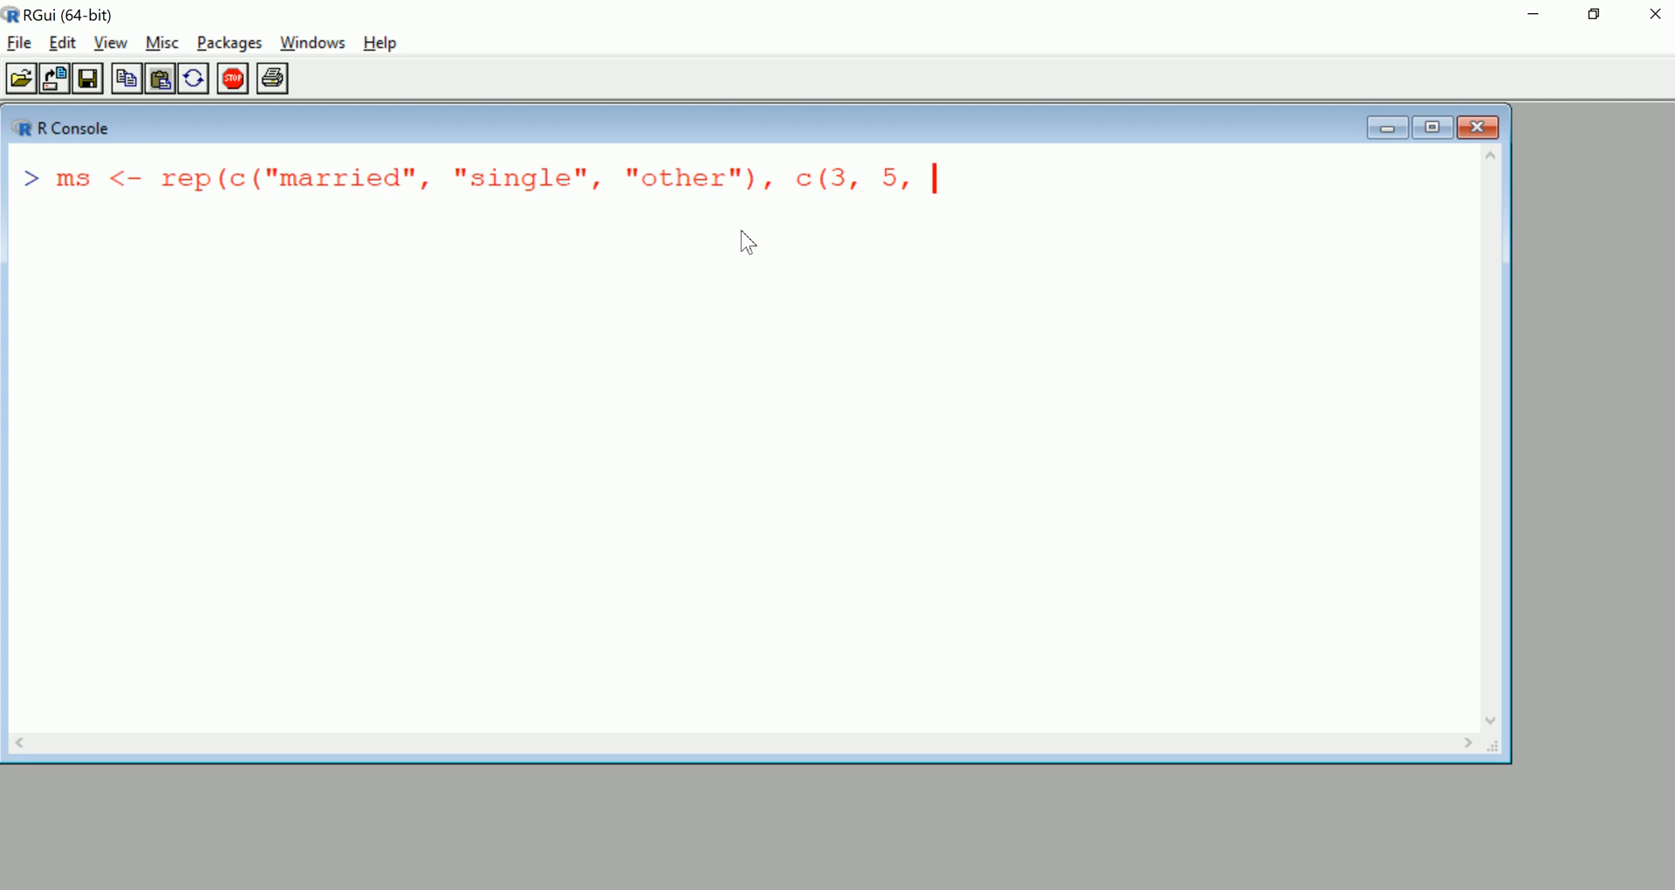
pyautogui.write('10')
pyautogui.write('ms')
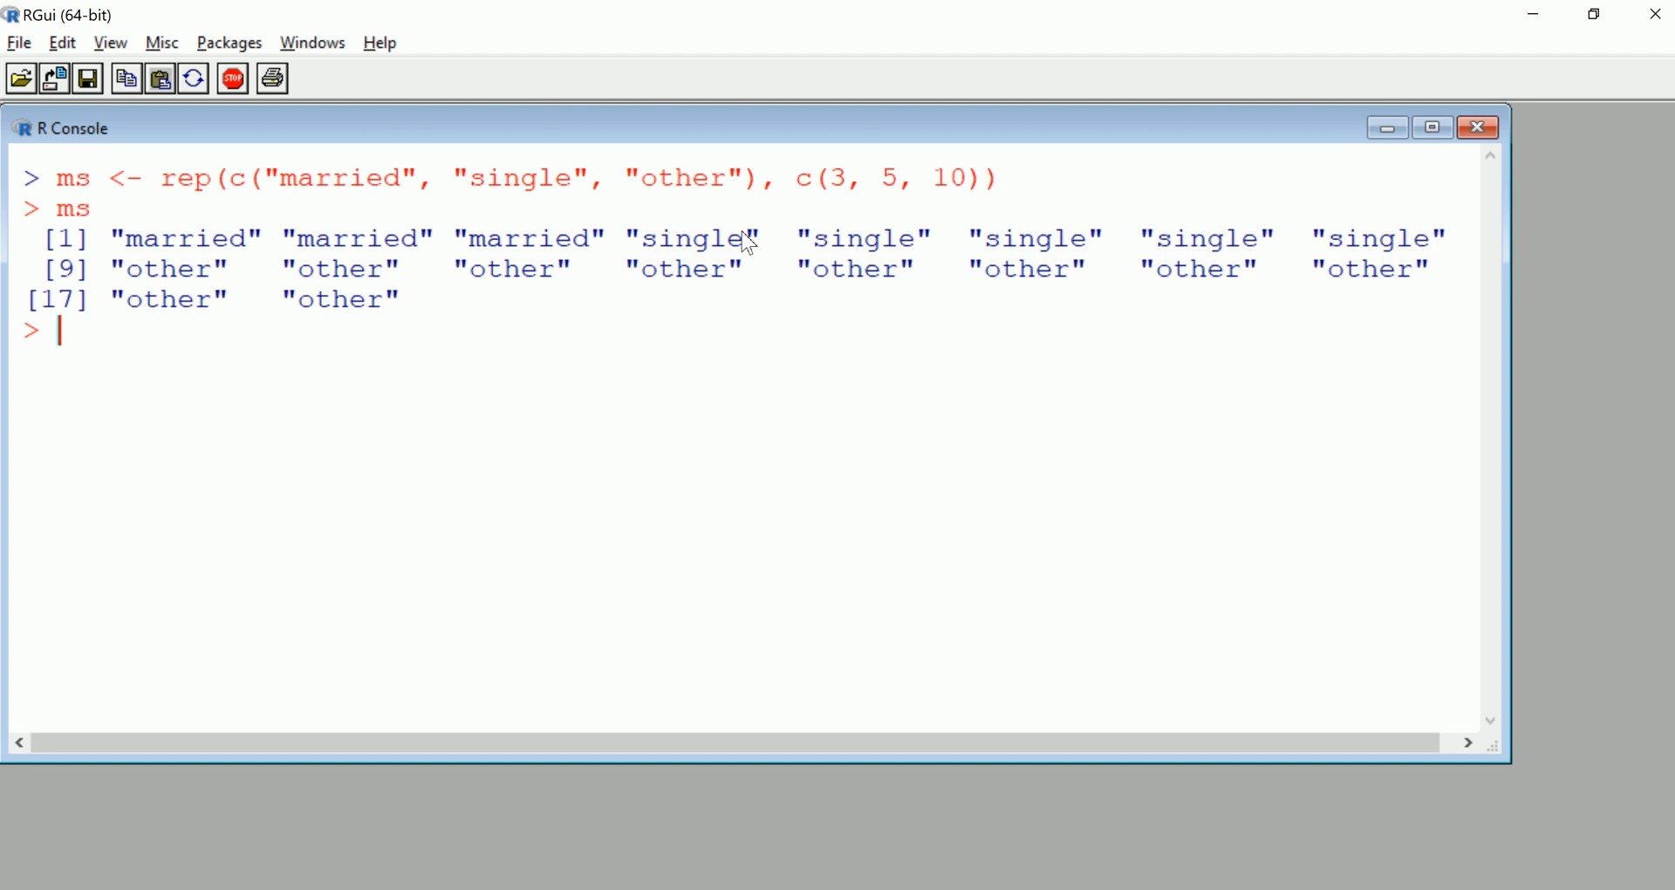
pyautogui.write('class(ms')
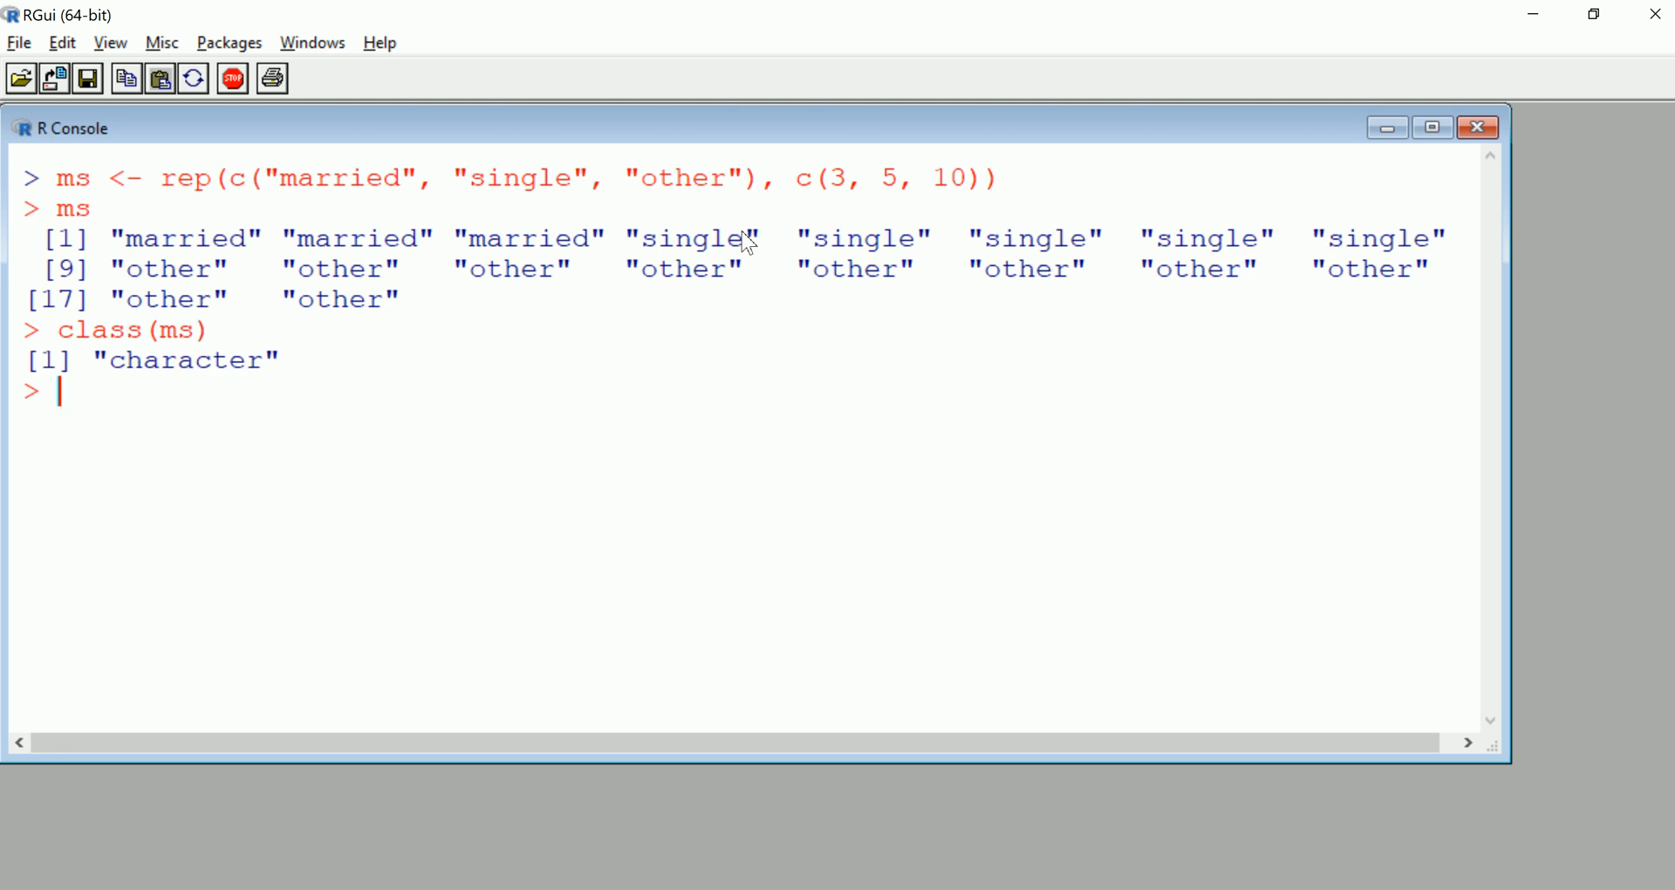
# Convert ms to factor ms2, print its levels married, other, single, and confirm class factor
pyautogui.write('ms2 <0')
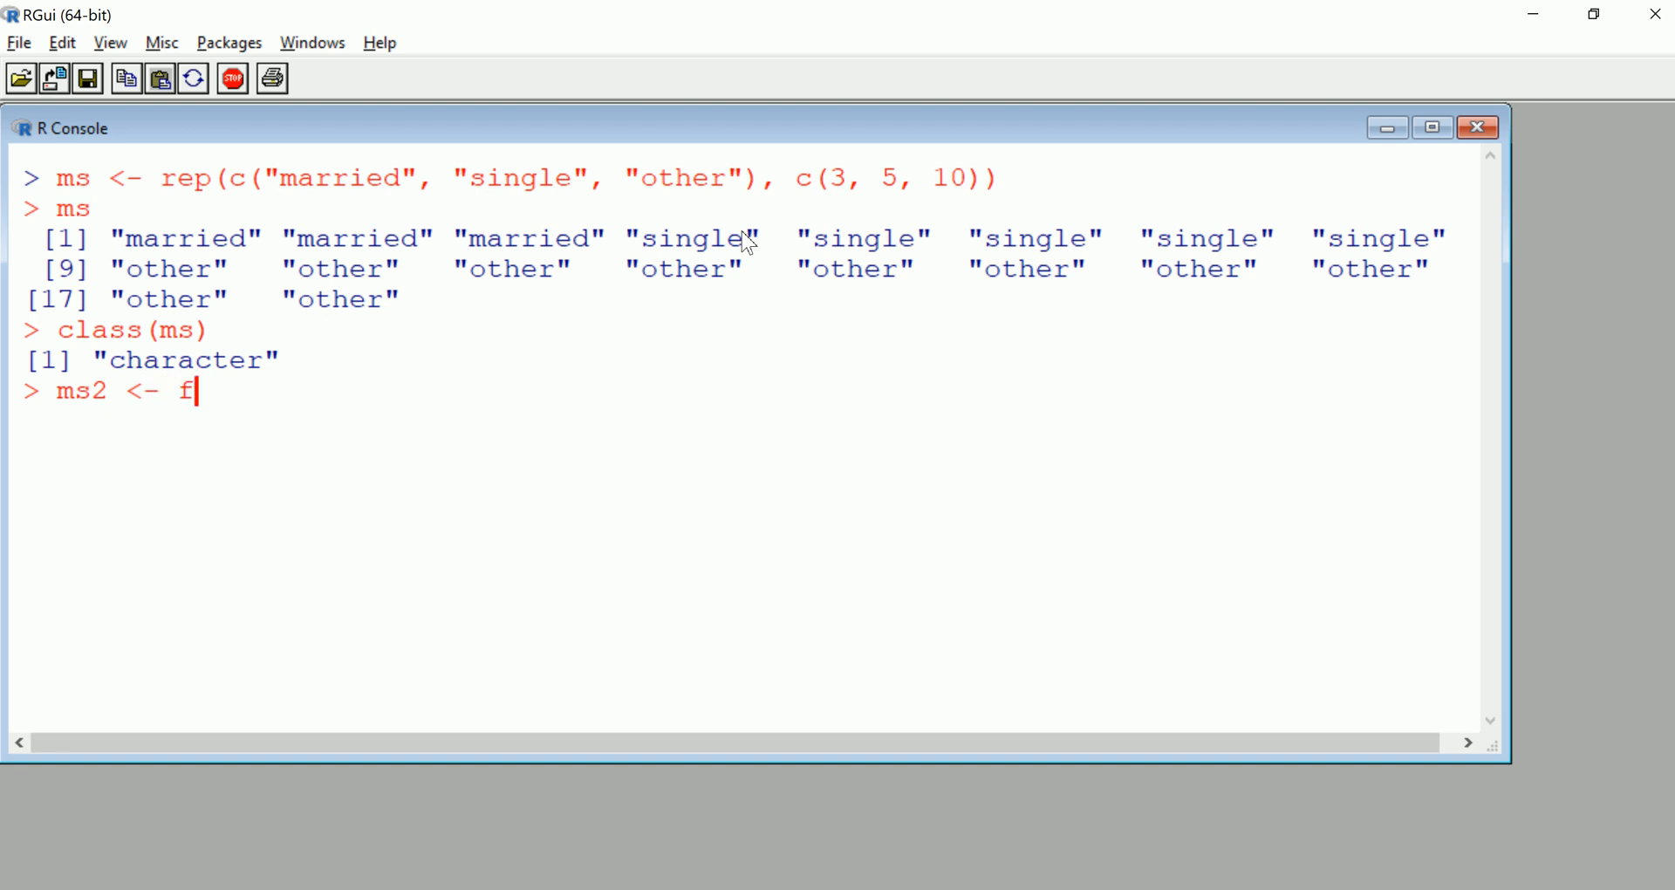
pyautogui.write('actor(ms')
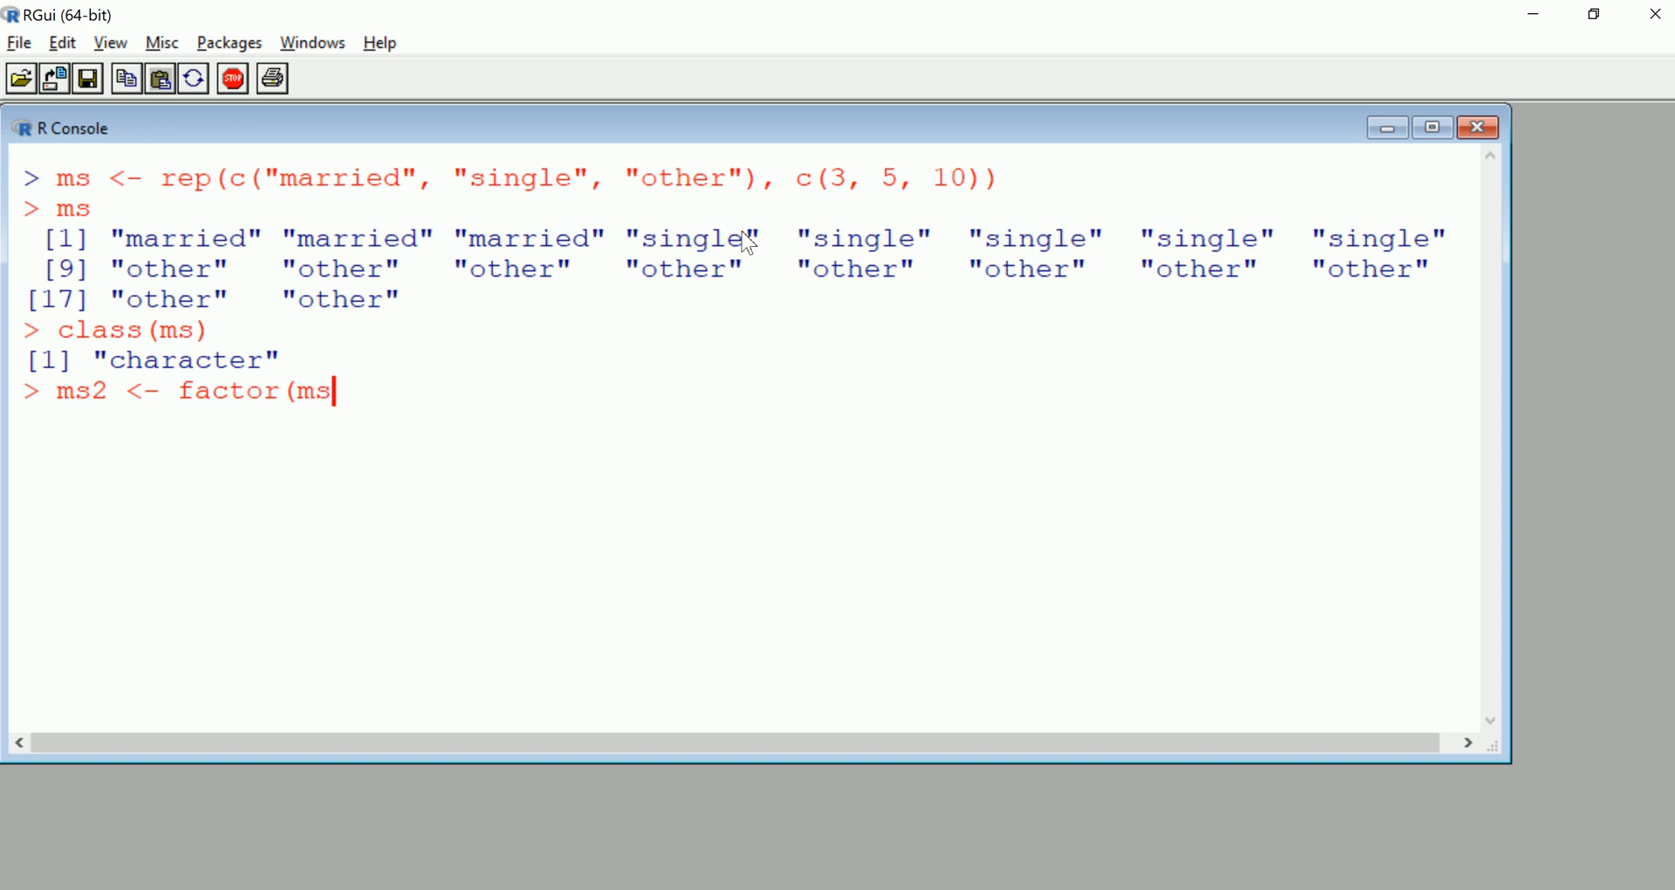
pyautogui.write(')')
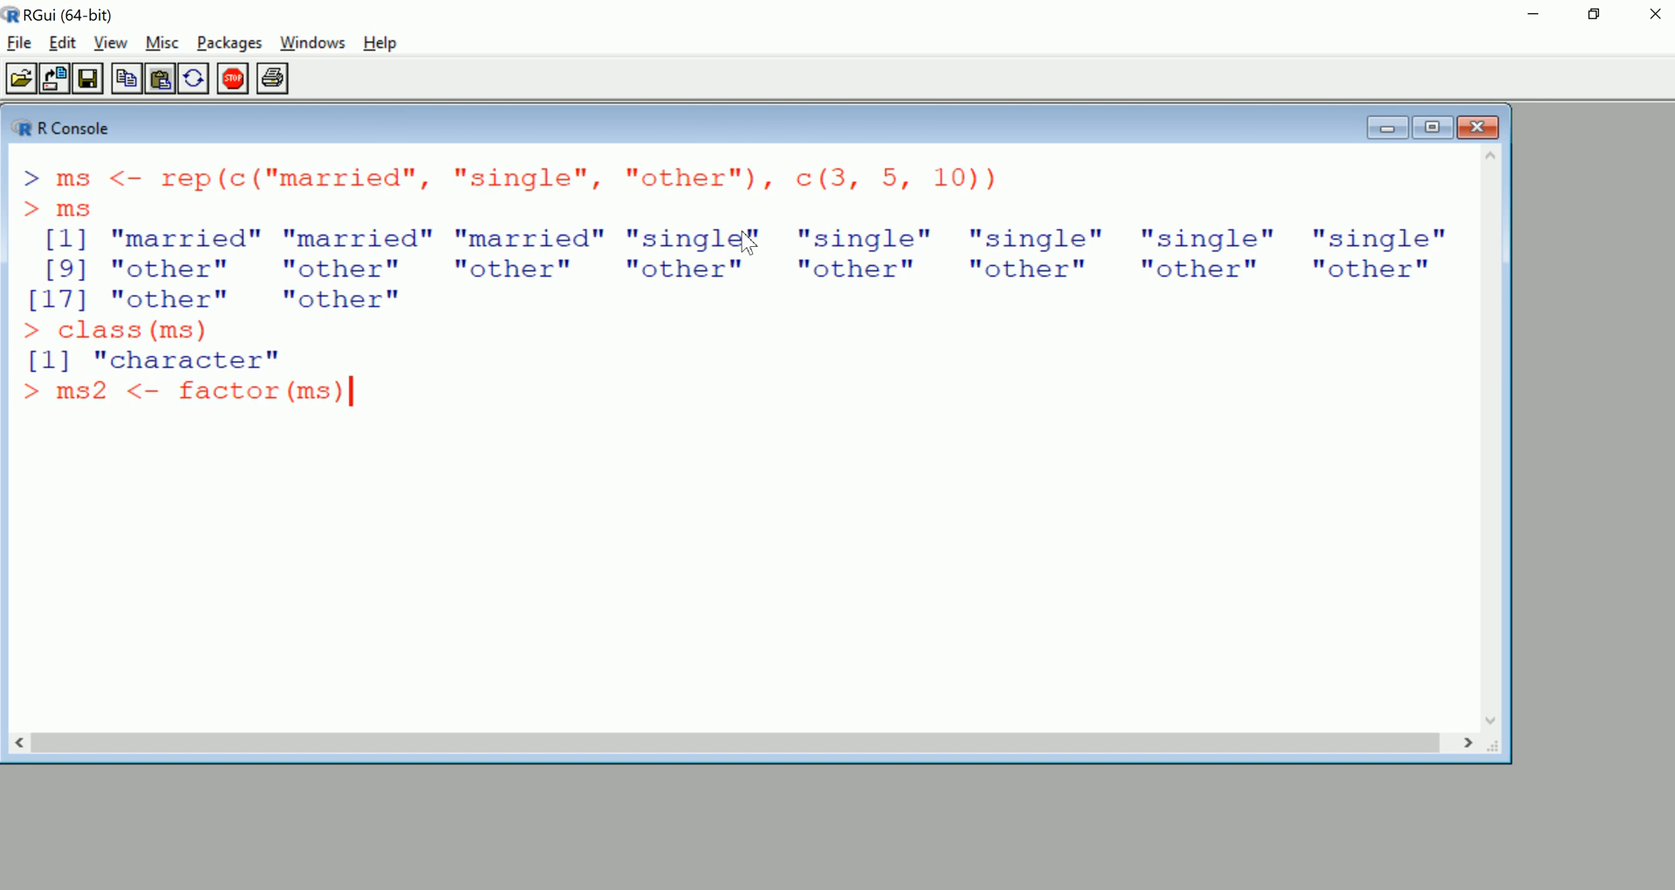
pyautogui.write('ms2')
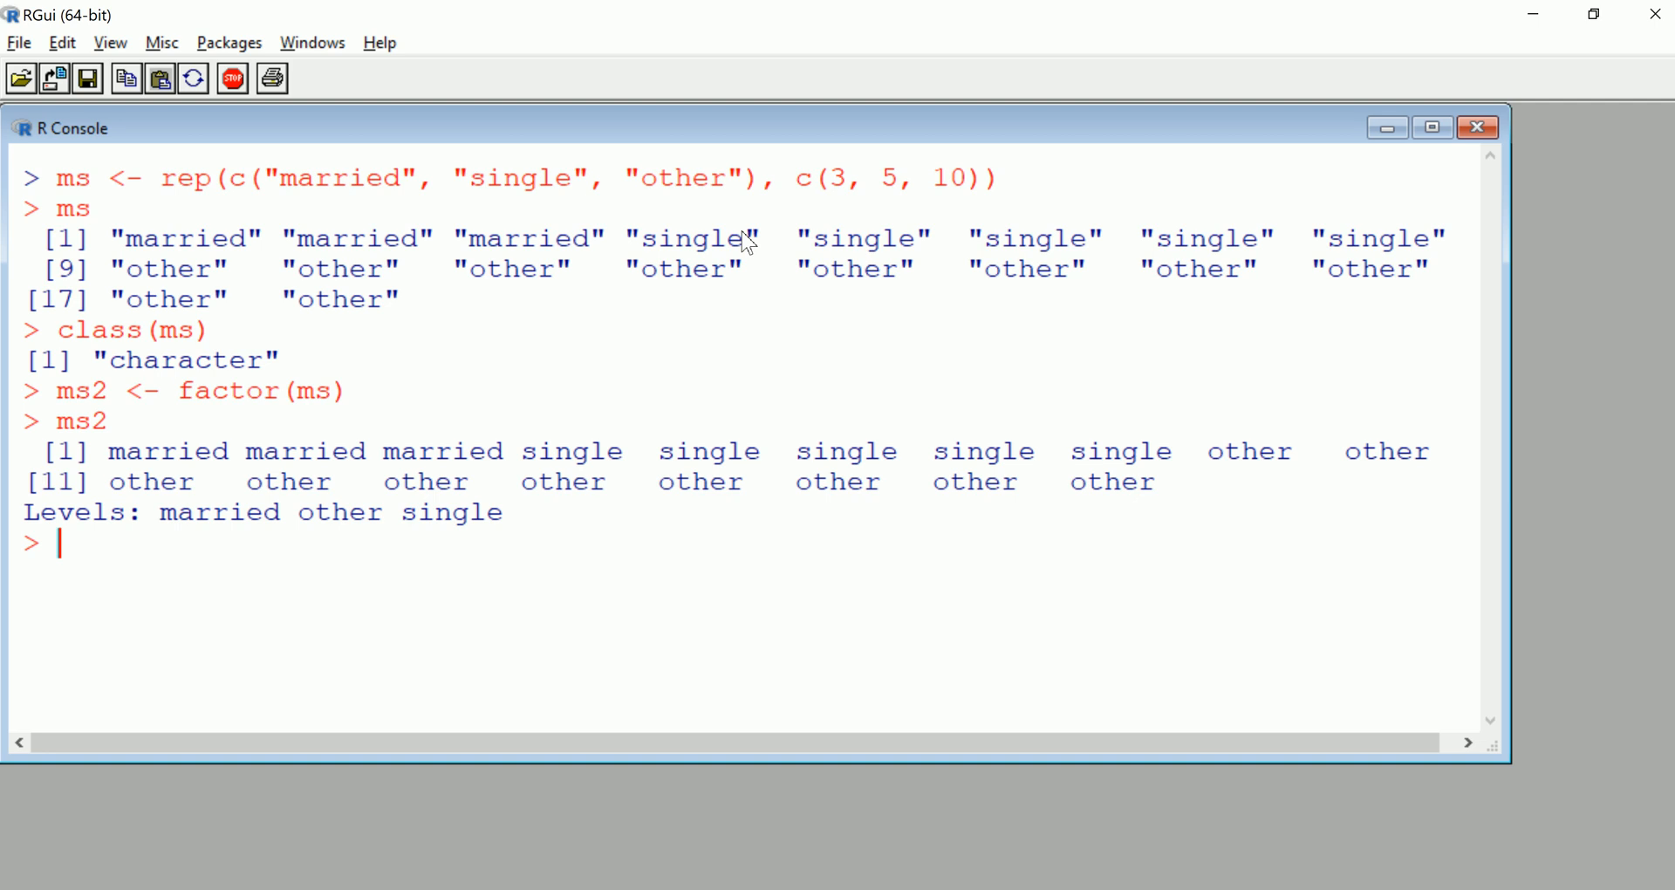
pyautogui.write('class(')
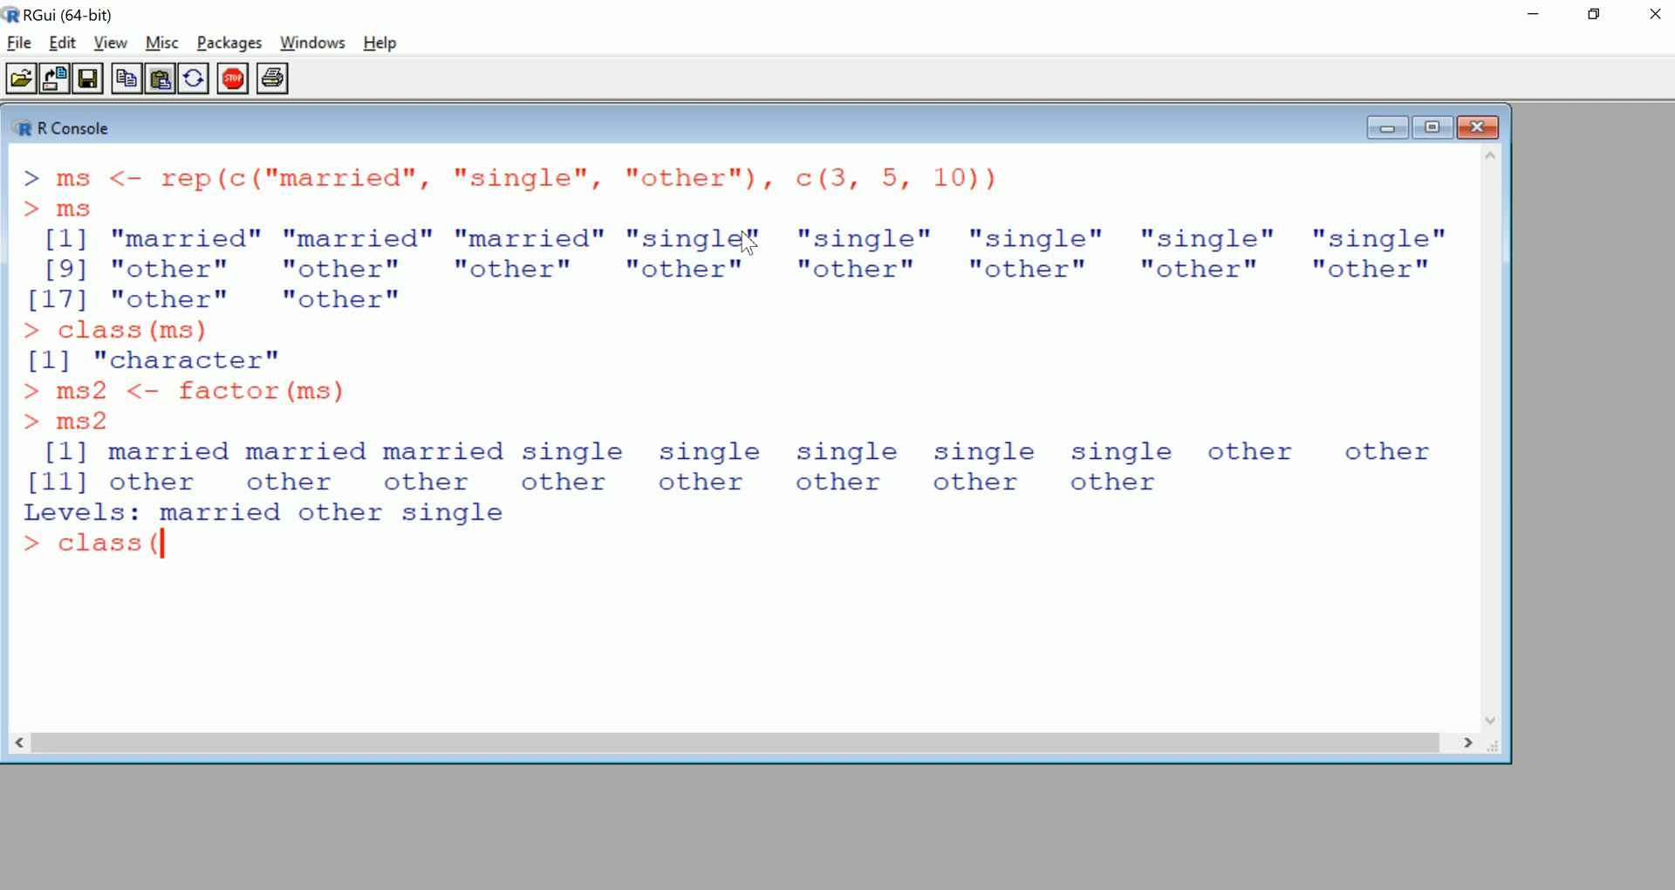
pyautogui.write('ms2)')
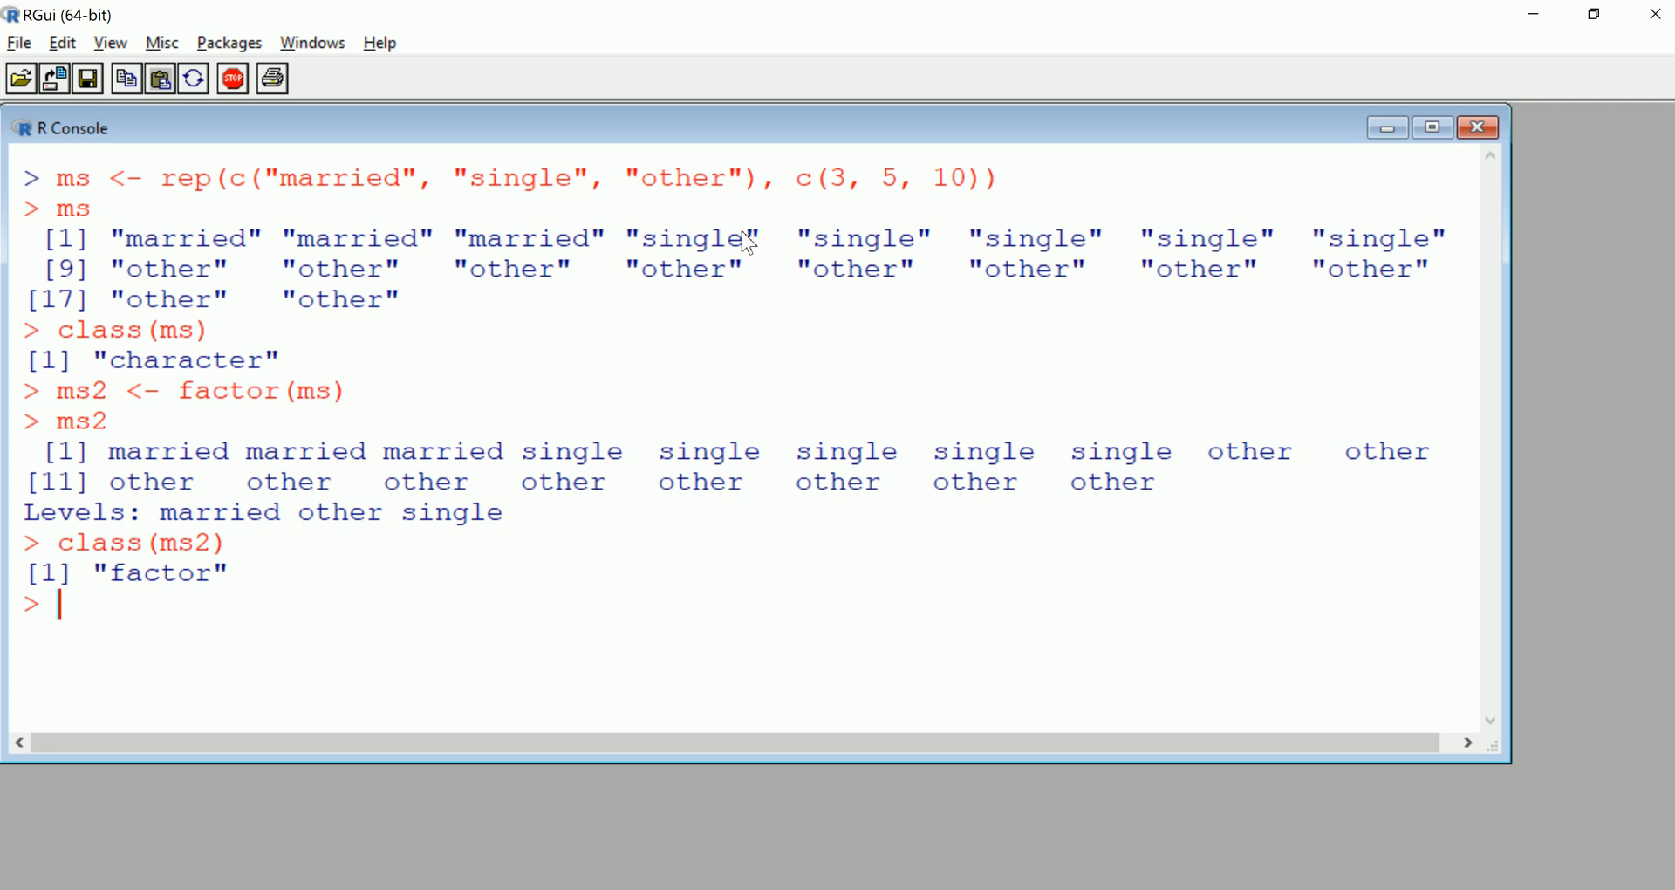
pyautogui.write('d')
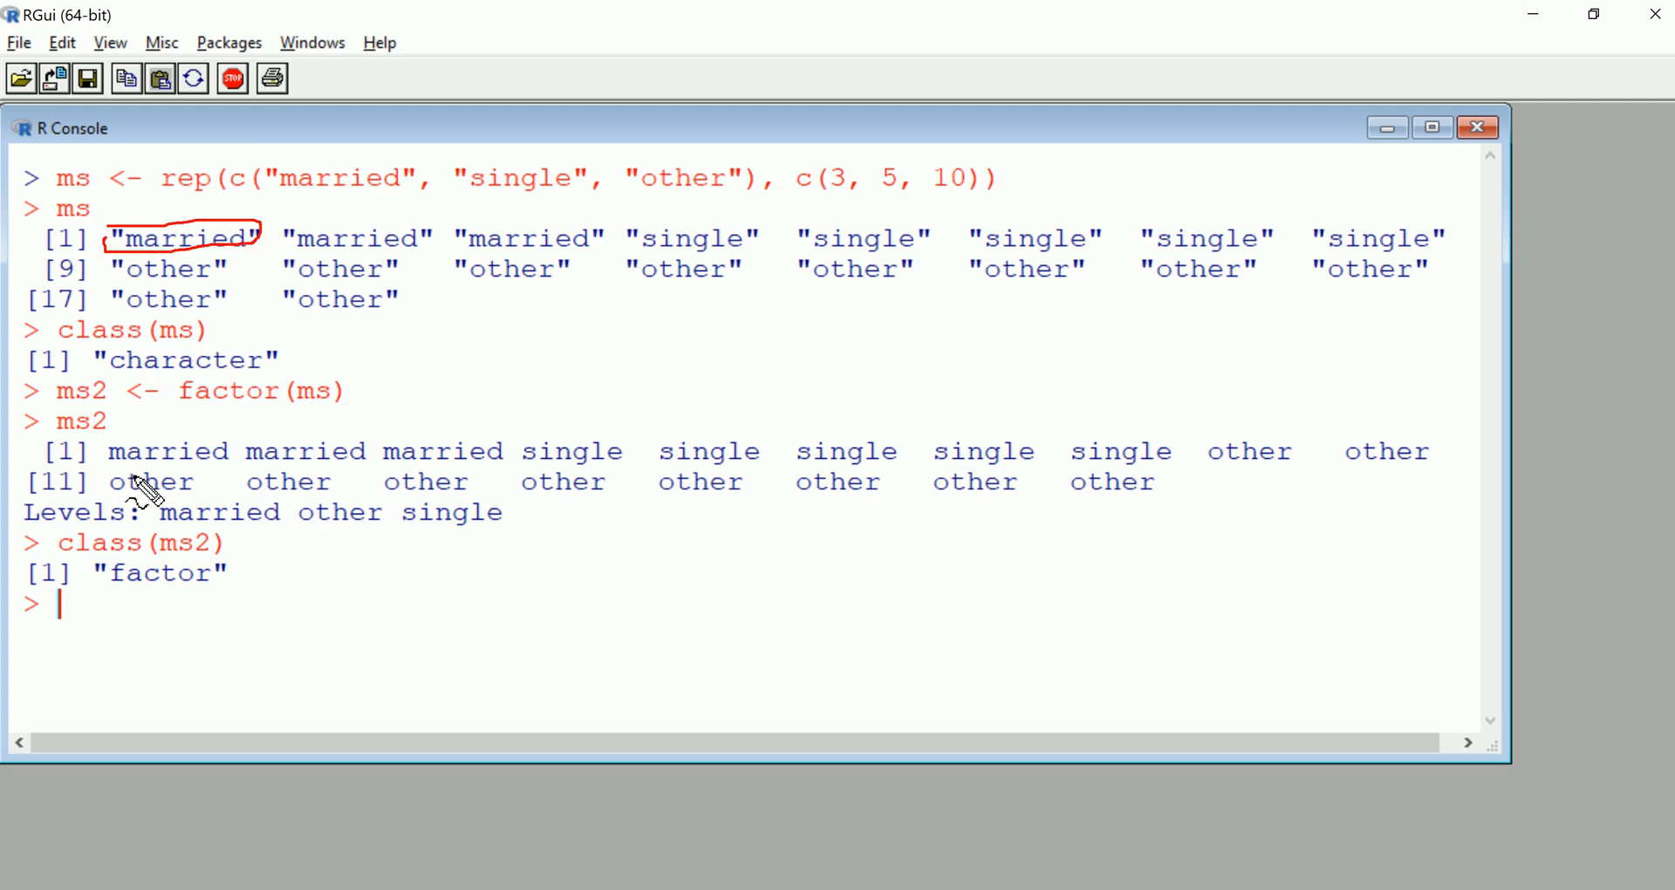
pyautogui.moveTo(165, 470)
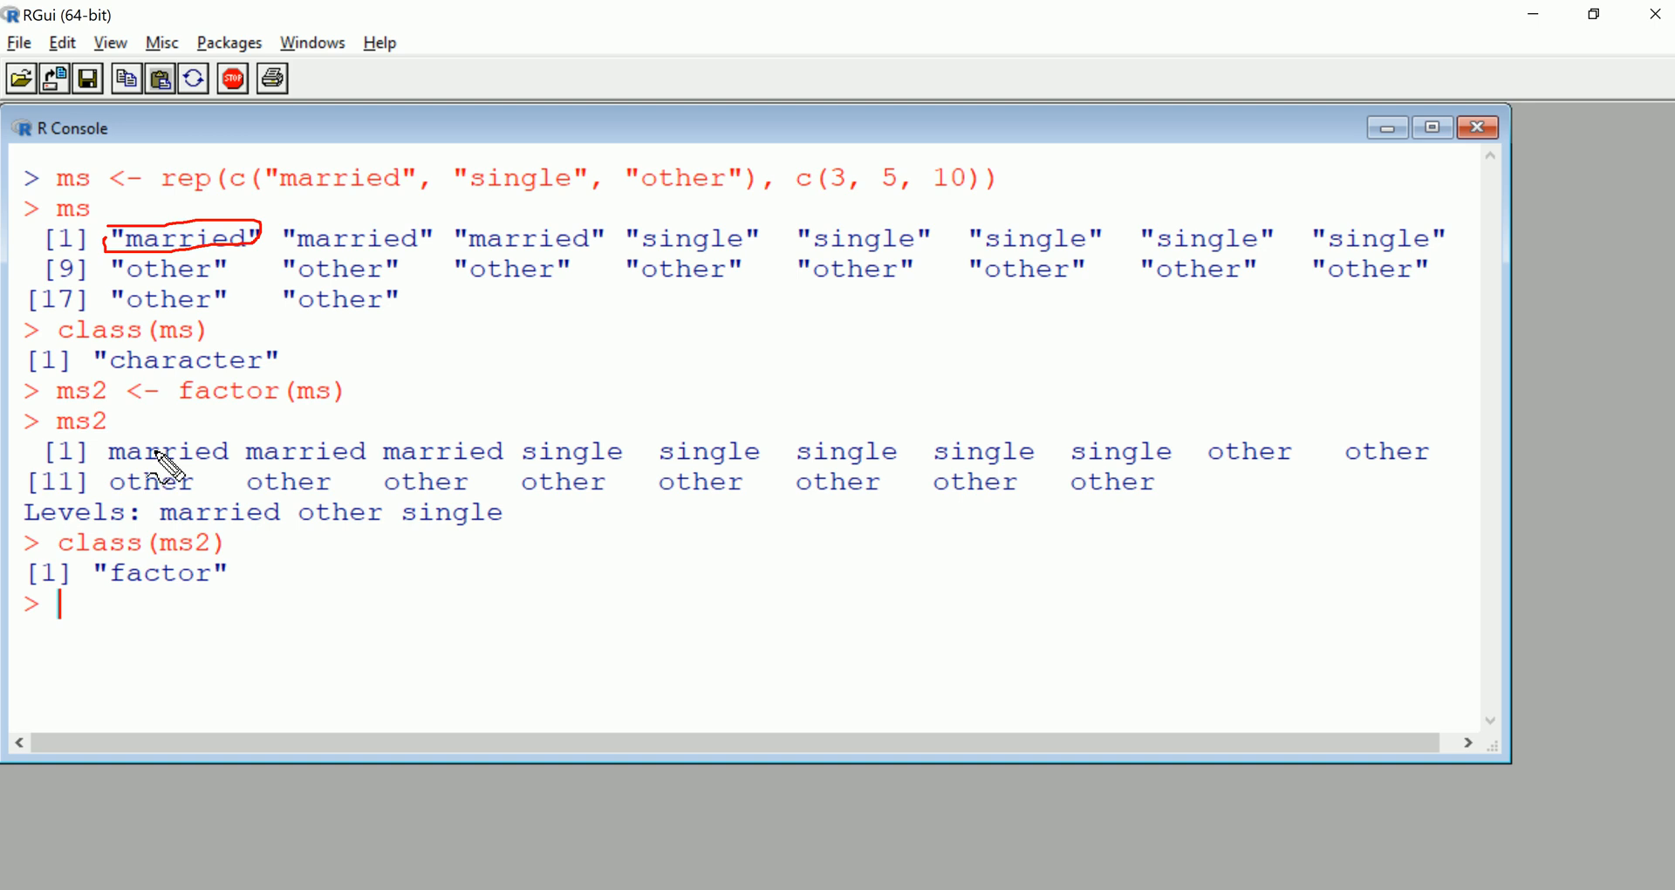
pyautogui.moveTo(42, 540)
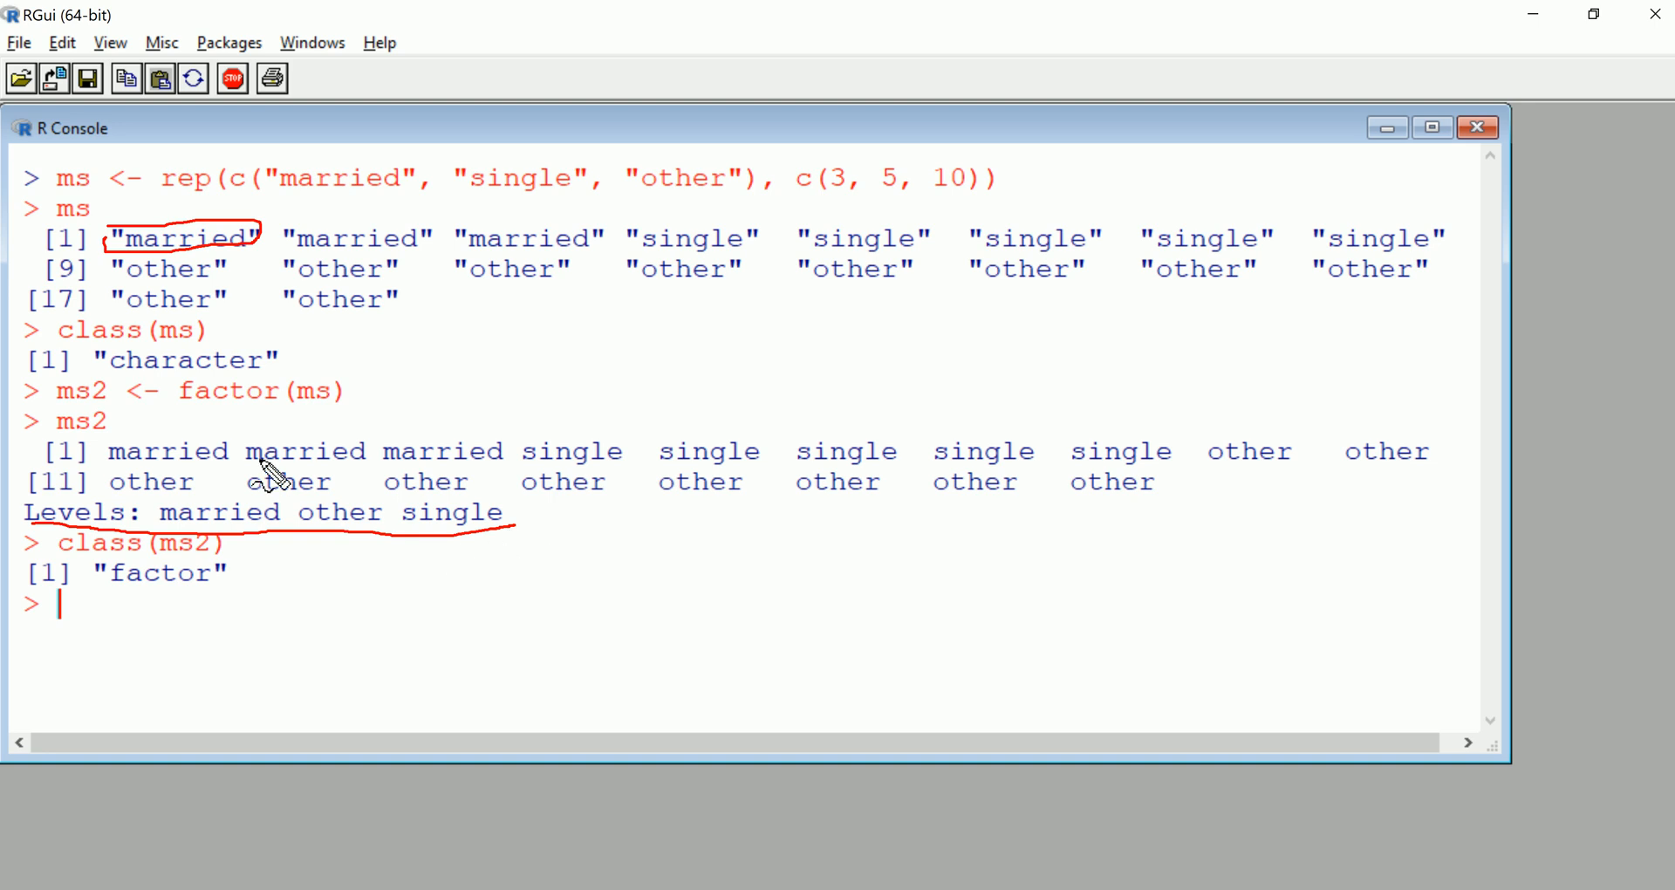
pyautogui.moveTo(267, 544)
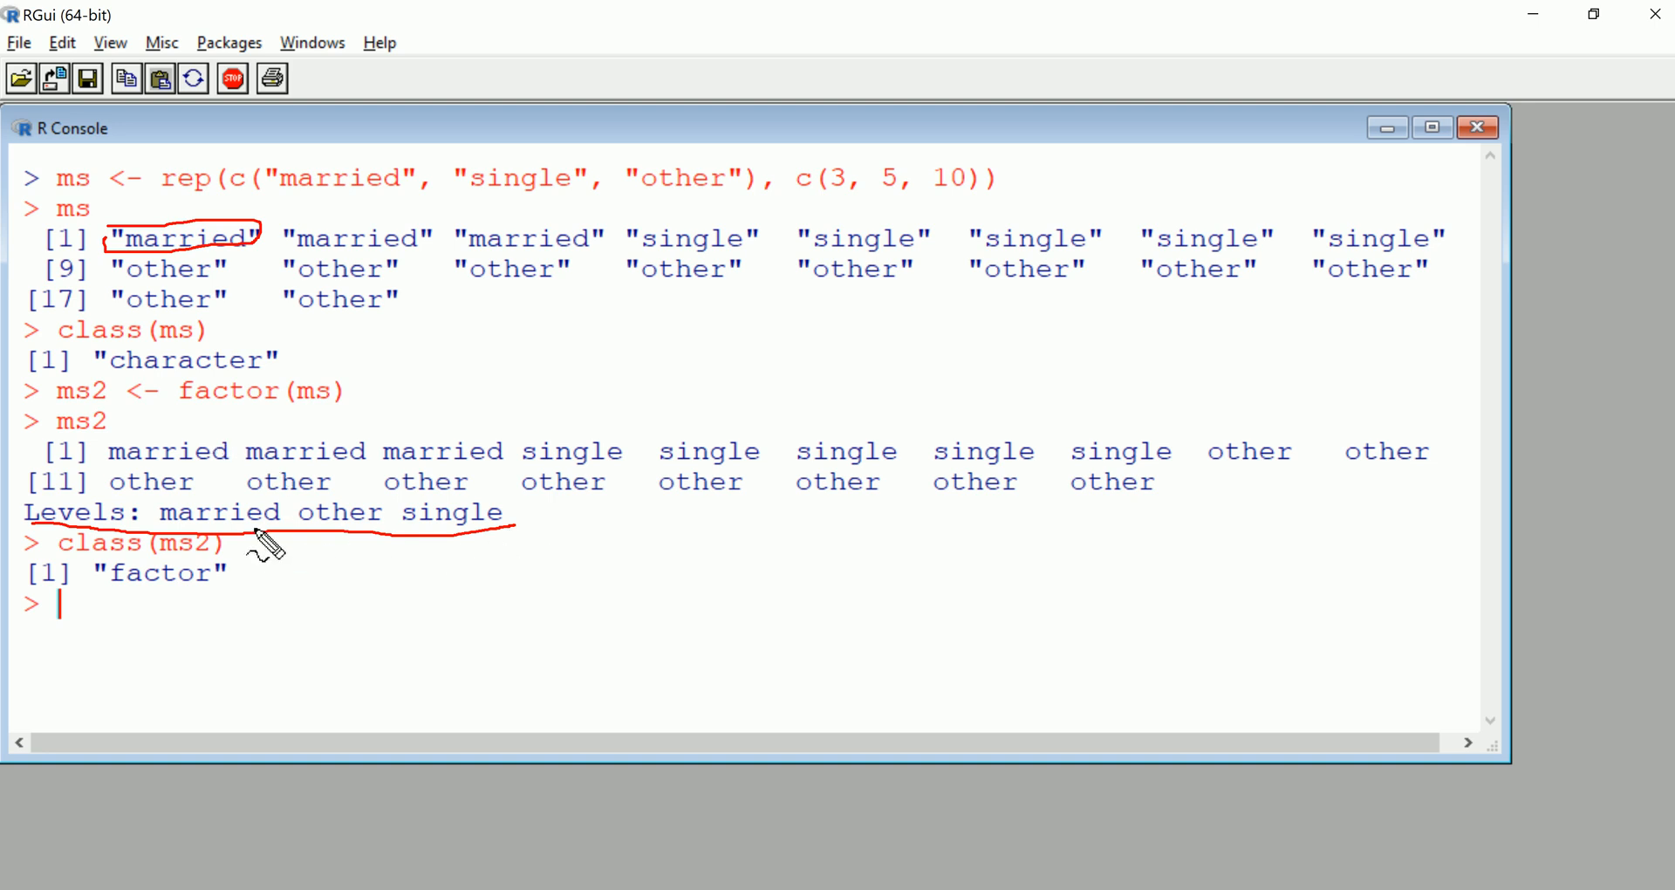
pyautogui.moveTo(283, 433)
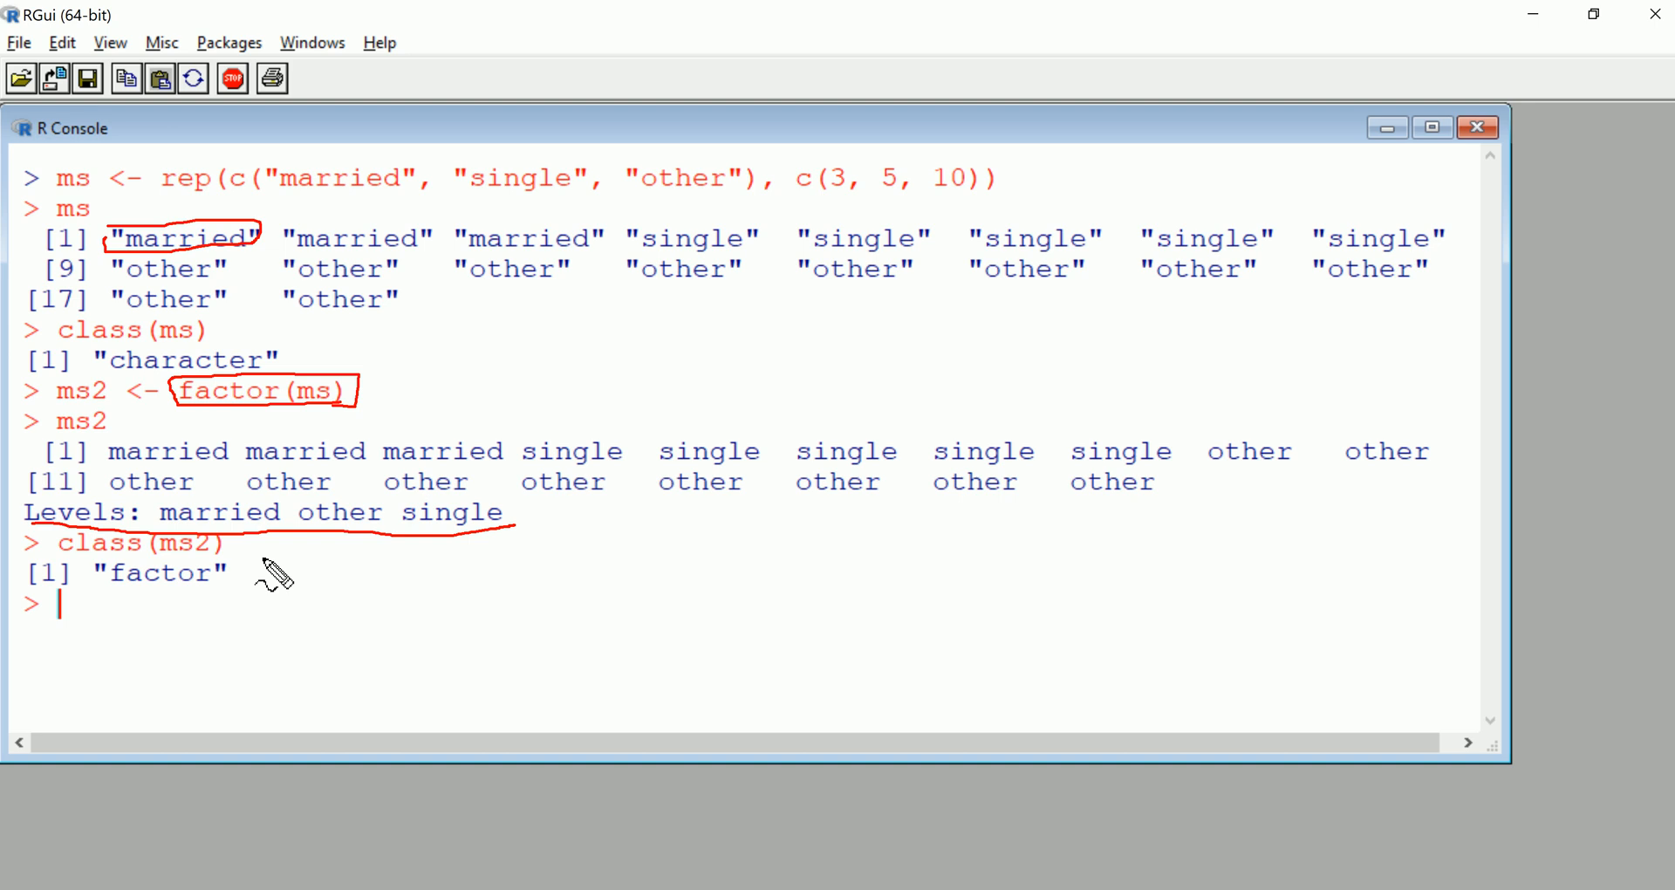
pyautogui.moveTo(209, 535)
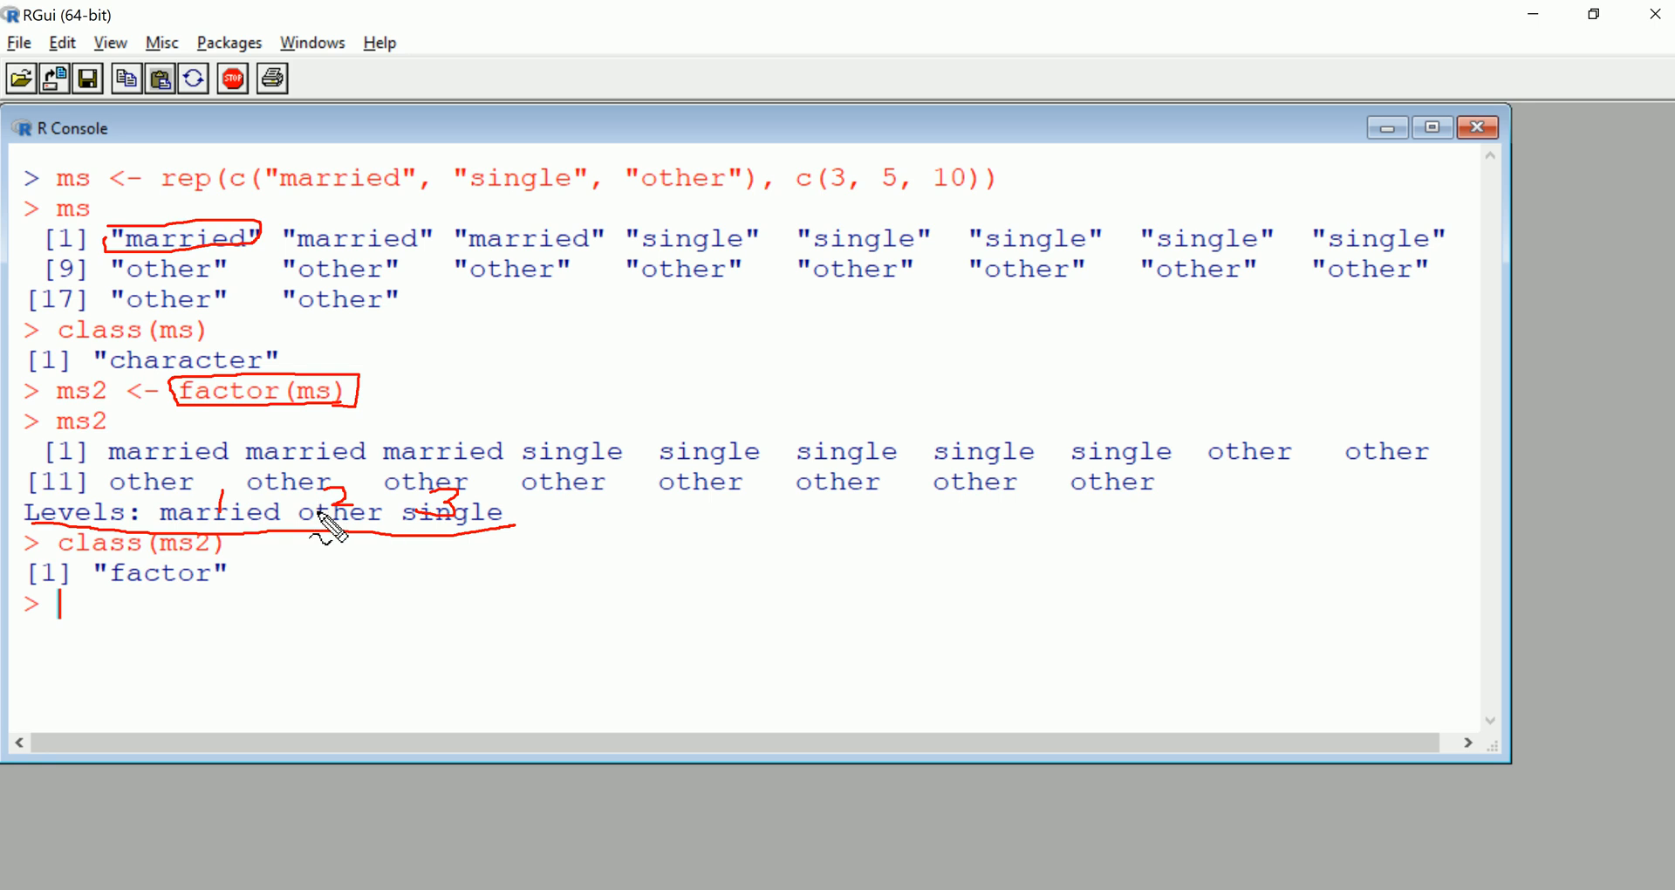
pyautogui.moveTo(414, 534)
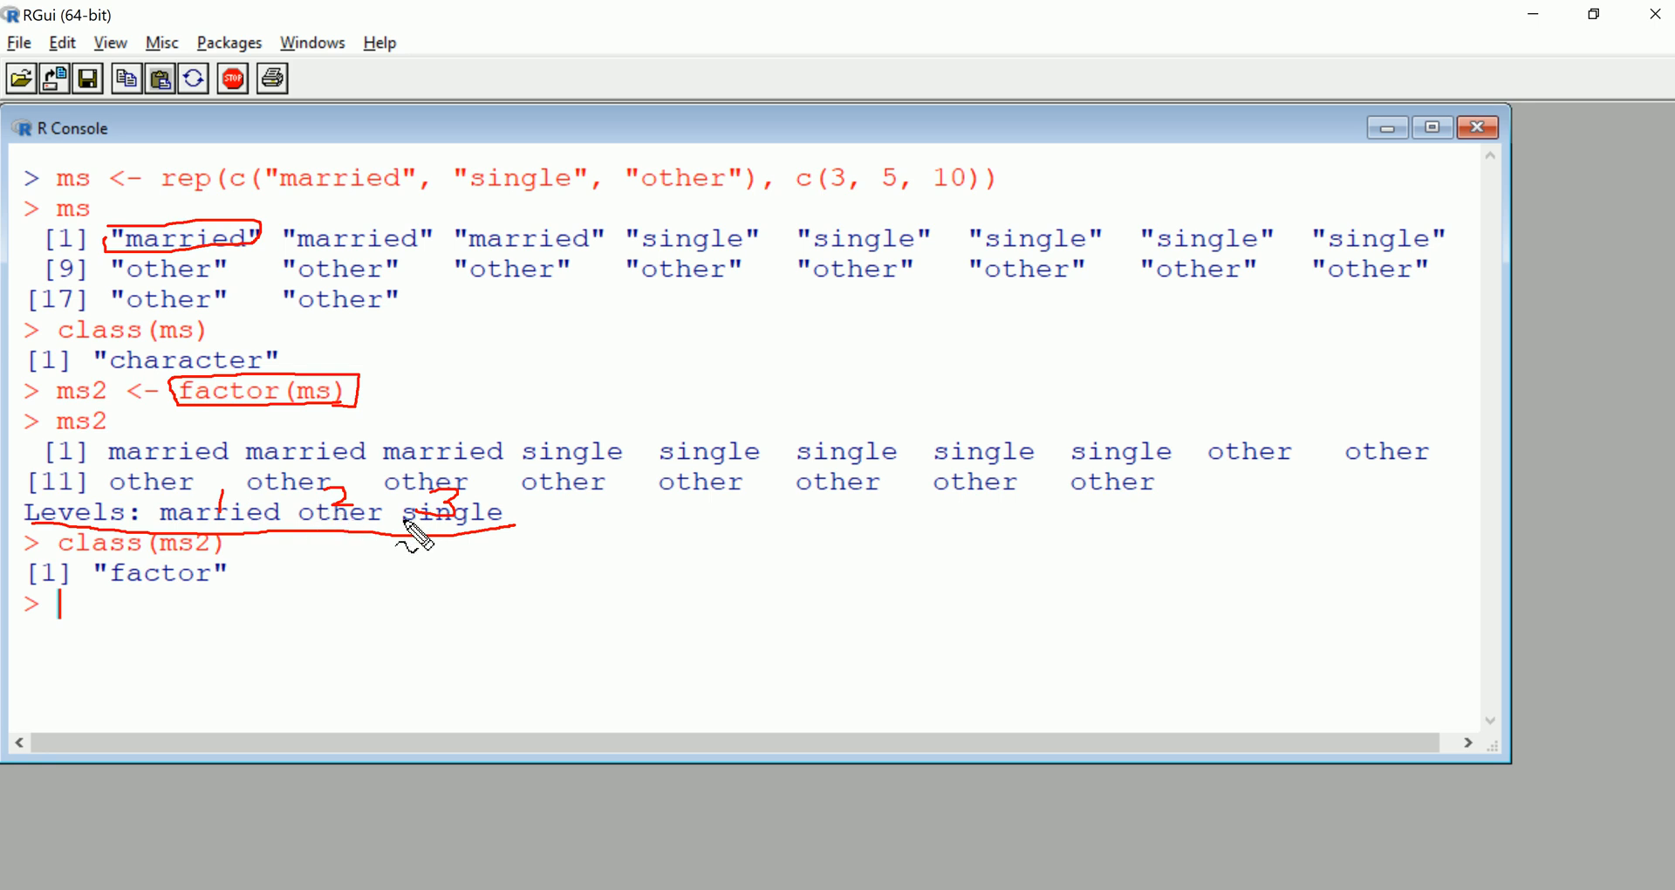
# Retype class(ms2) to recheck that ms2 is a factor
pyautogui.write('class(ms2)')
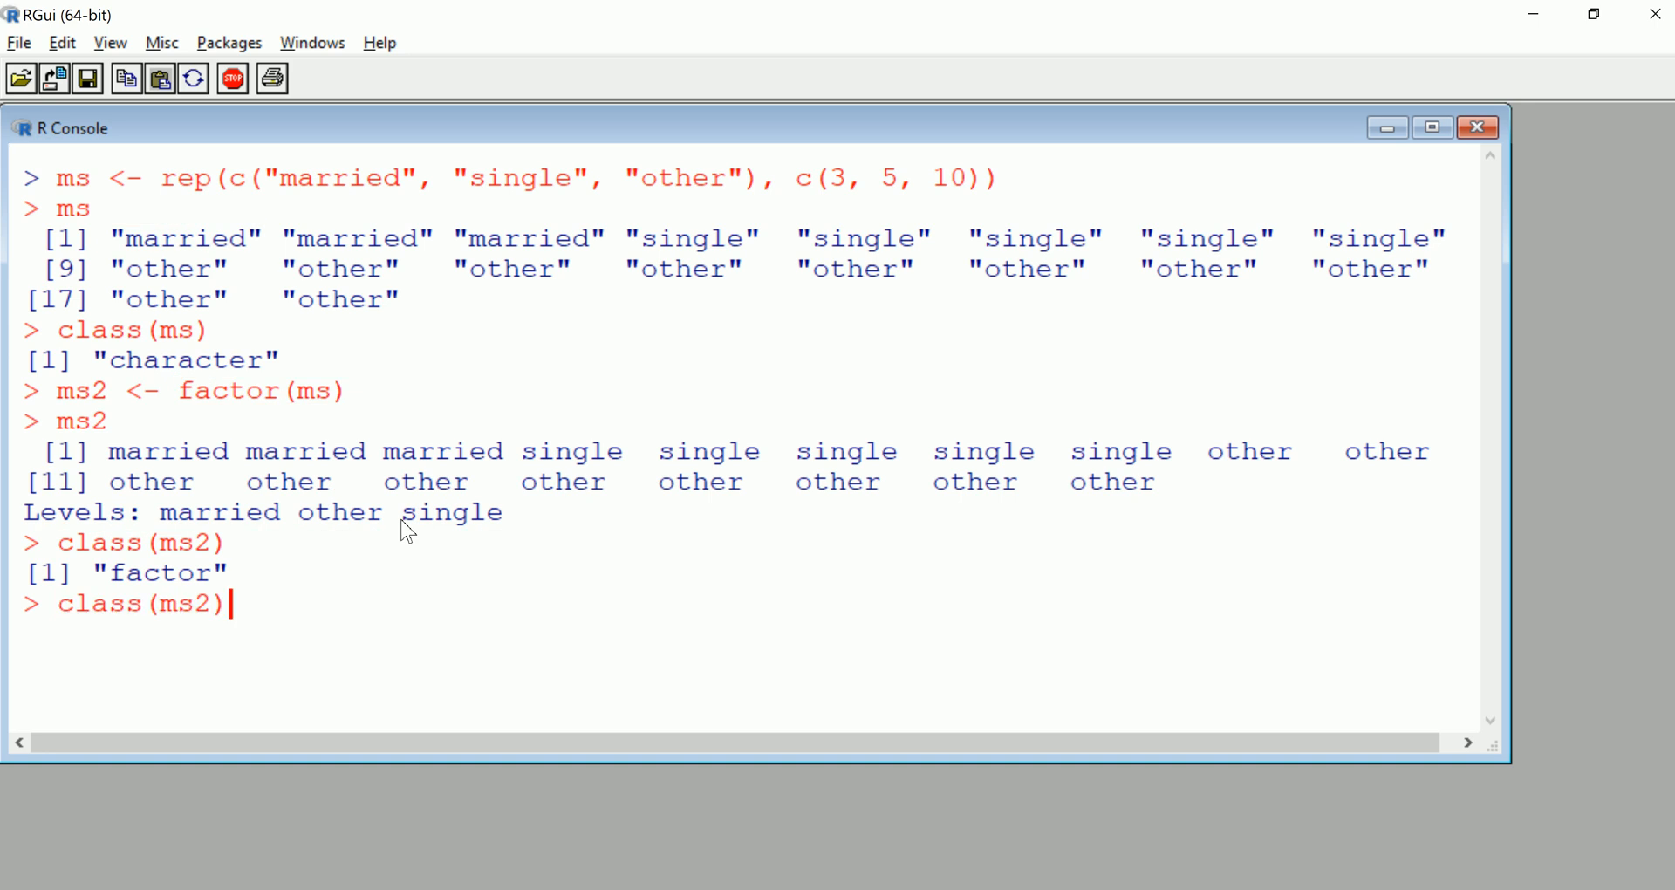
# Rebuild ms2 with levels=c("other", "single", "married") and print it
pyautogui.write('ms2 <- factor(ms,')
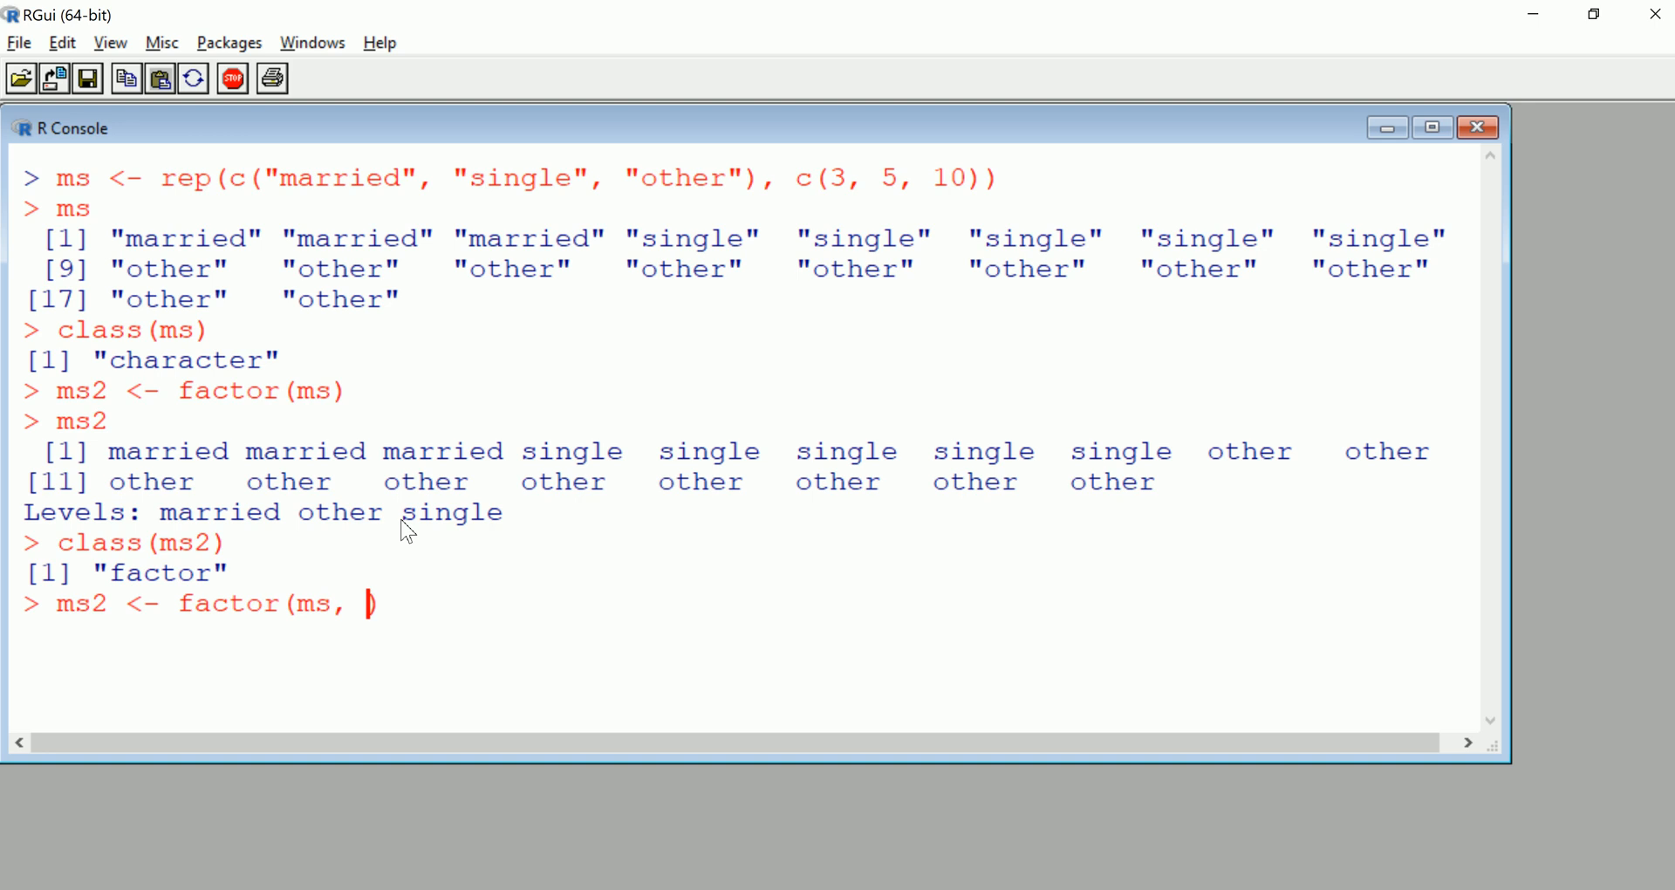
pyautogui.write('le')
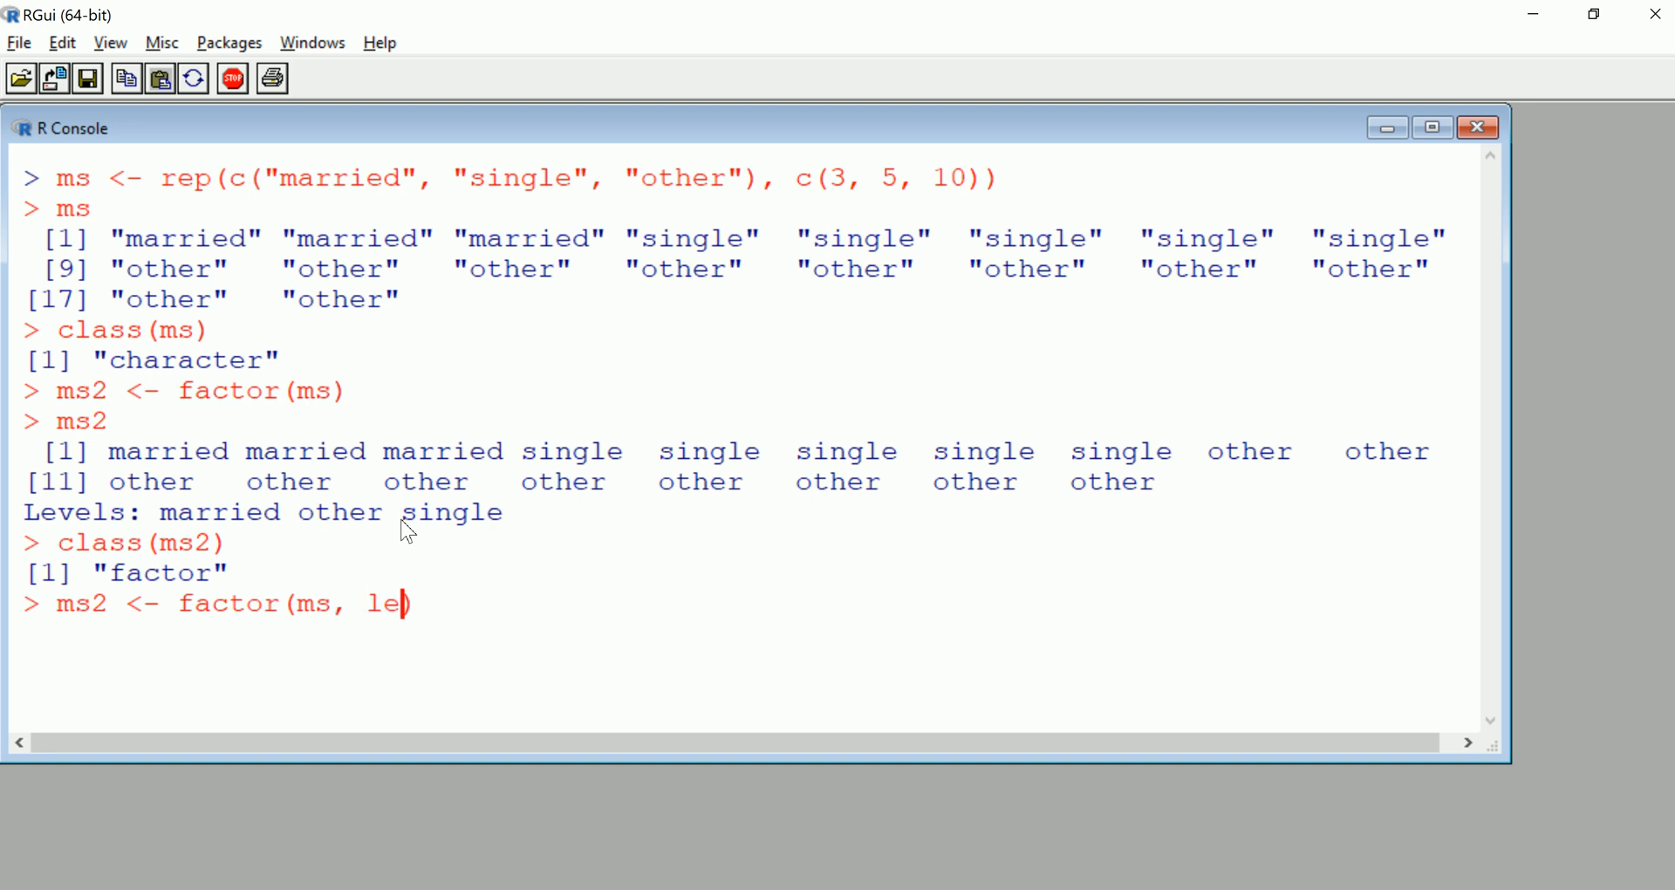
pyautogui.write('vels')
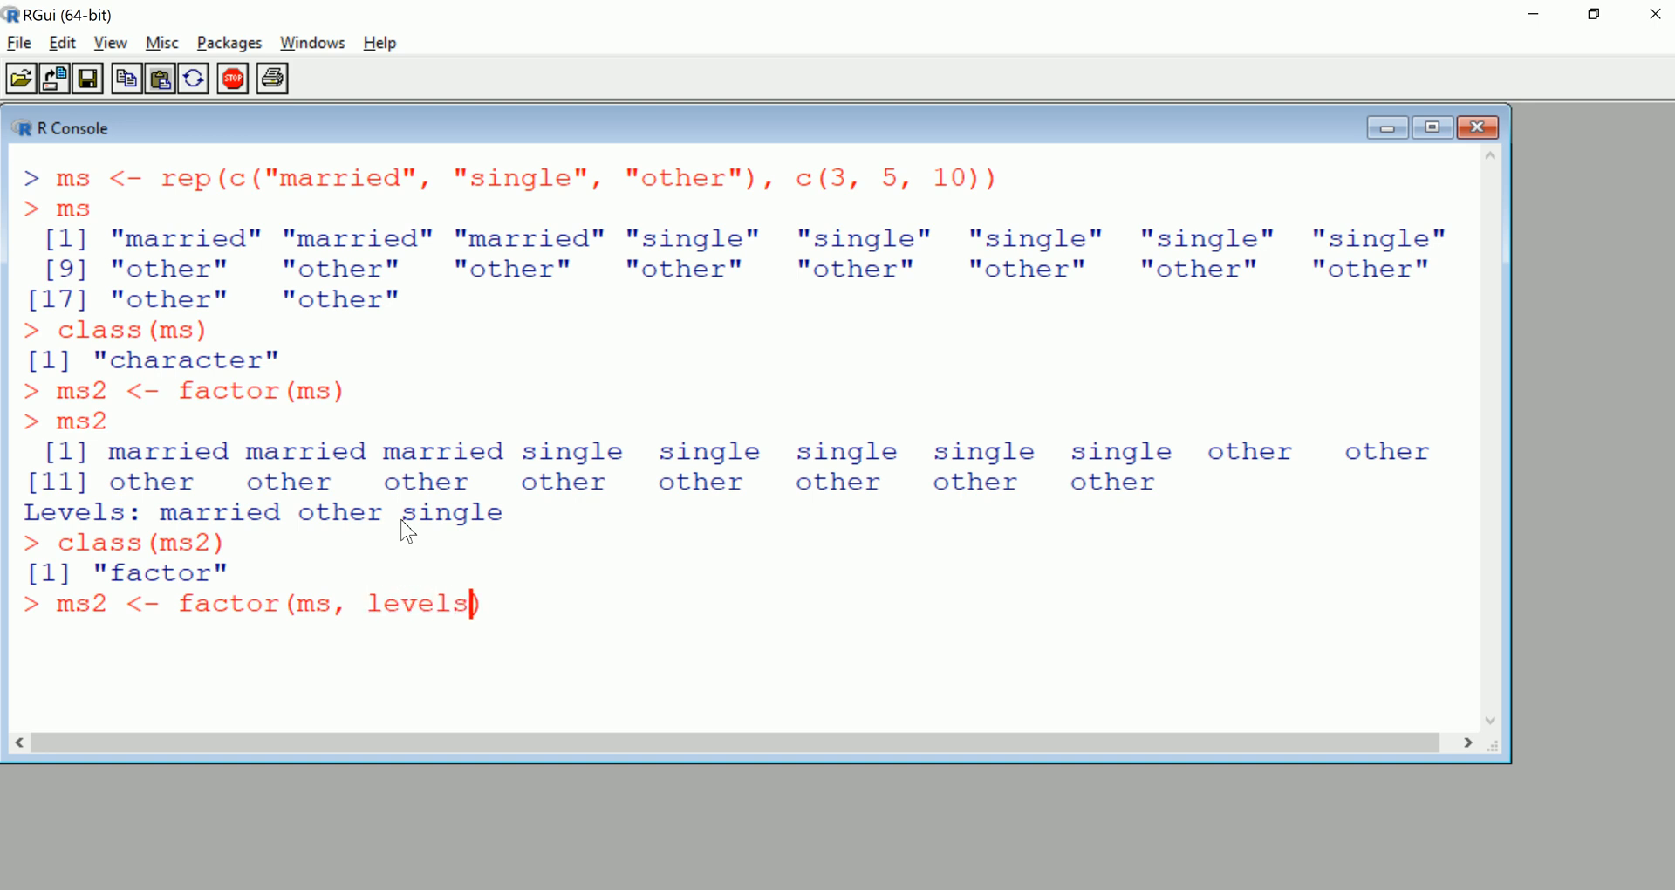
pyautogui.write('=c(')
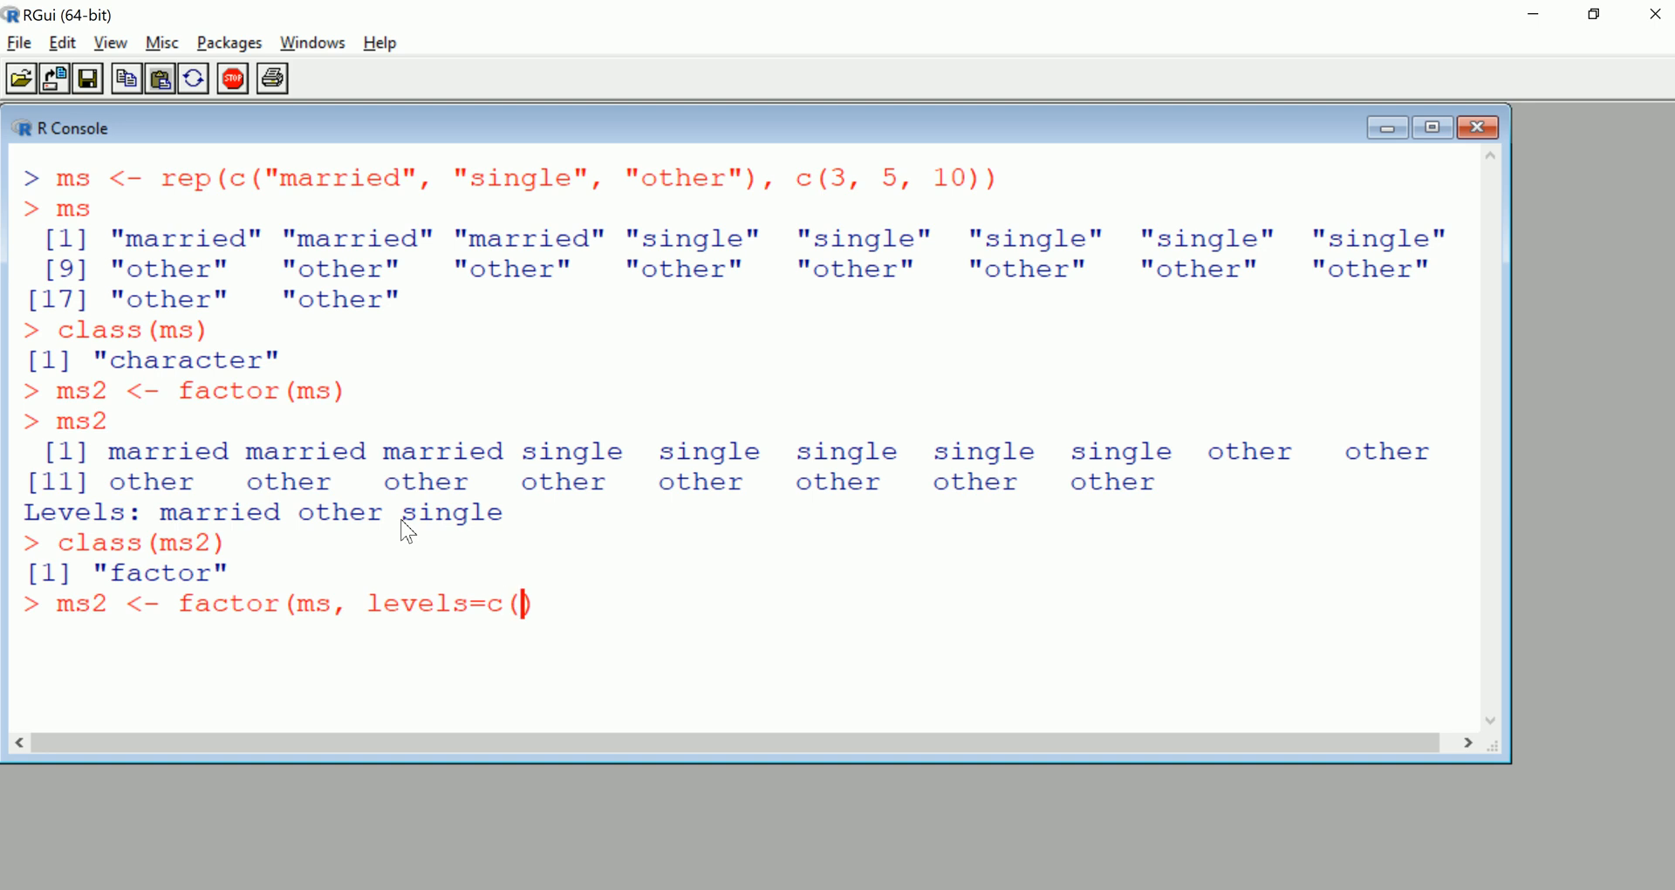
pyautogui.write('"')
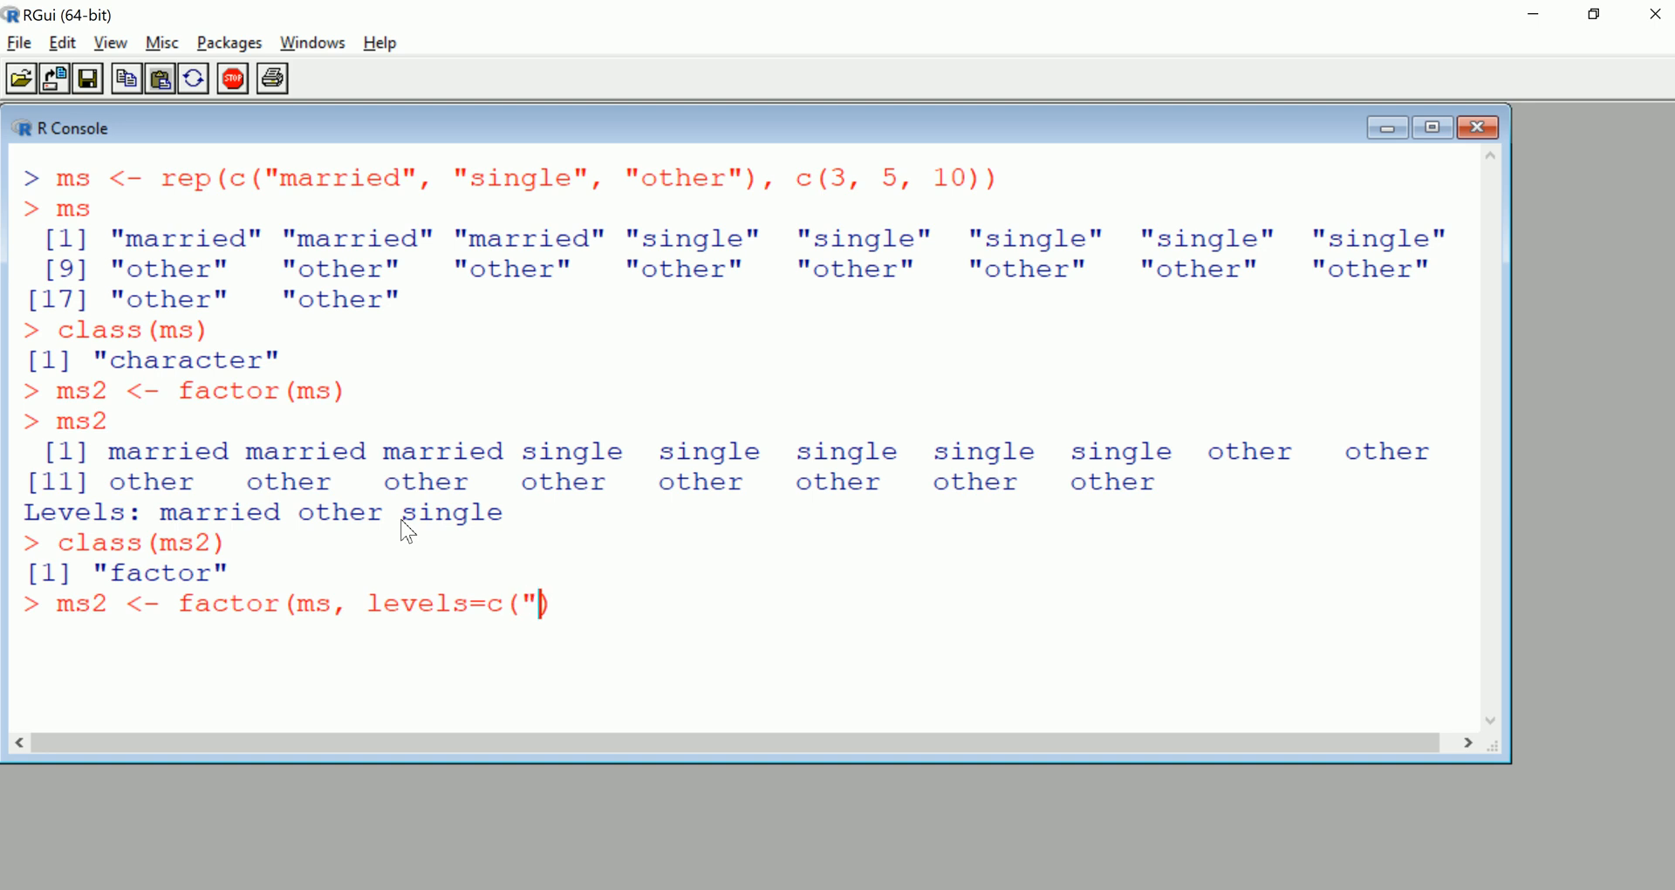
pyautogui.write('other",')
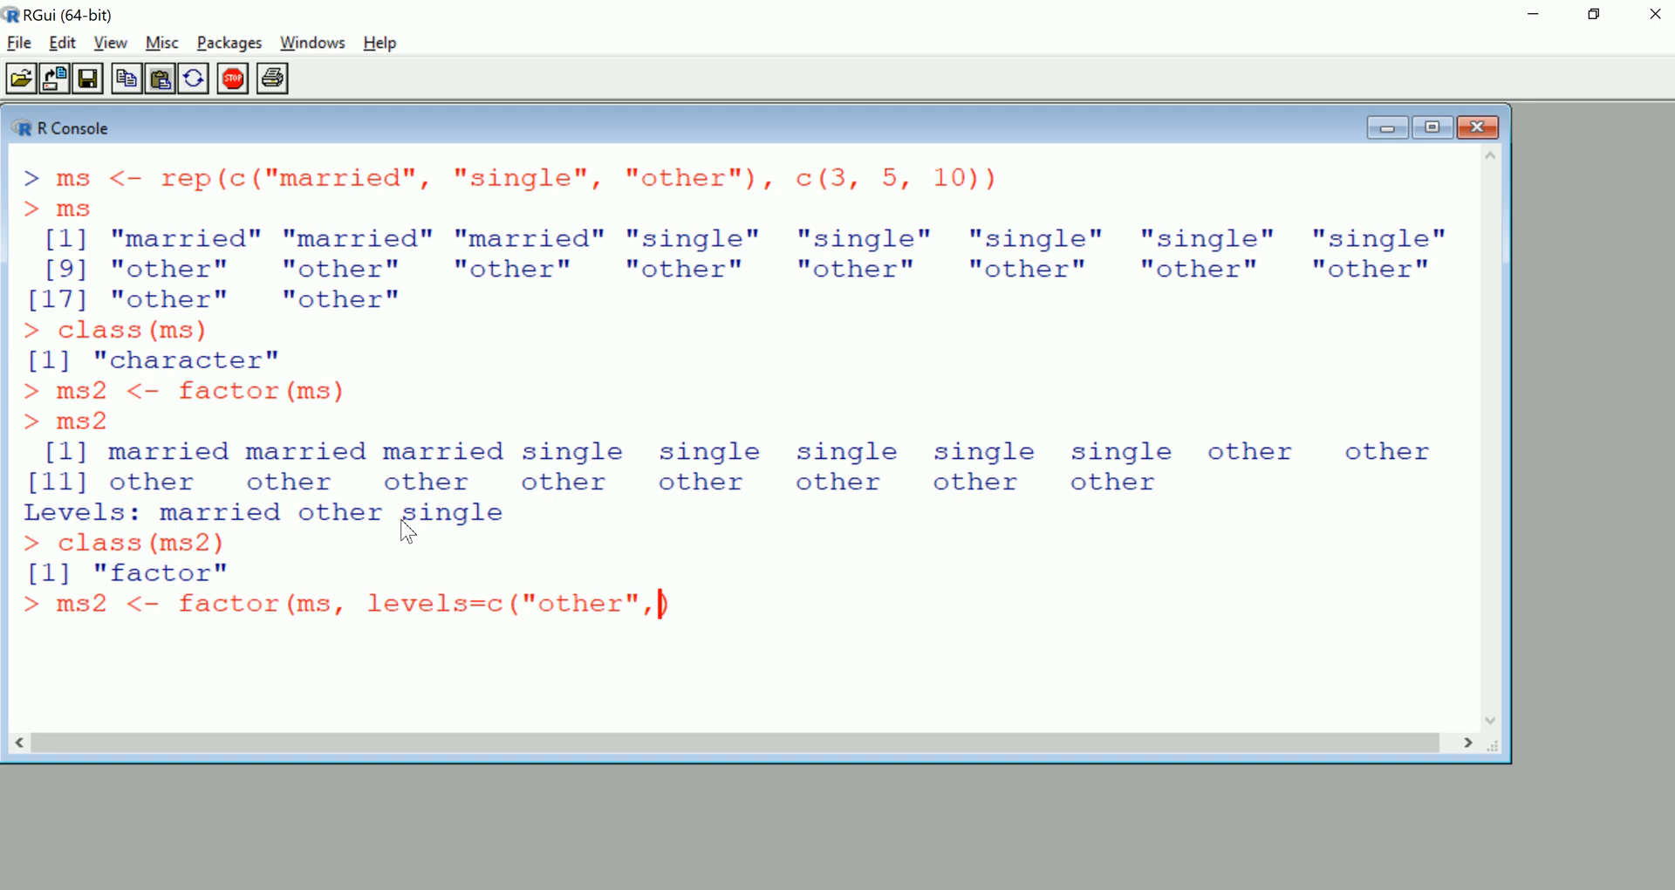
pyautogui.write('"single')
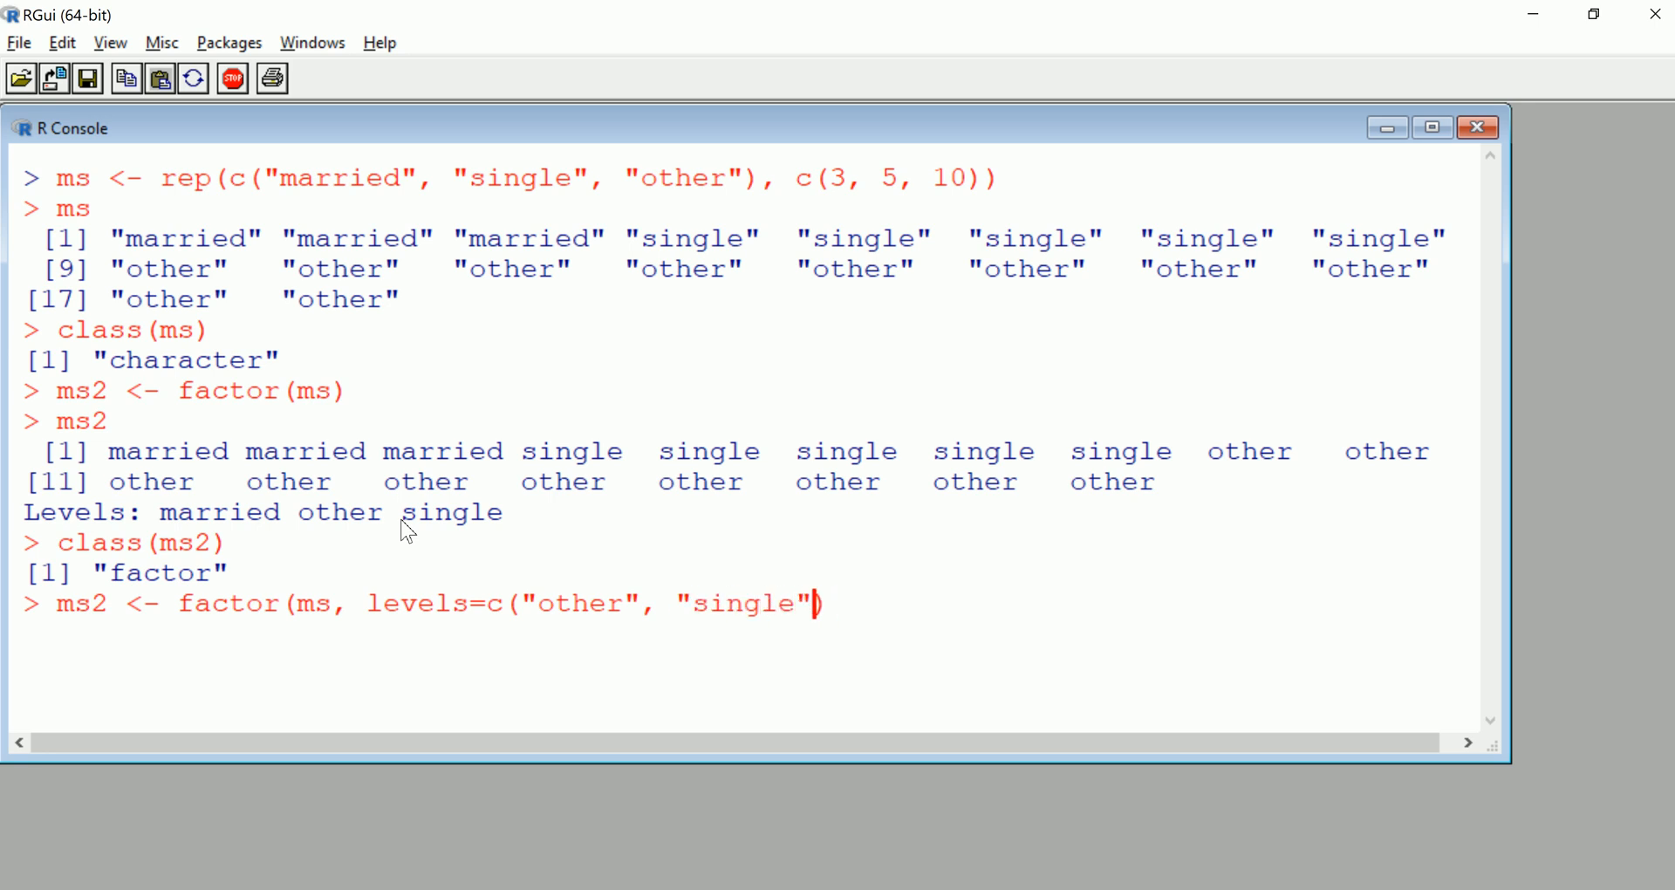
pyautogui.write(', "ma')
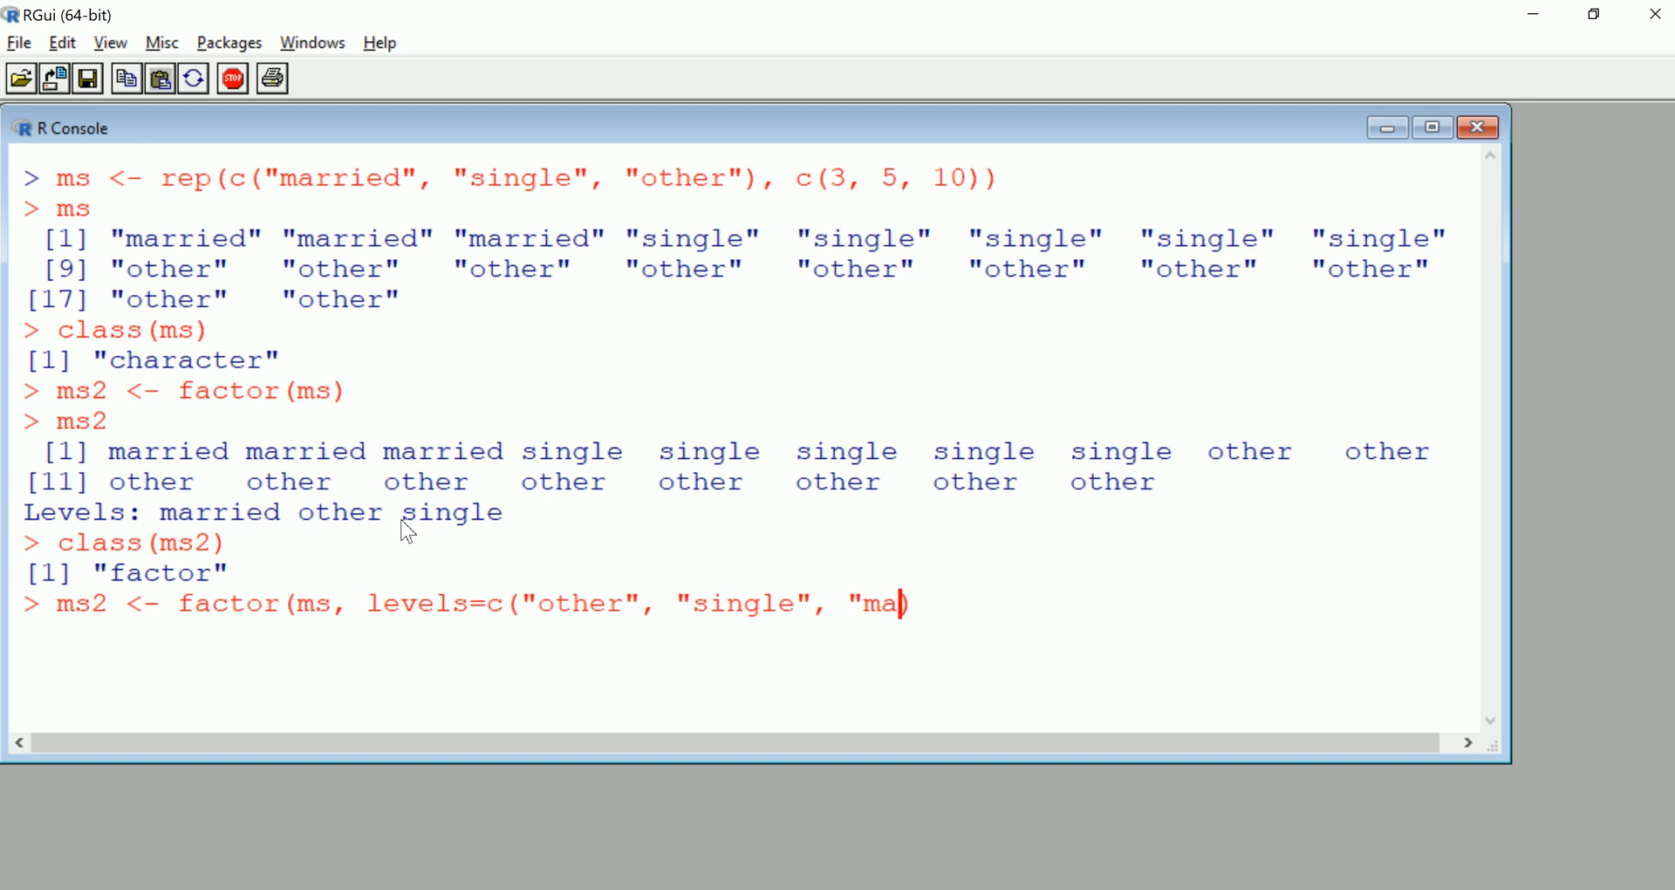
pyautogui.write('rried"))')
pyautogui.write('ms2')
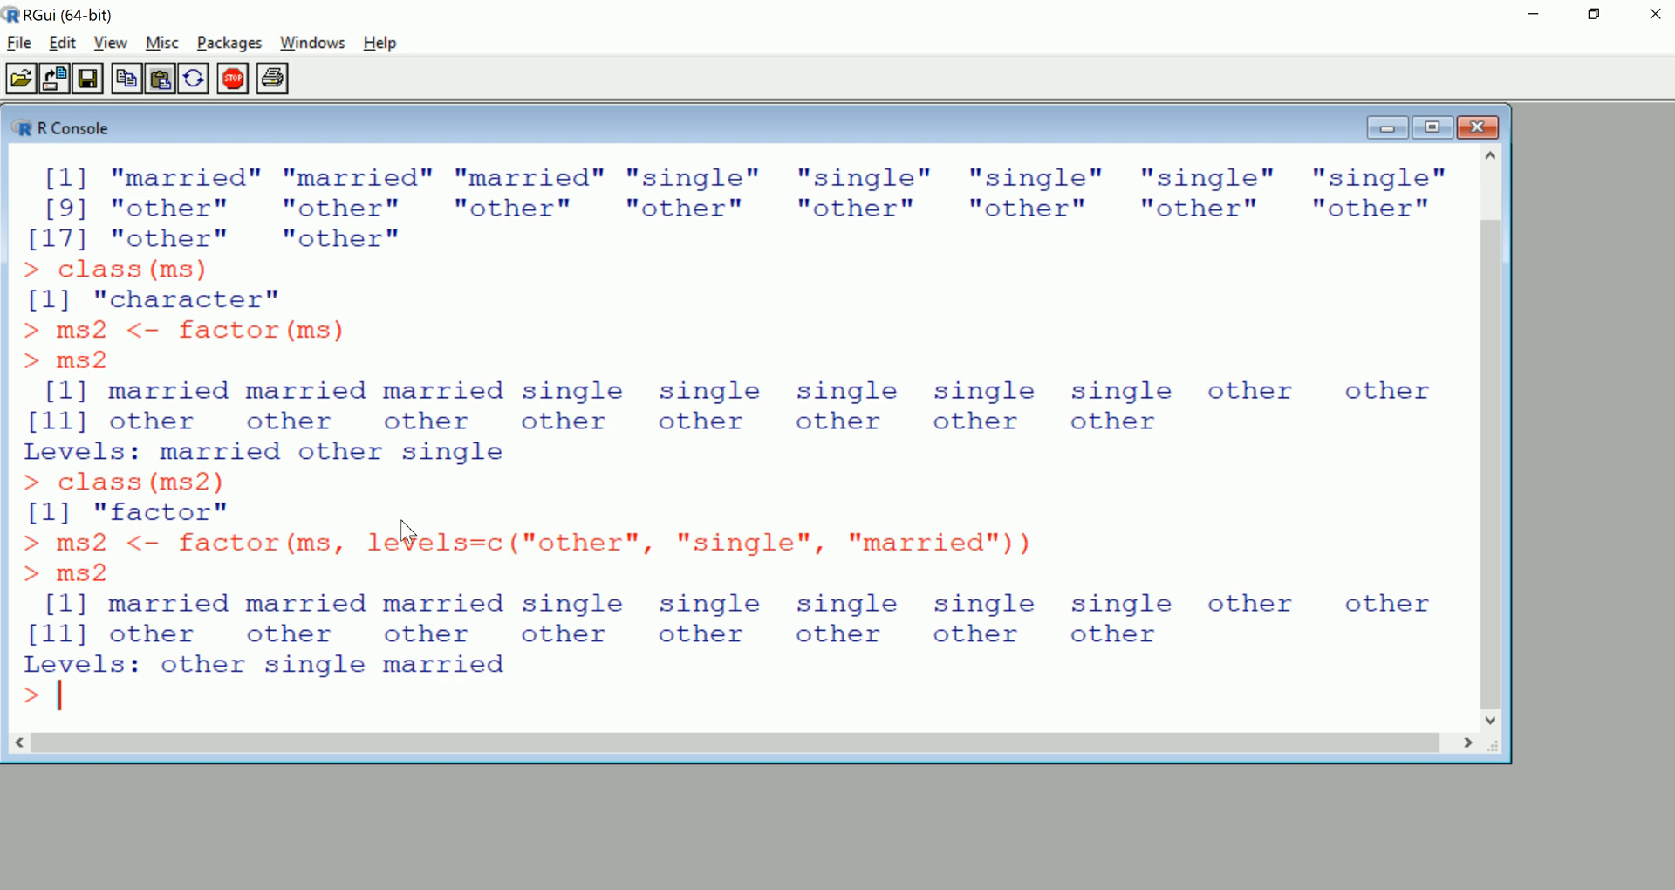
pyautogui.moveTo(120, 609)
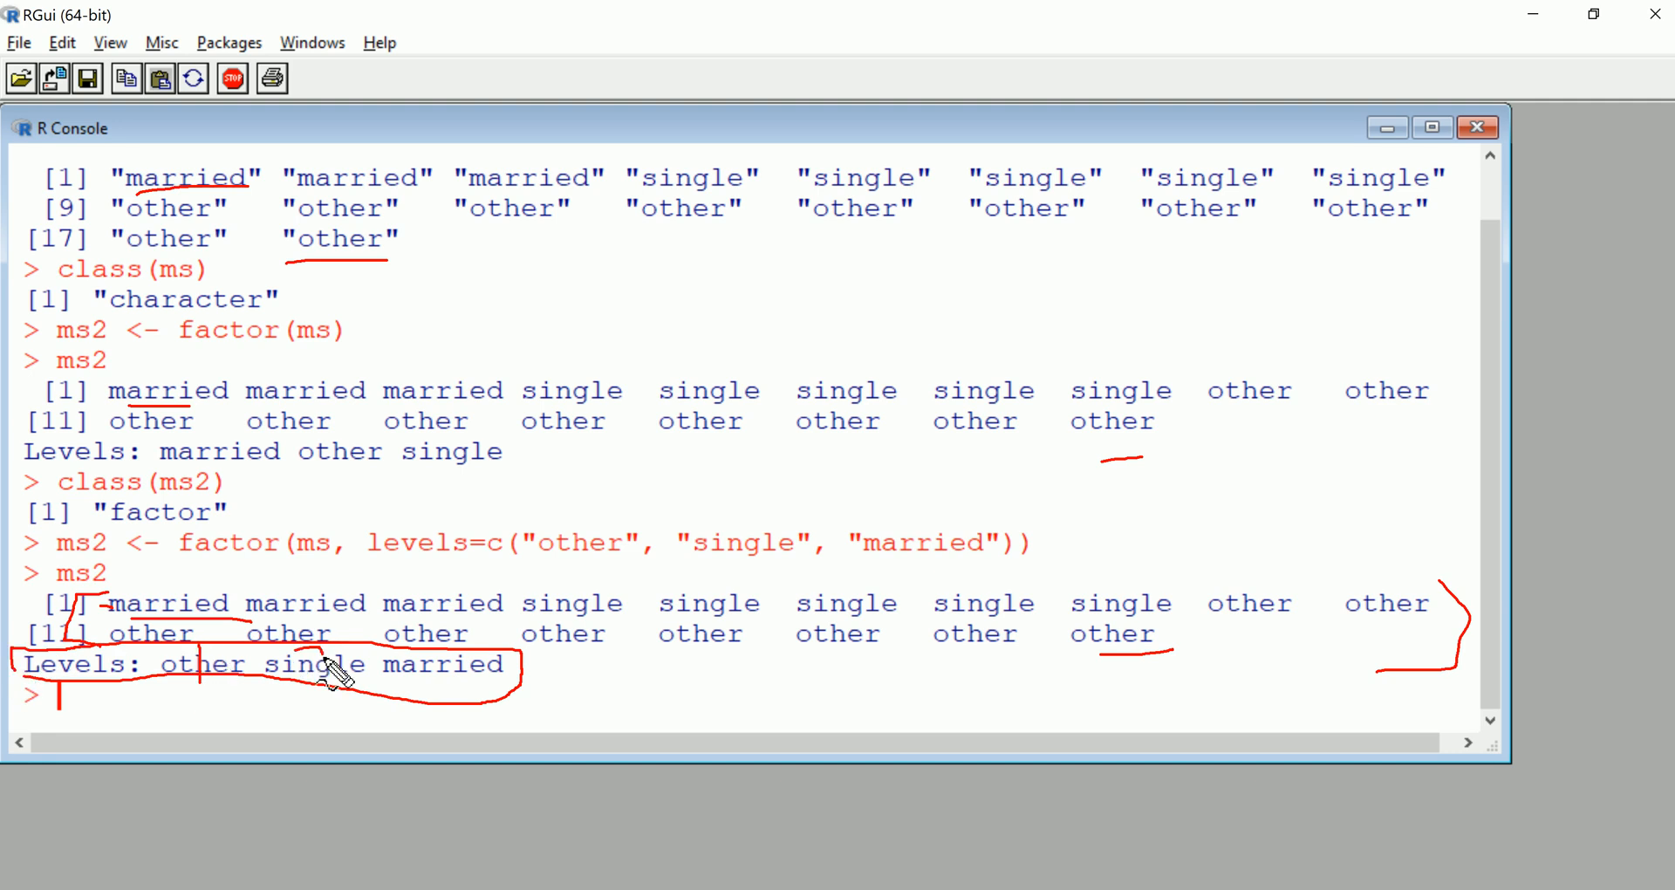
pyautogui.moveTo(418, 700)
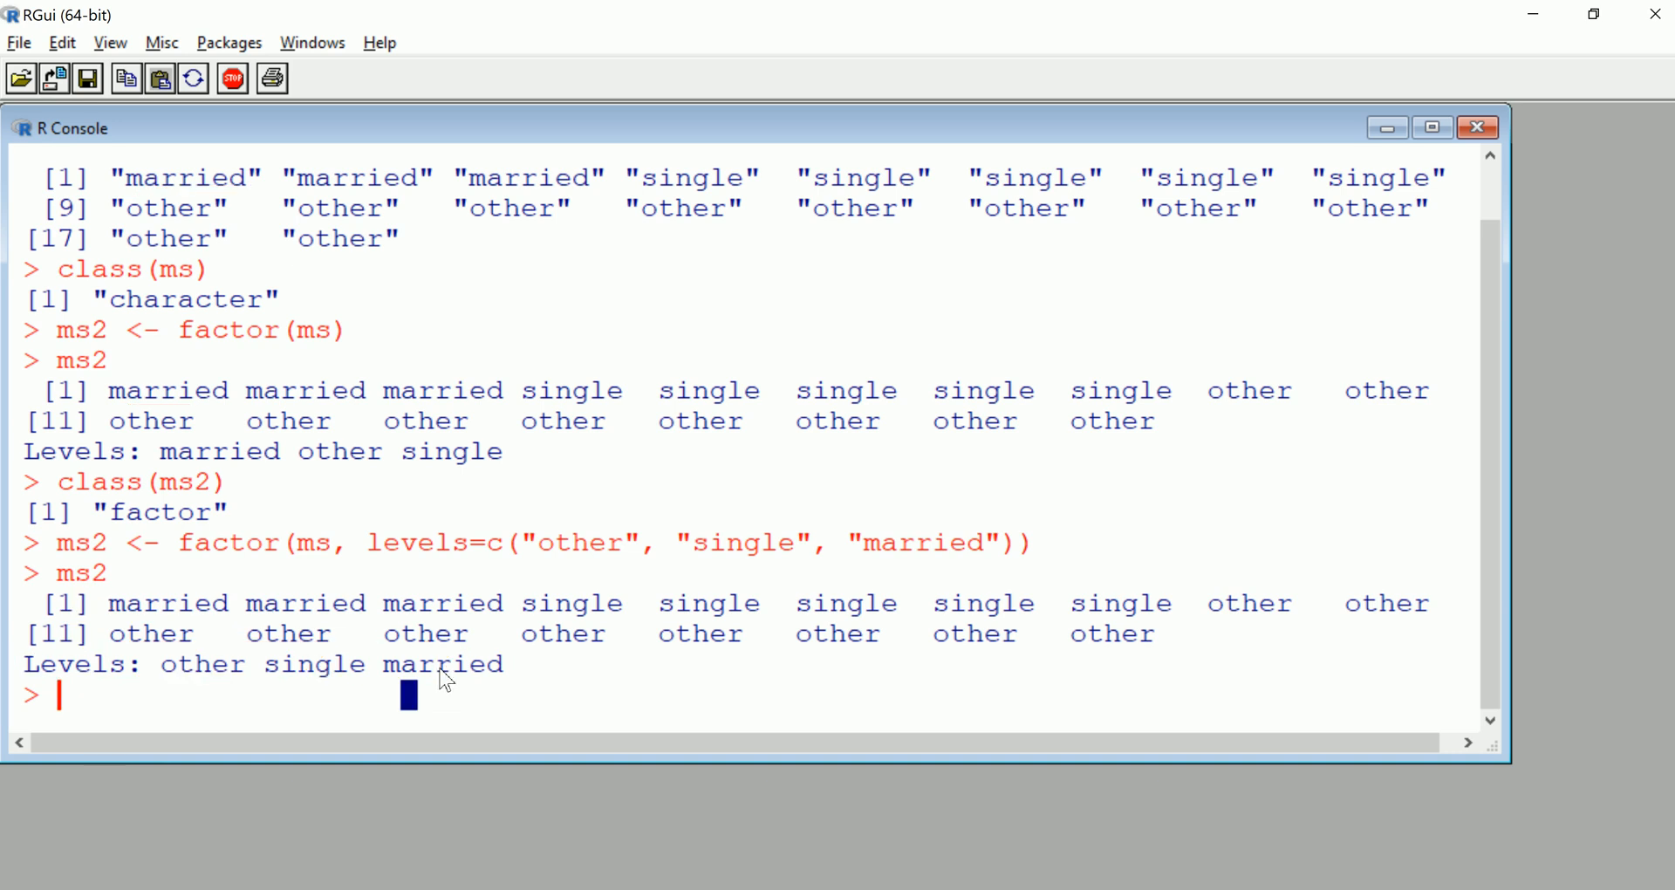
pyautogui.moveTo(503, 697)
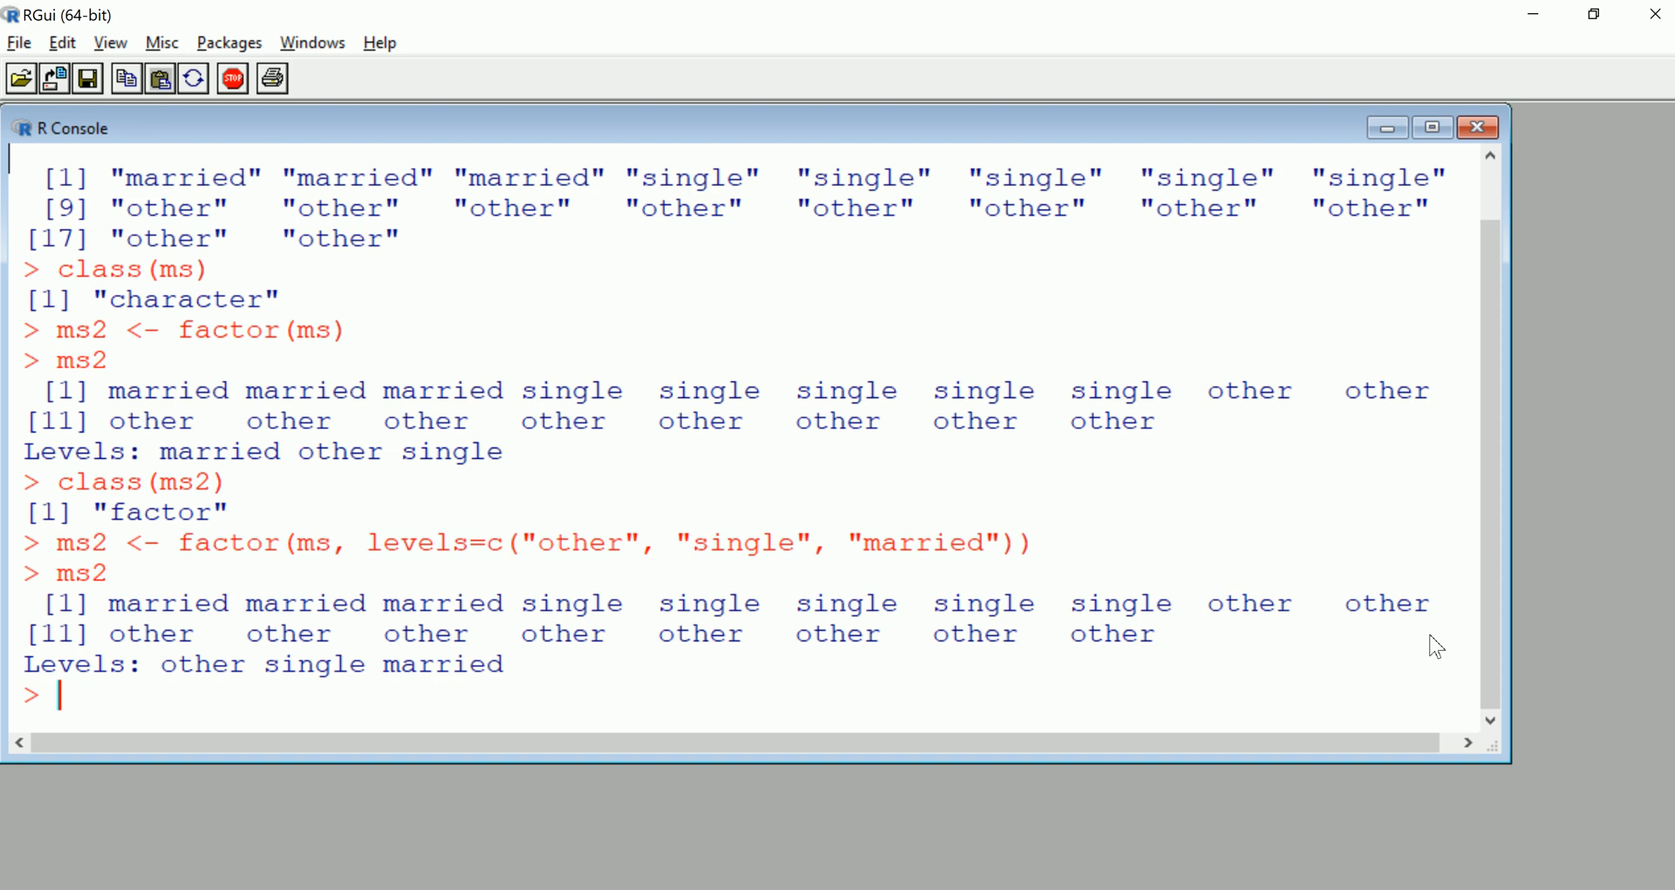
# Run droplevels(ms2, exclude="other"), turning other values into NA with levels single, married
pyautogui.write('drople')
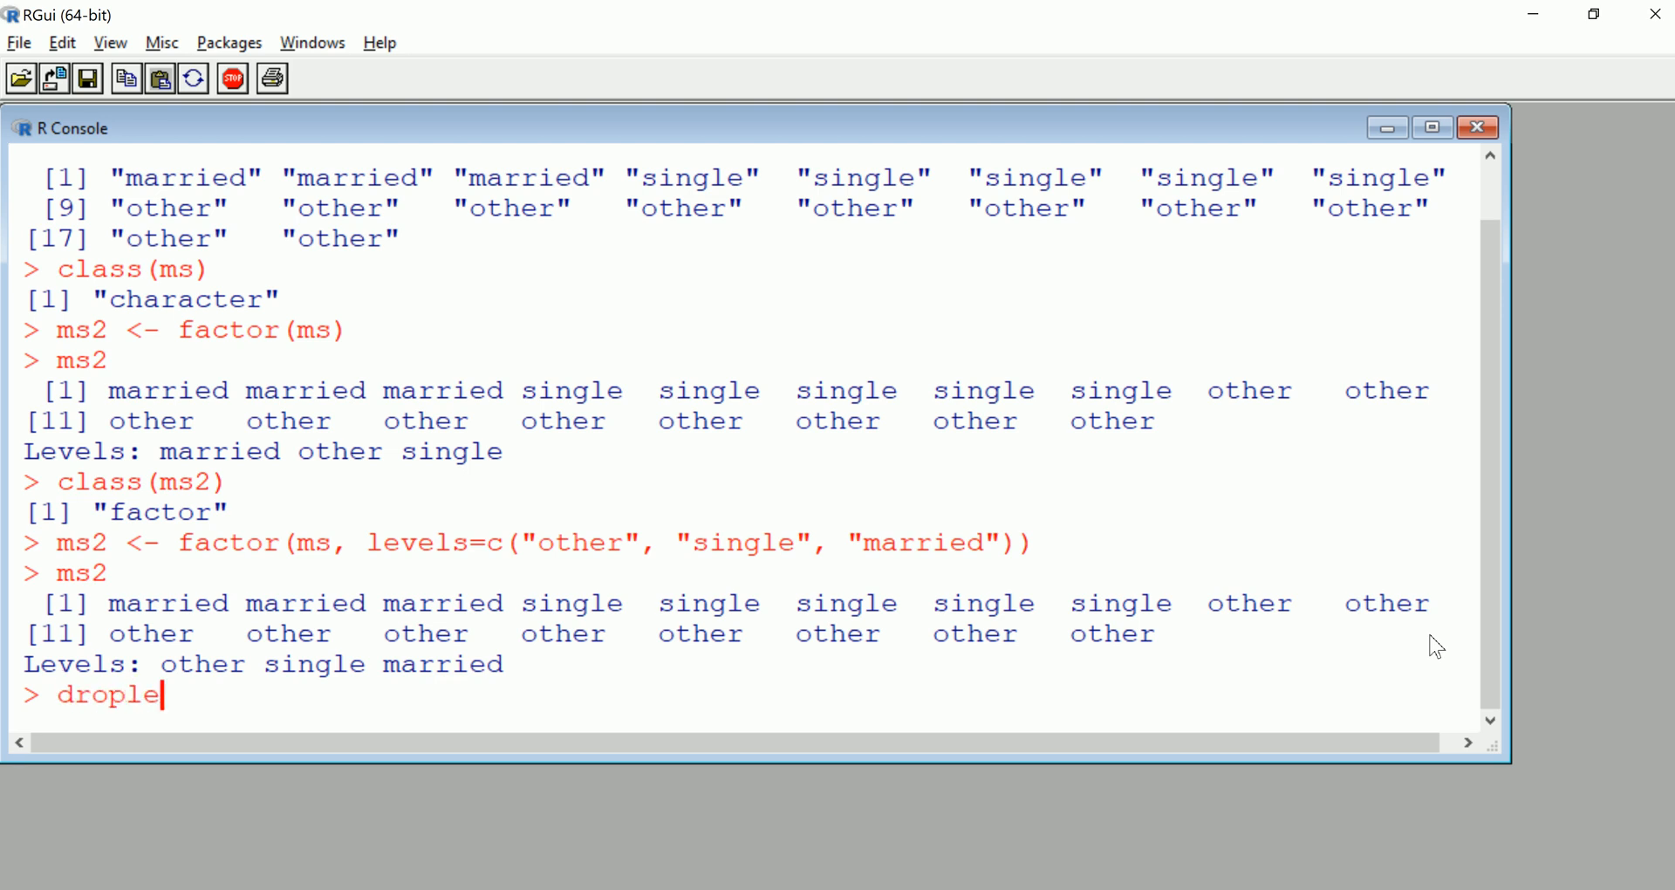
pyautogui.write('vels')
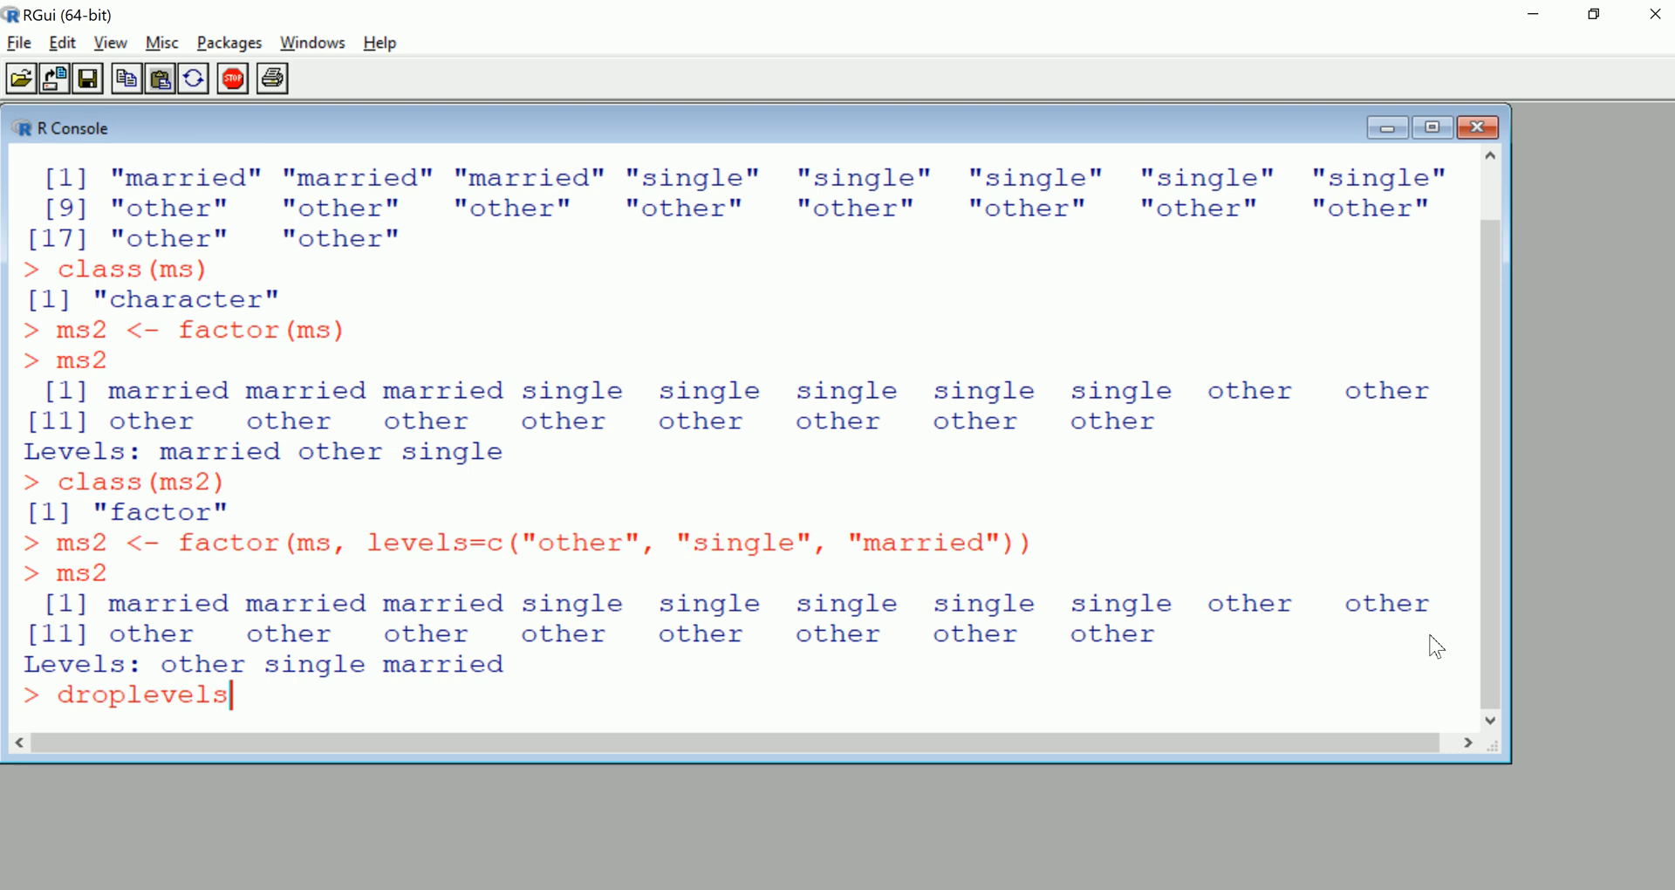
pyautogui.write('(ms2')
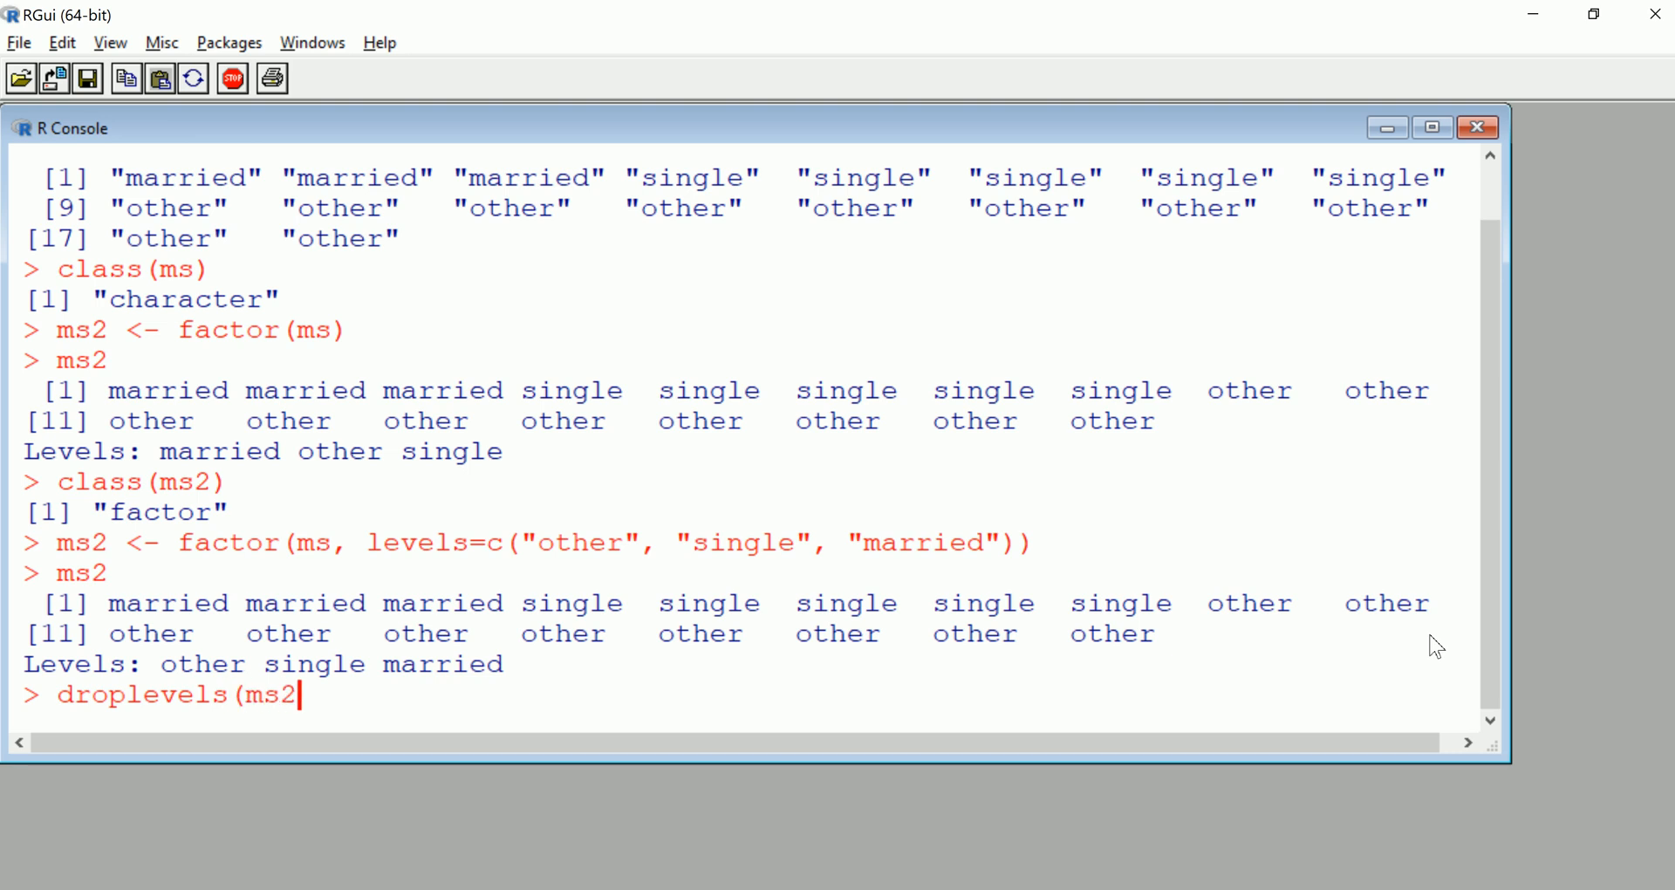
pyautogui.write(', "')
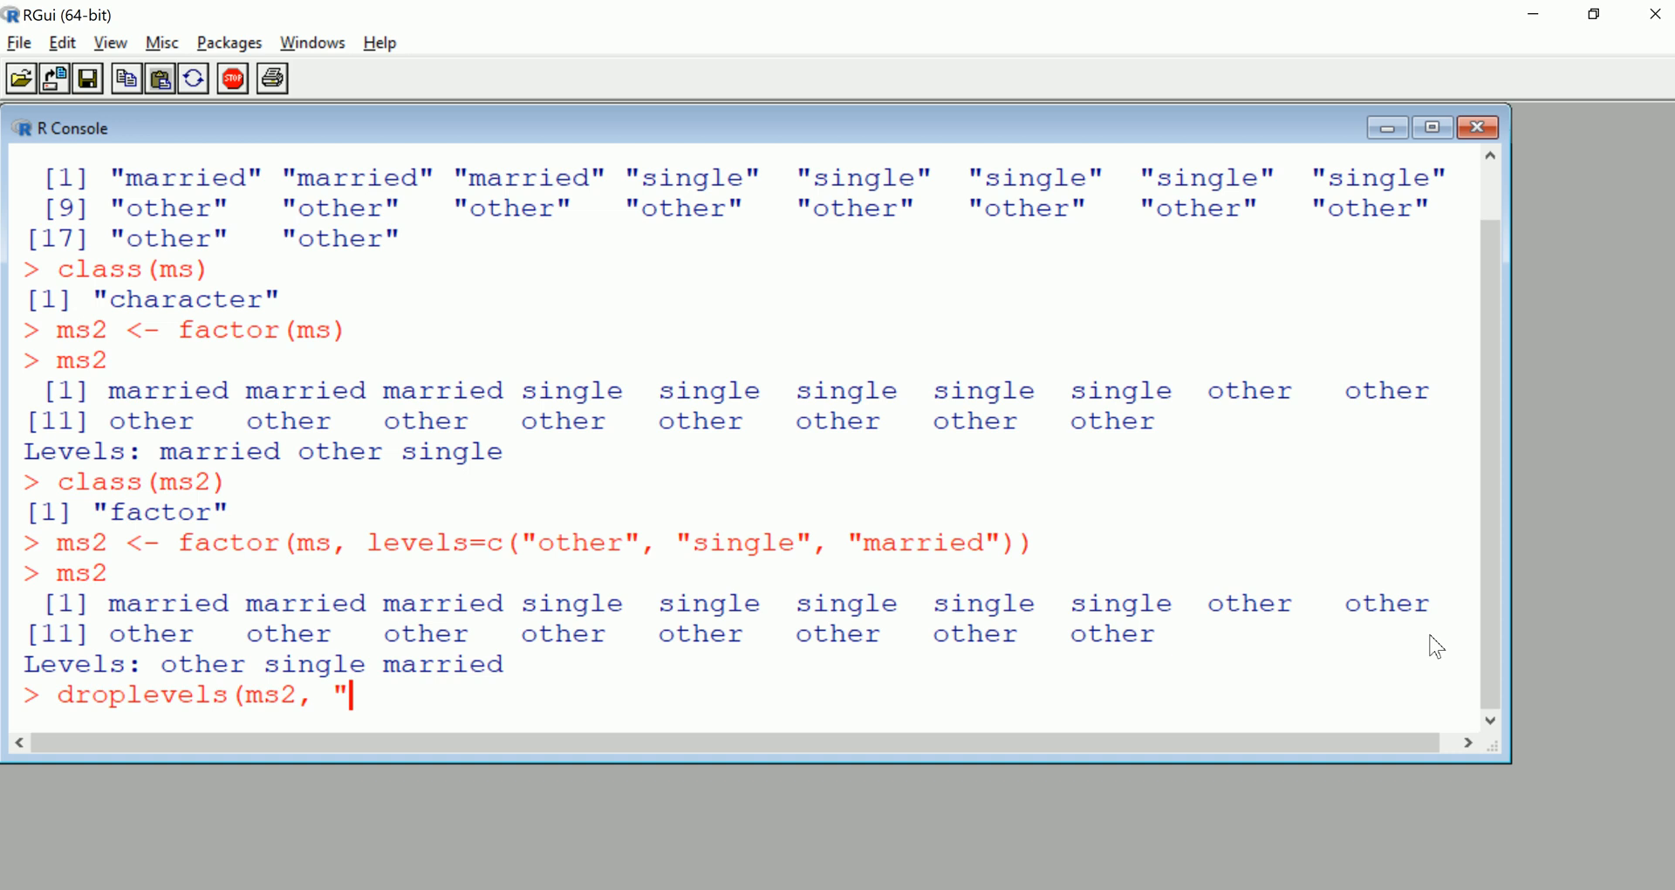
pyautogui.write('exclu')
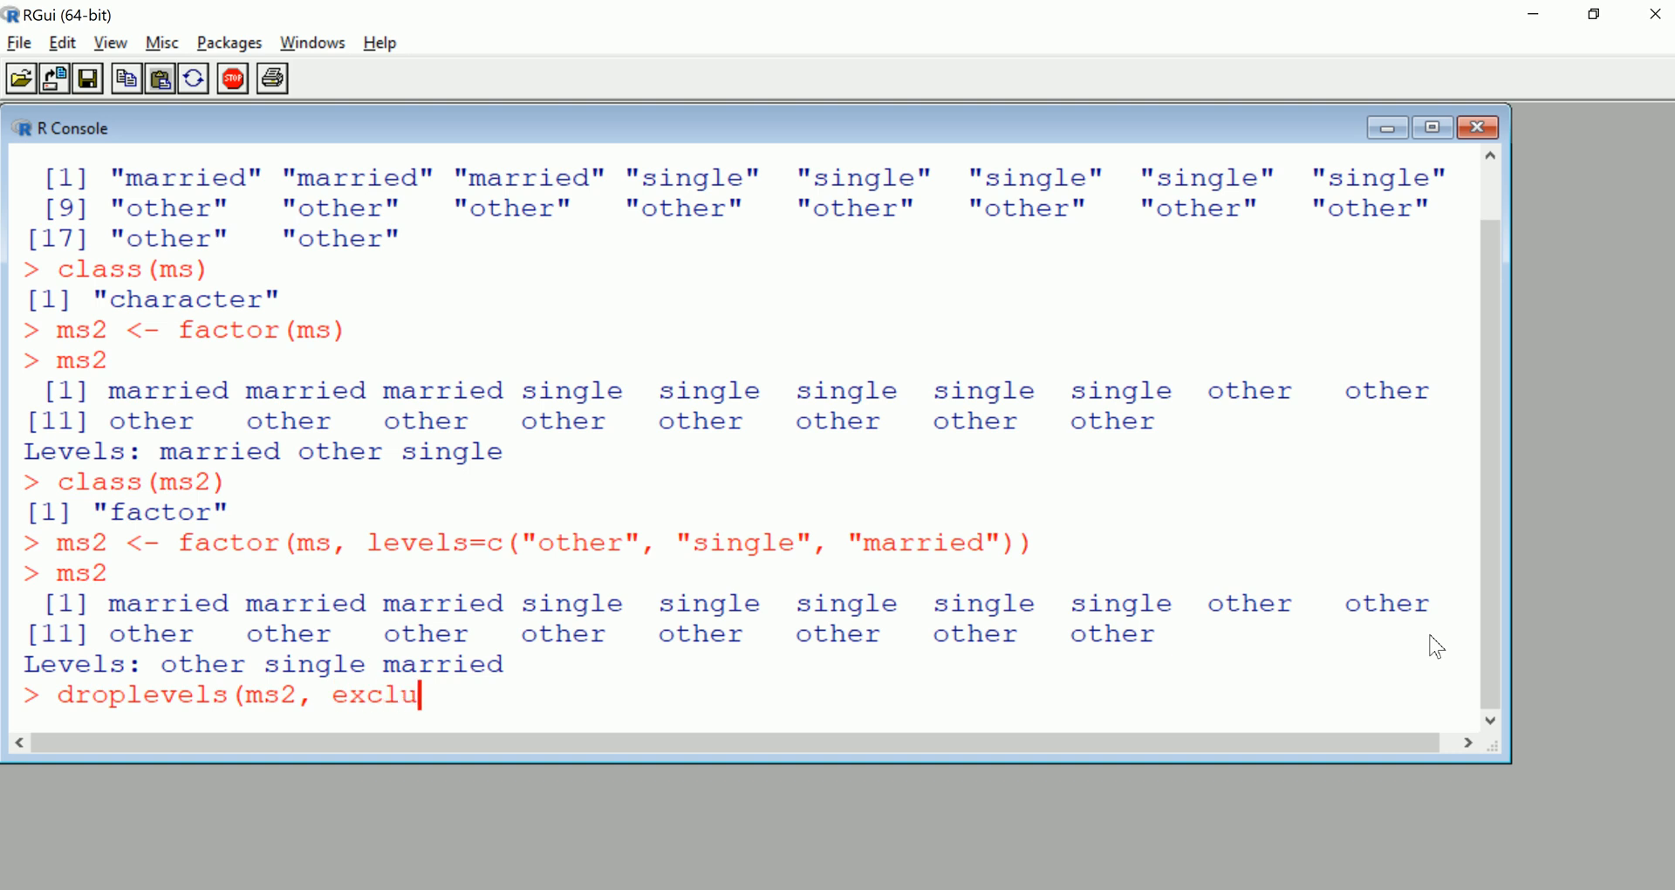
pyautogui.write('de="')
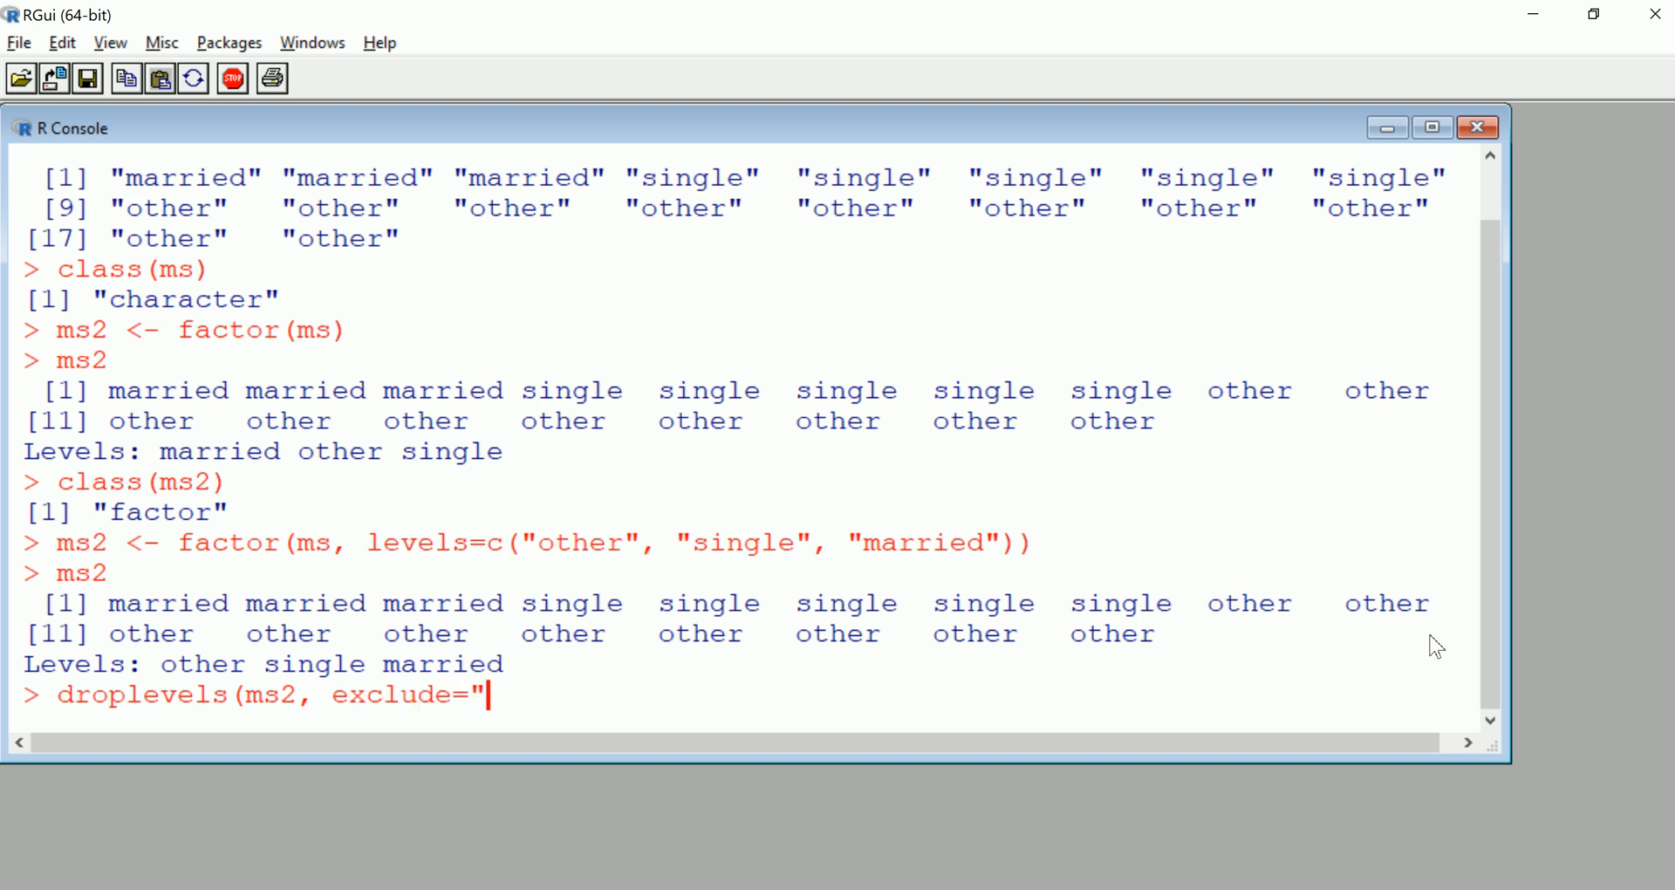
pyautogui.write('other"')
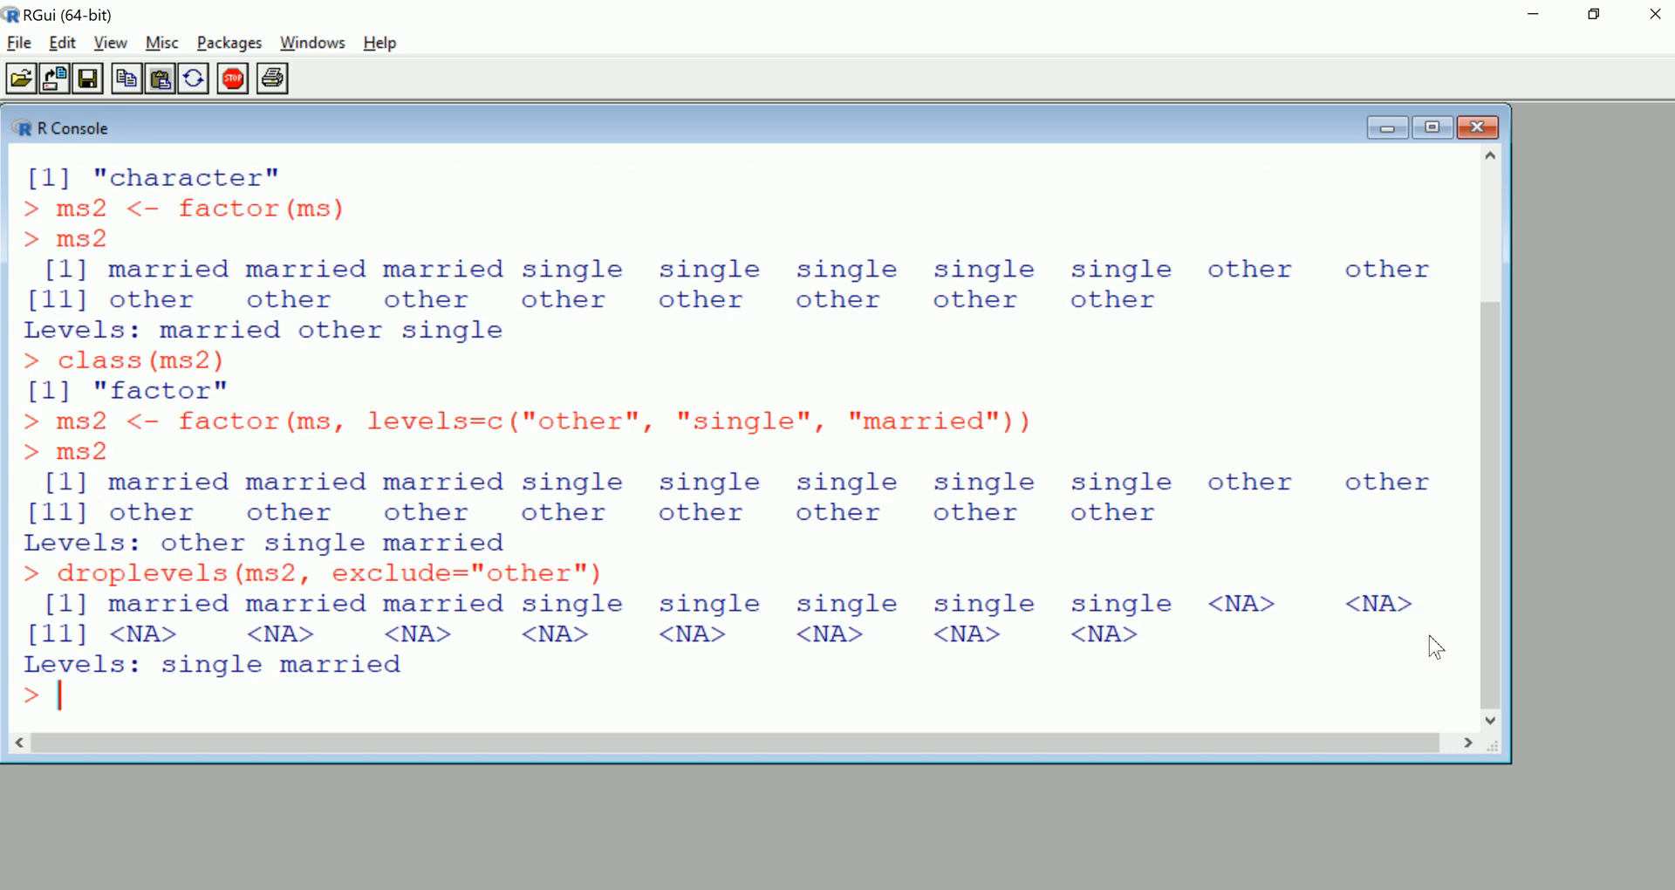
pyautogui.moveTo(1234, 646)
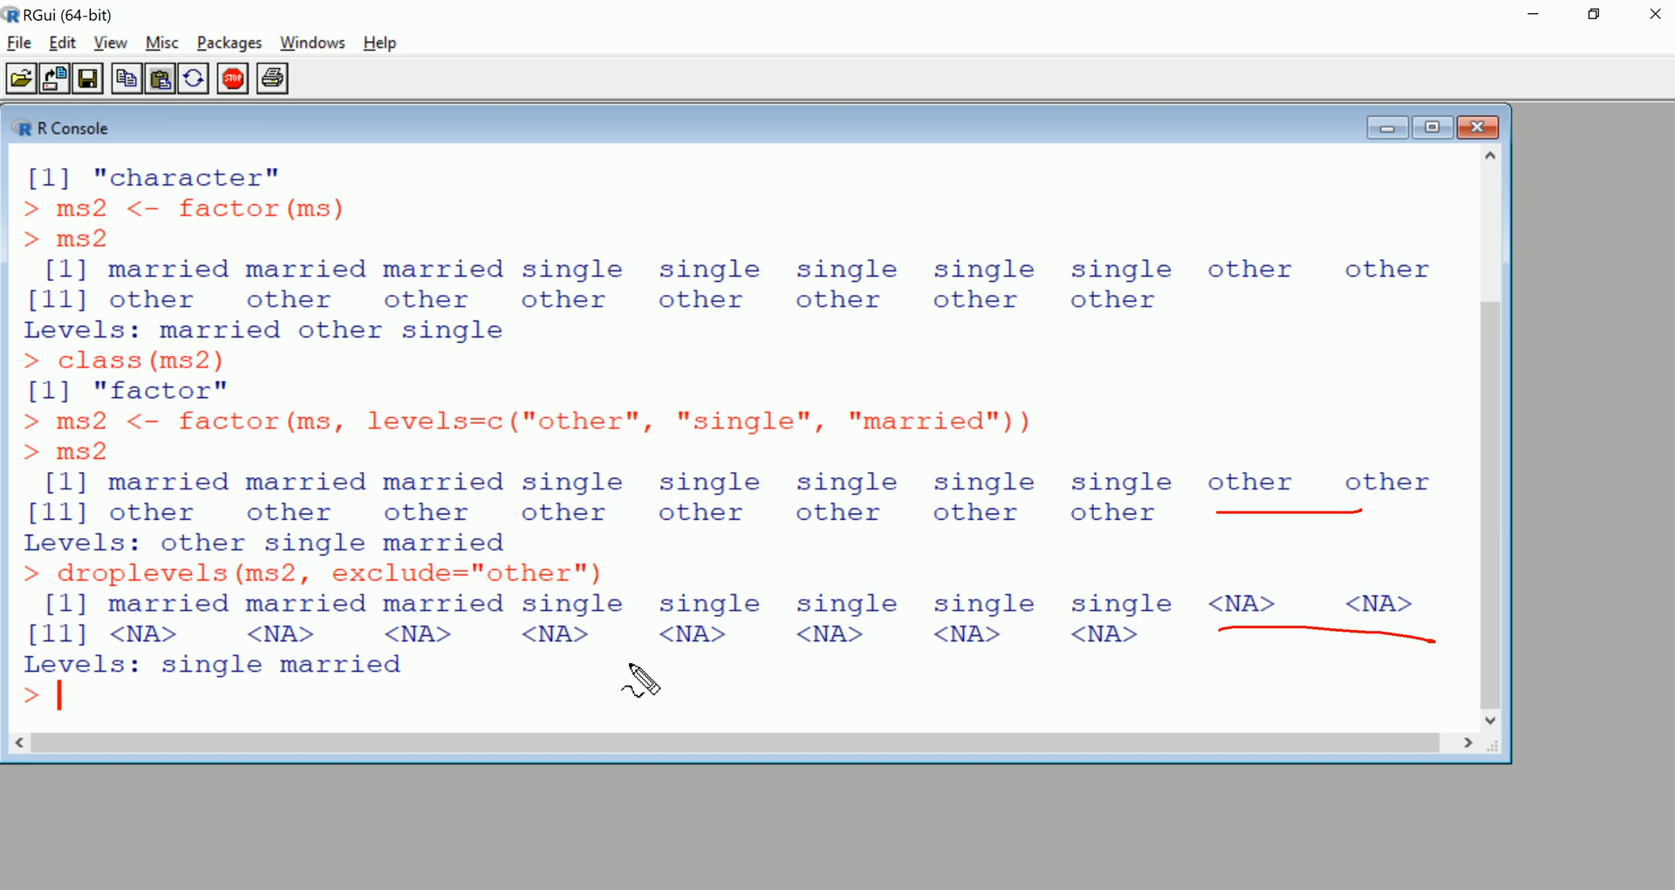
pyautogui.moveTo(642, 679); pyautogui.dragTo(1133, 577)
pyautogui.write('droplevels(ms2, exclude="other')
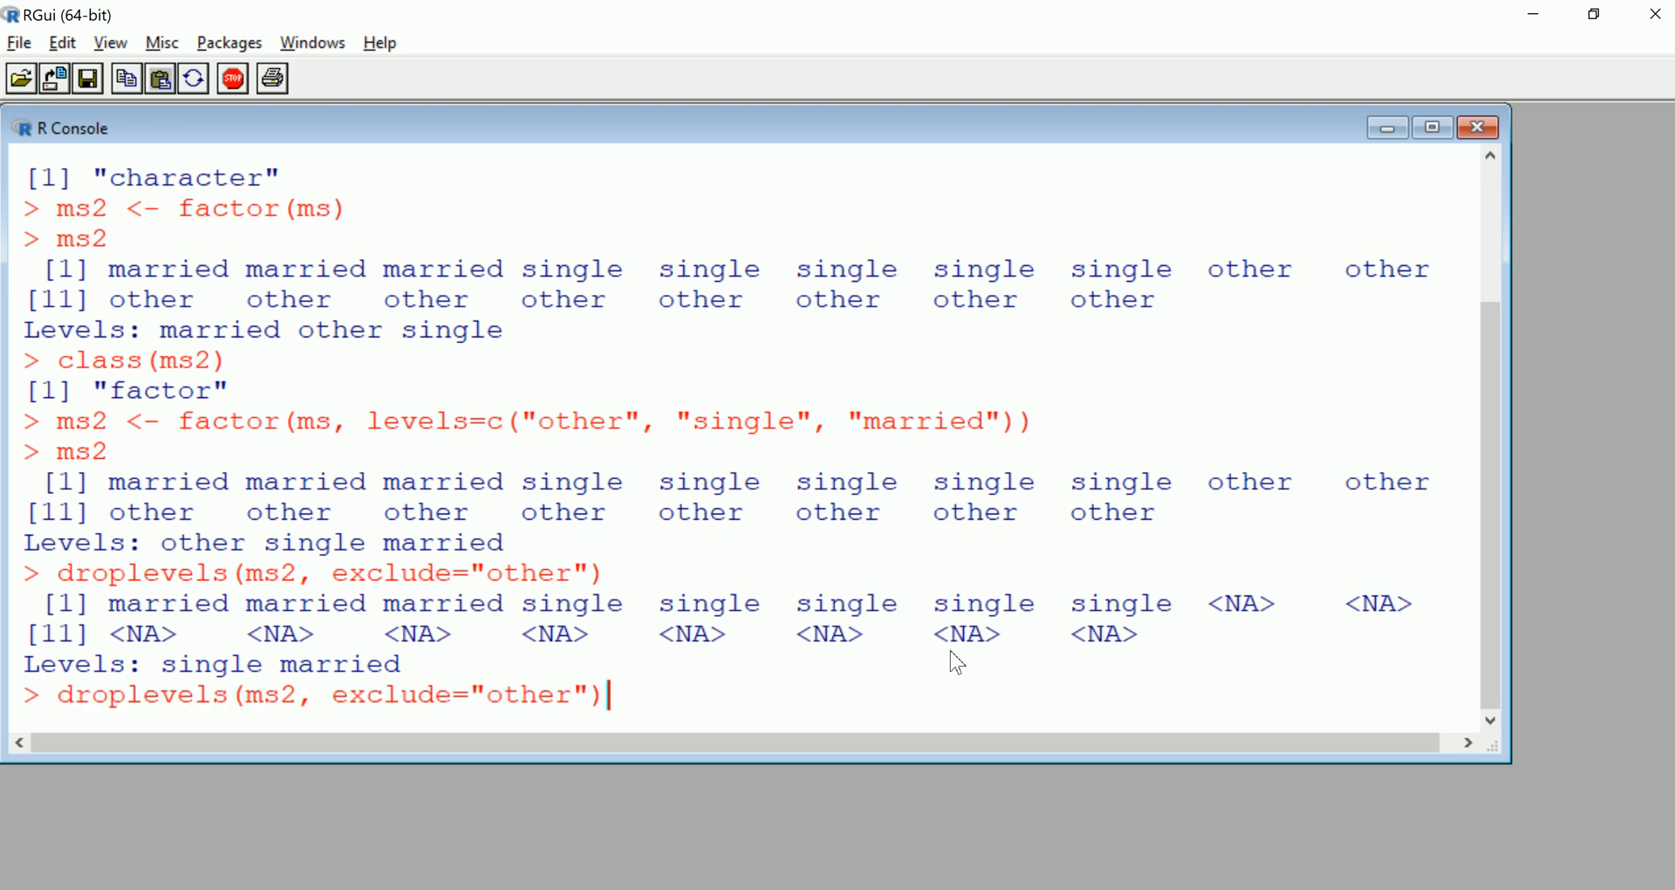
# Wrap the droplevels result in is.na and !is.na to mark eight valid values and ten NAs
pyautogui.write(')')
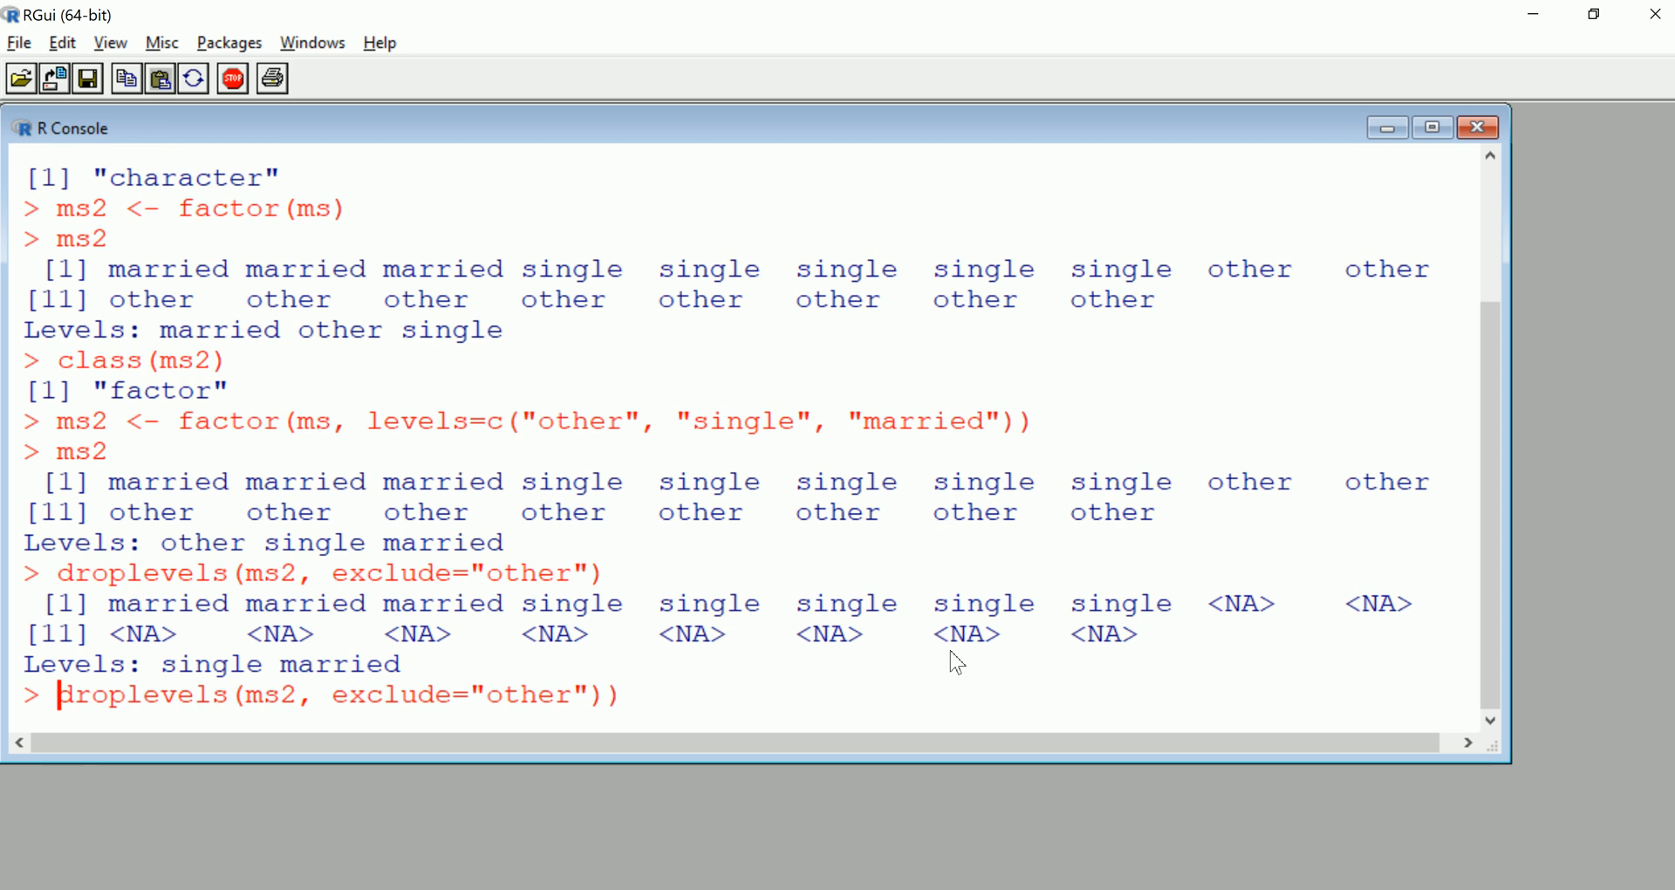
pyautogui.write('is.na(')
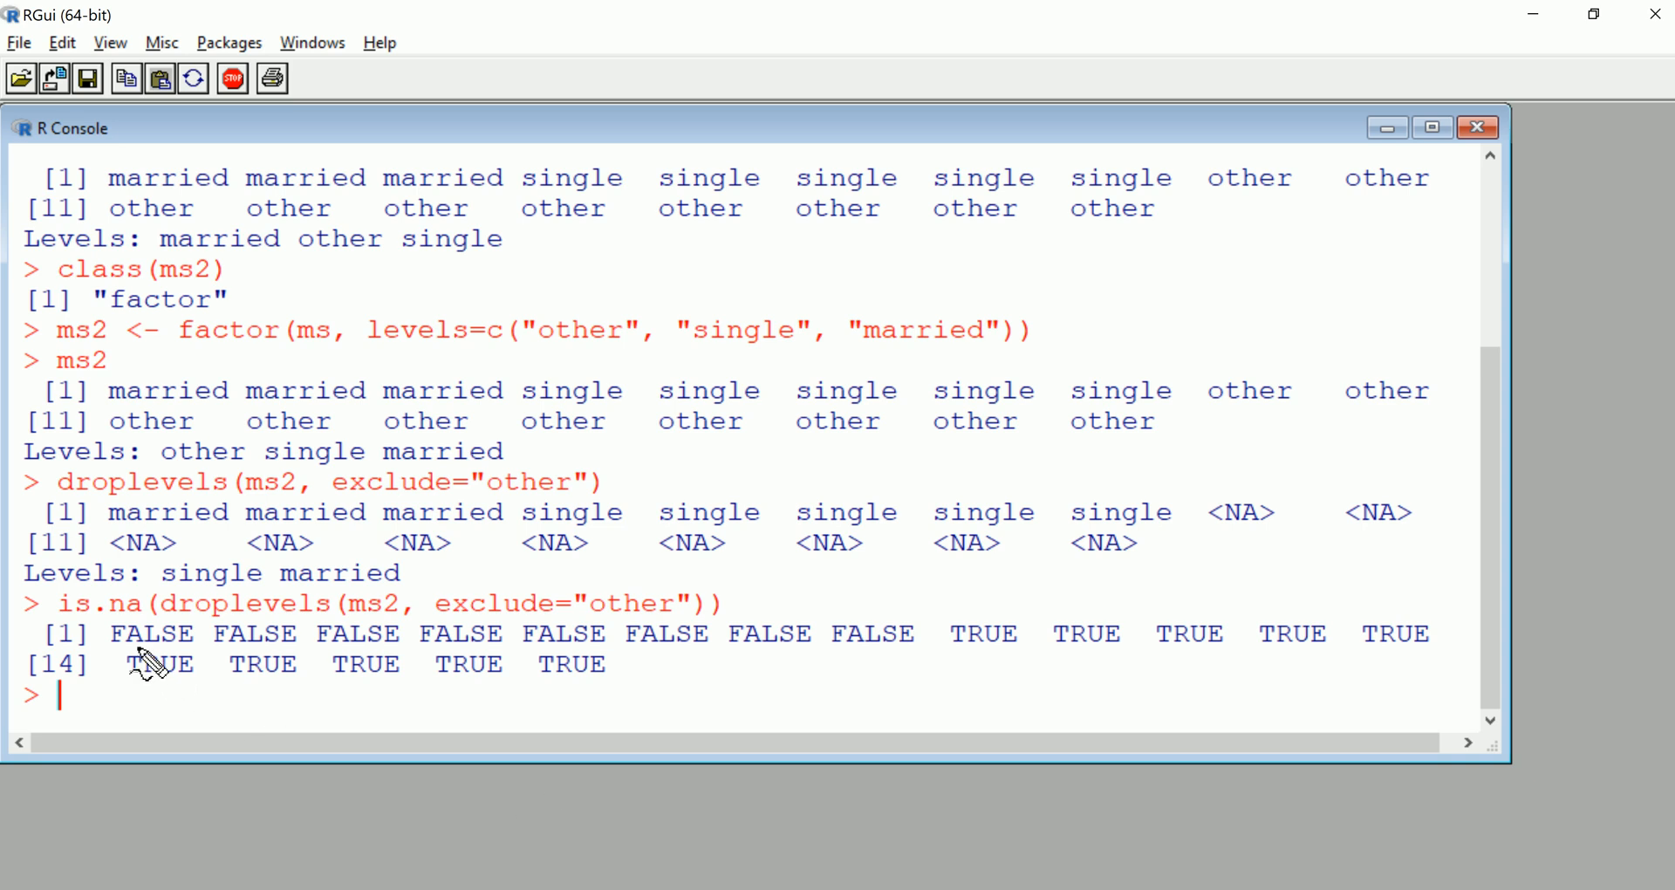
pyautogui.moveTo(133, 651); pyautogui.dragTo(460, 657)
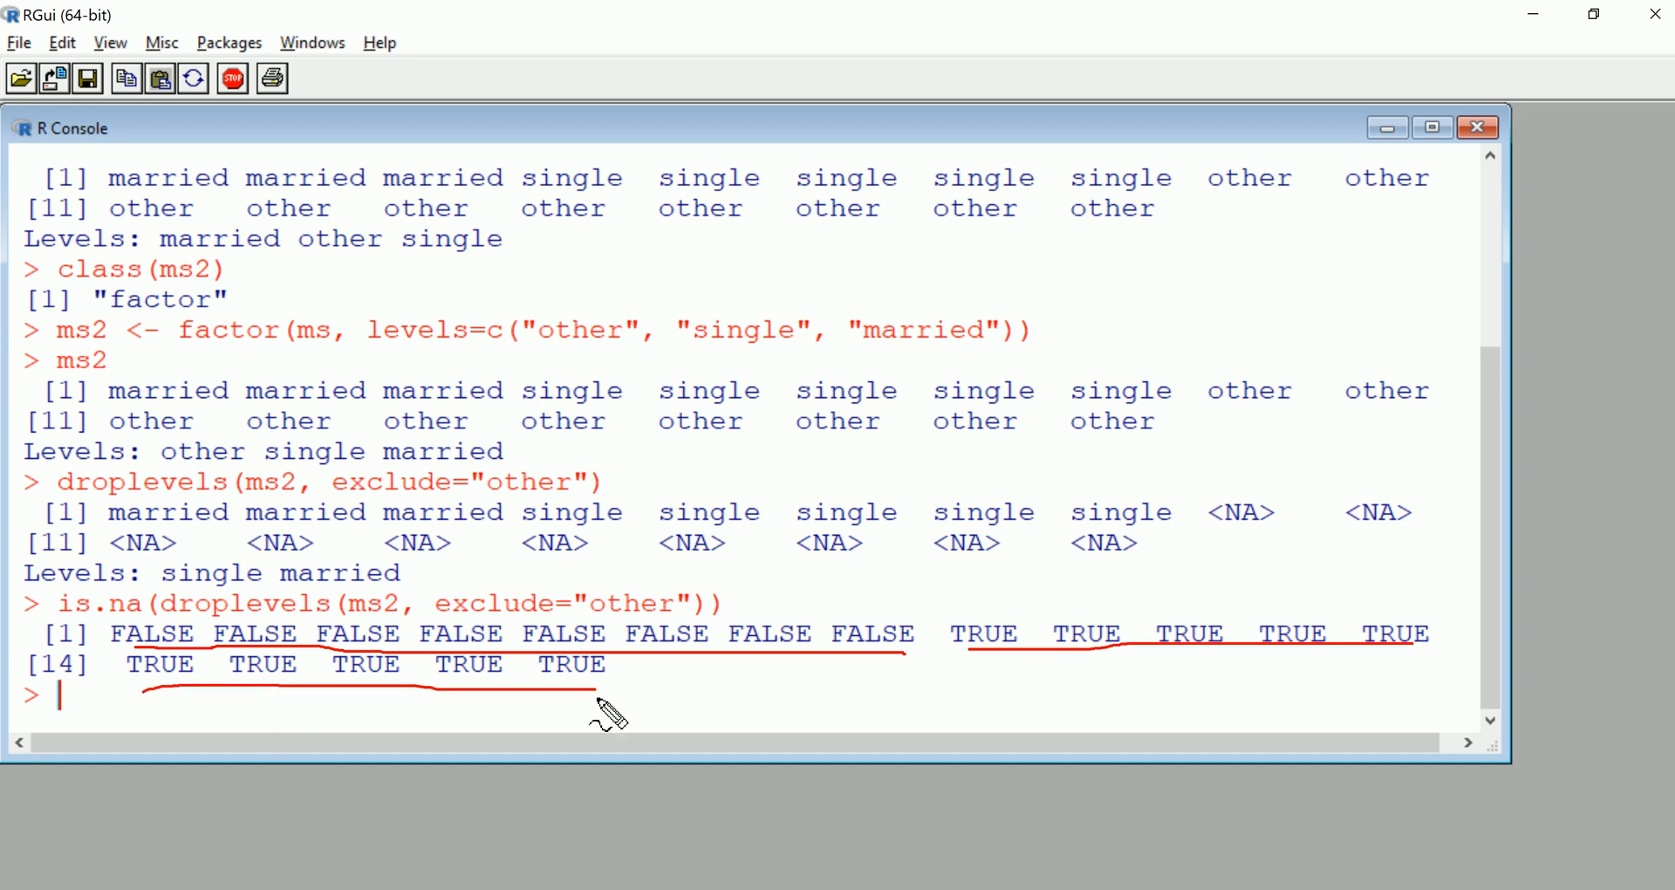
pyautogui.moveTo(556, 732)
pyautogui.write('!is.na(droplevels(ms2, exclude="other"))')
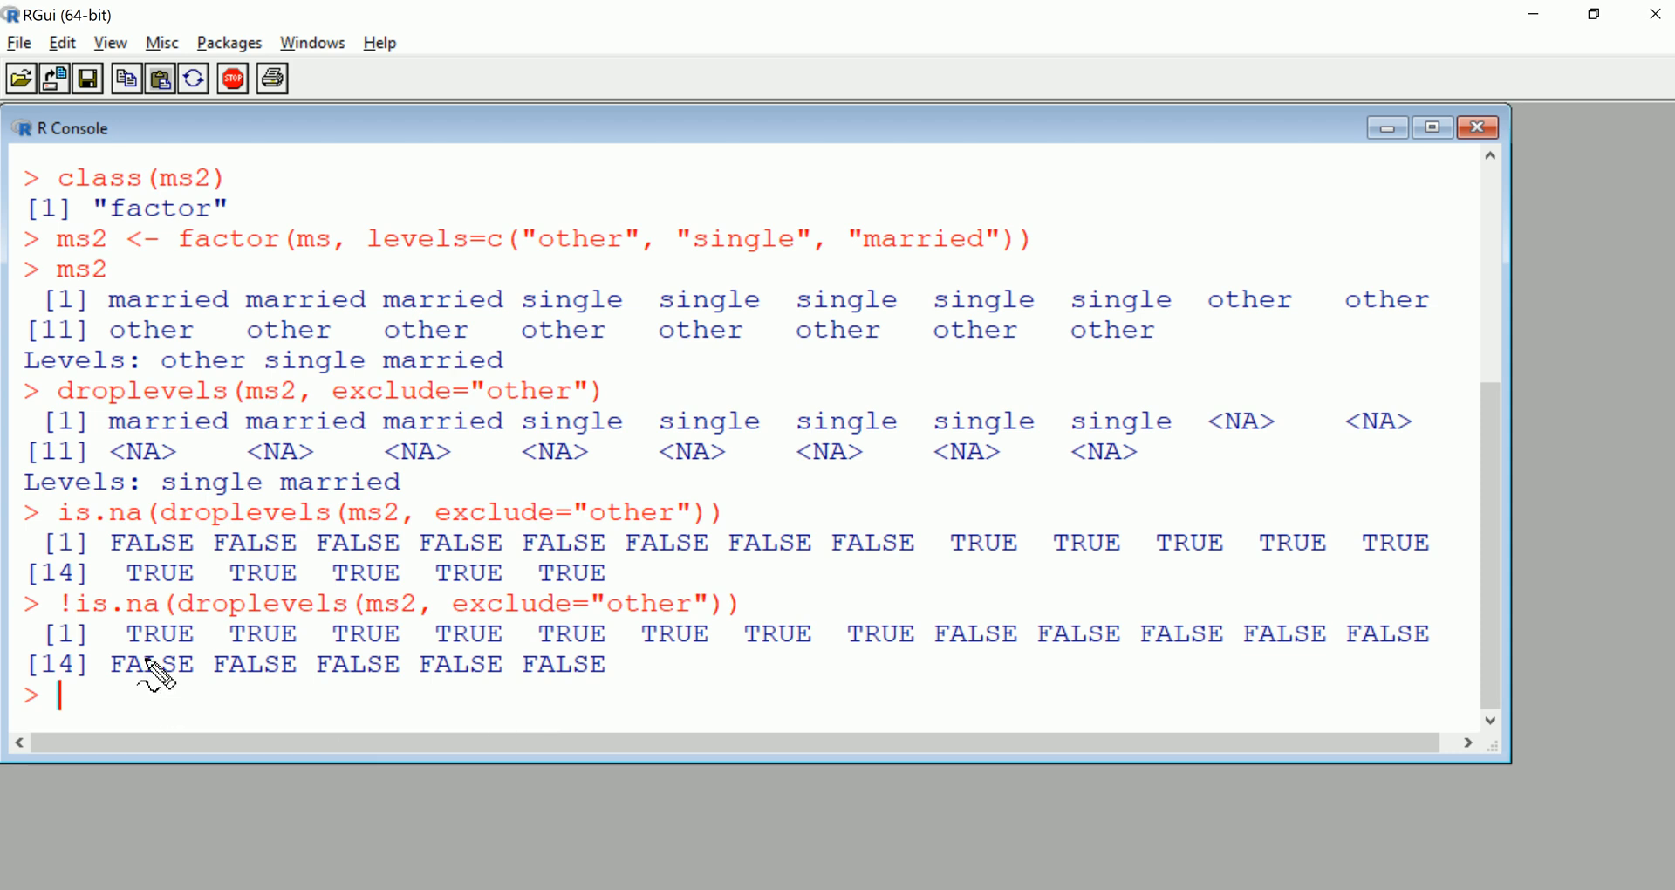
pyautogui.moveTo(129, 652); pyautogui.dragTo(962, 668)
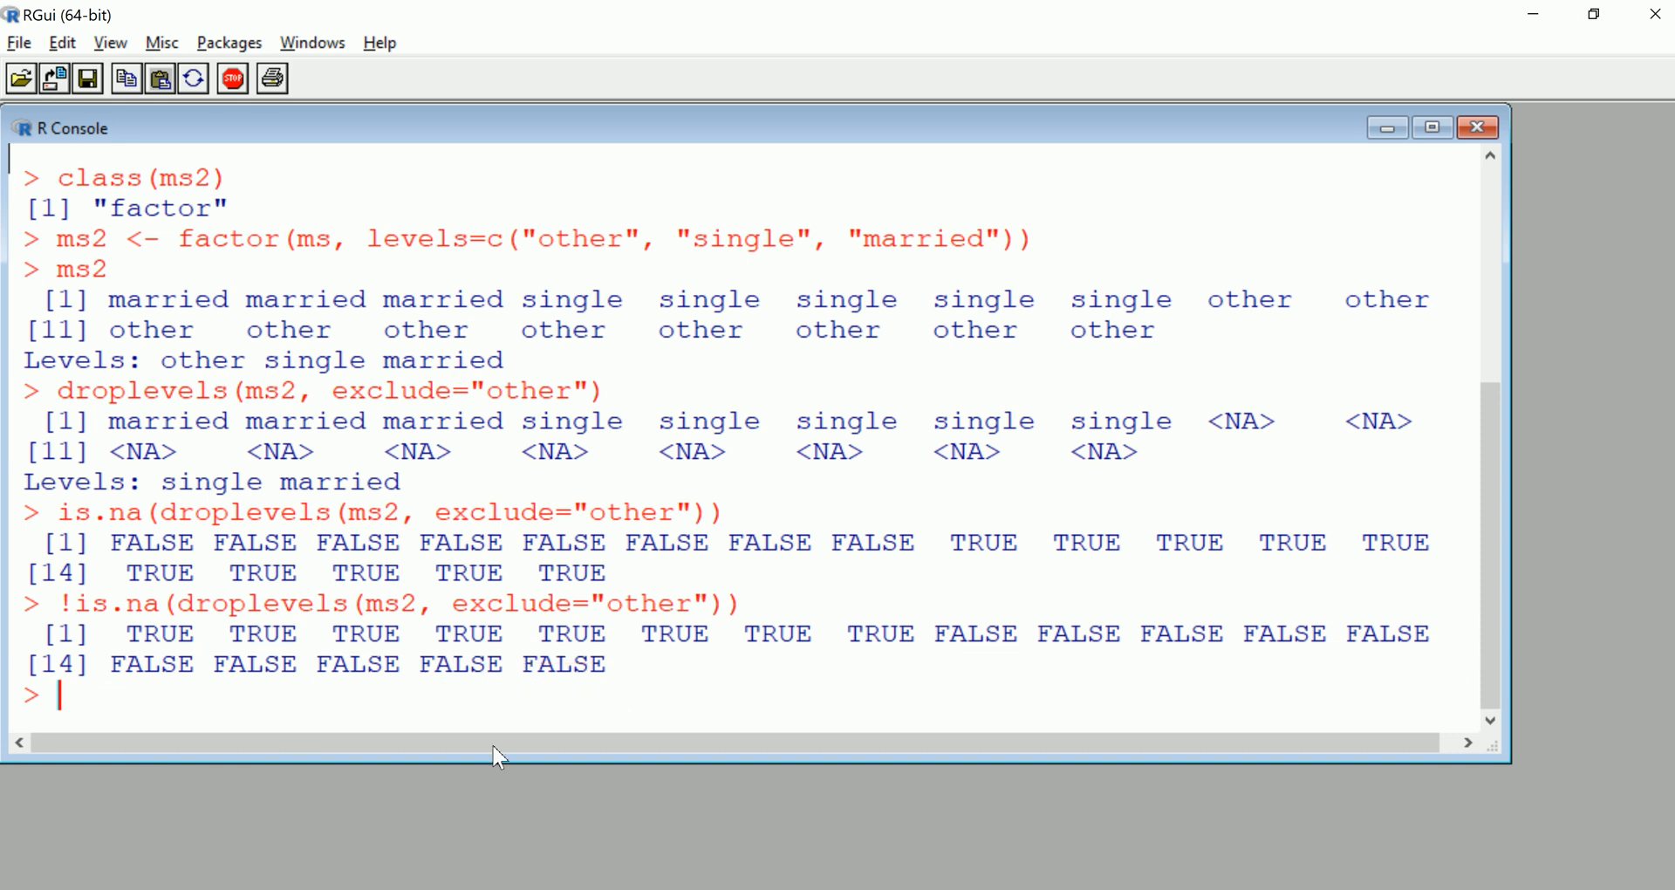
pyautogui.moveTo(450, 760)
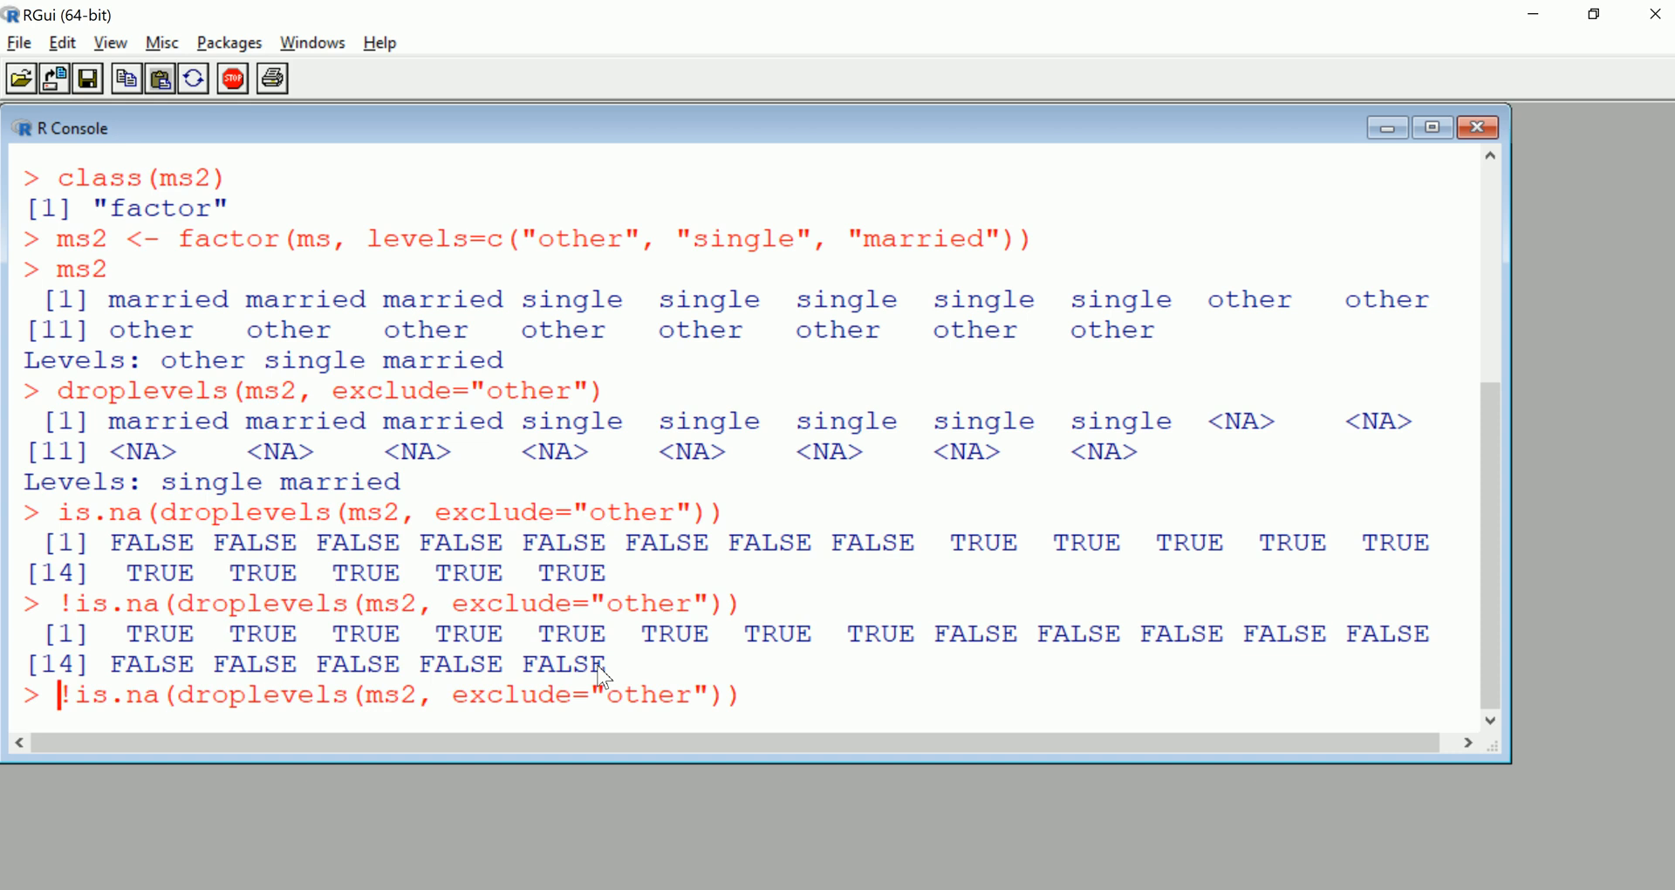
# Index ms2 with !is.na(droplevels(ms2, exclude="other")) to keep the eight married and single values
pyautogui.write('m')
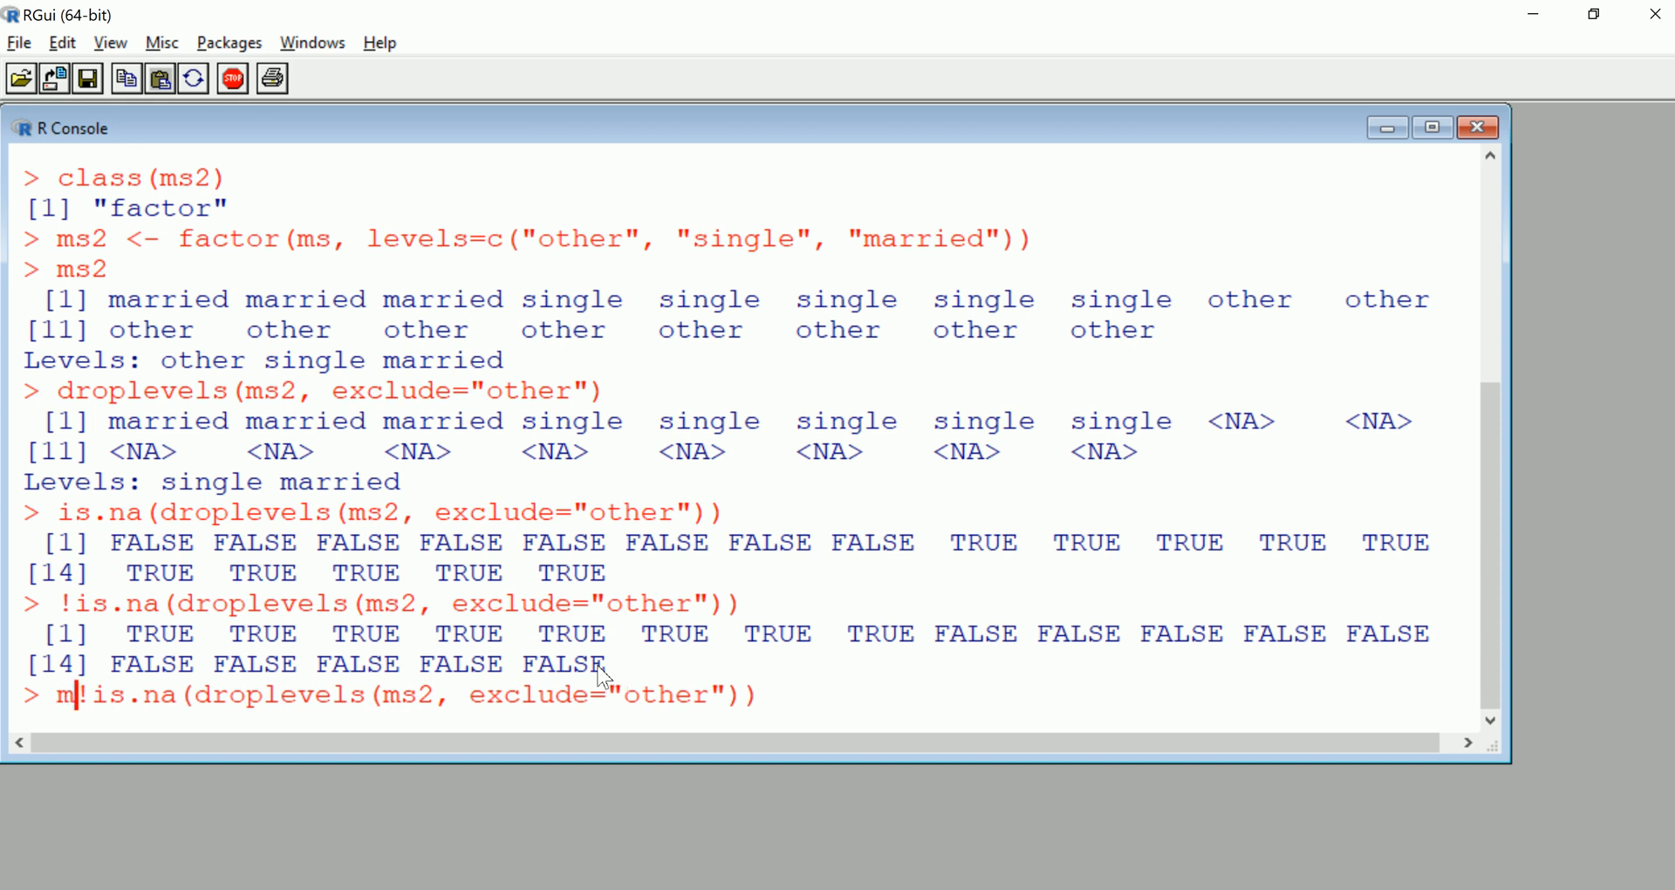
pyautogui.write('s2[')
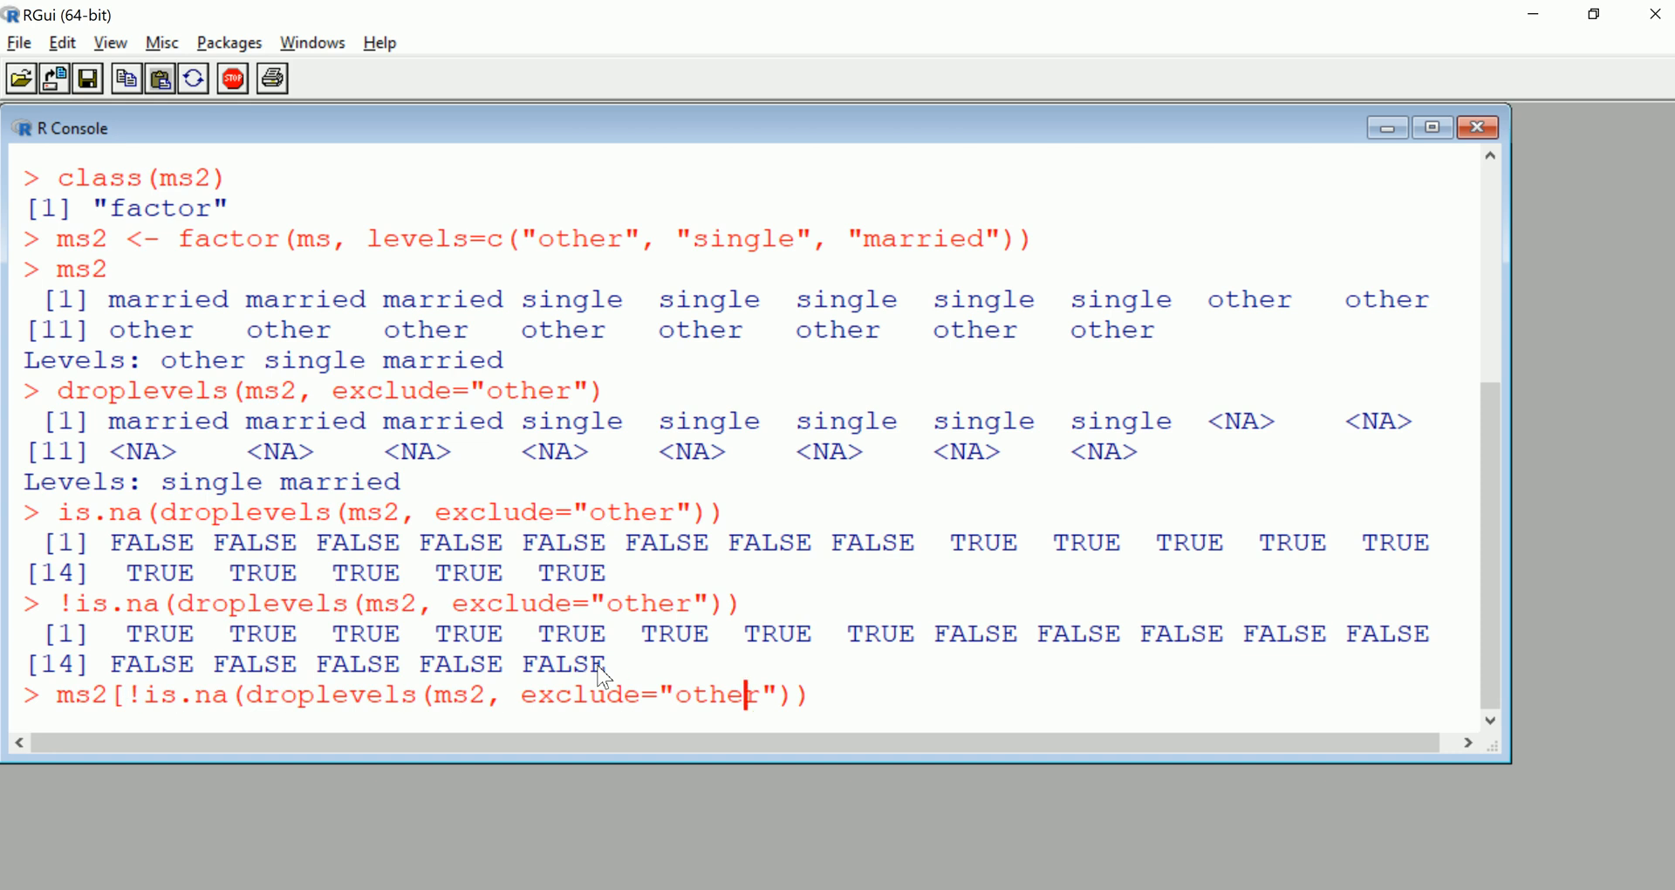
pyautogui.write(']')
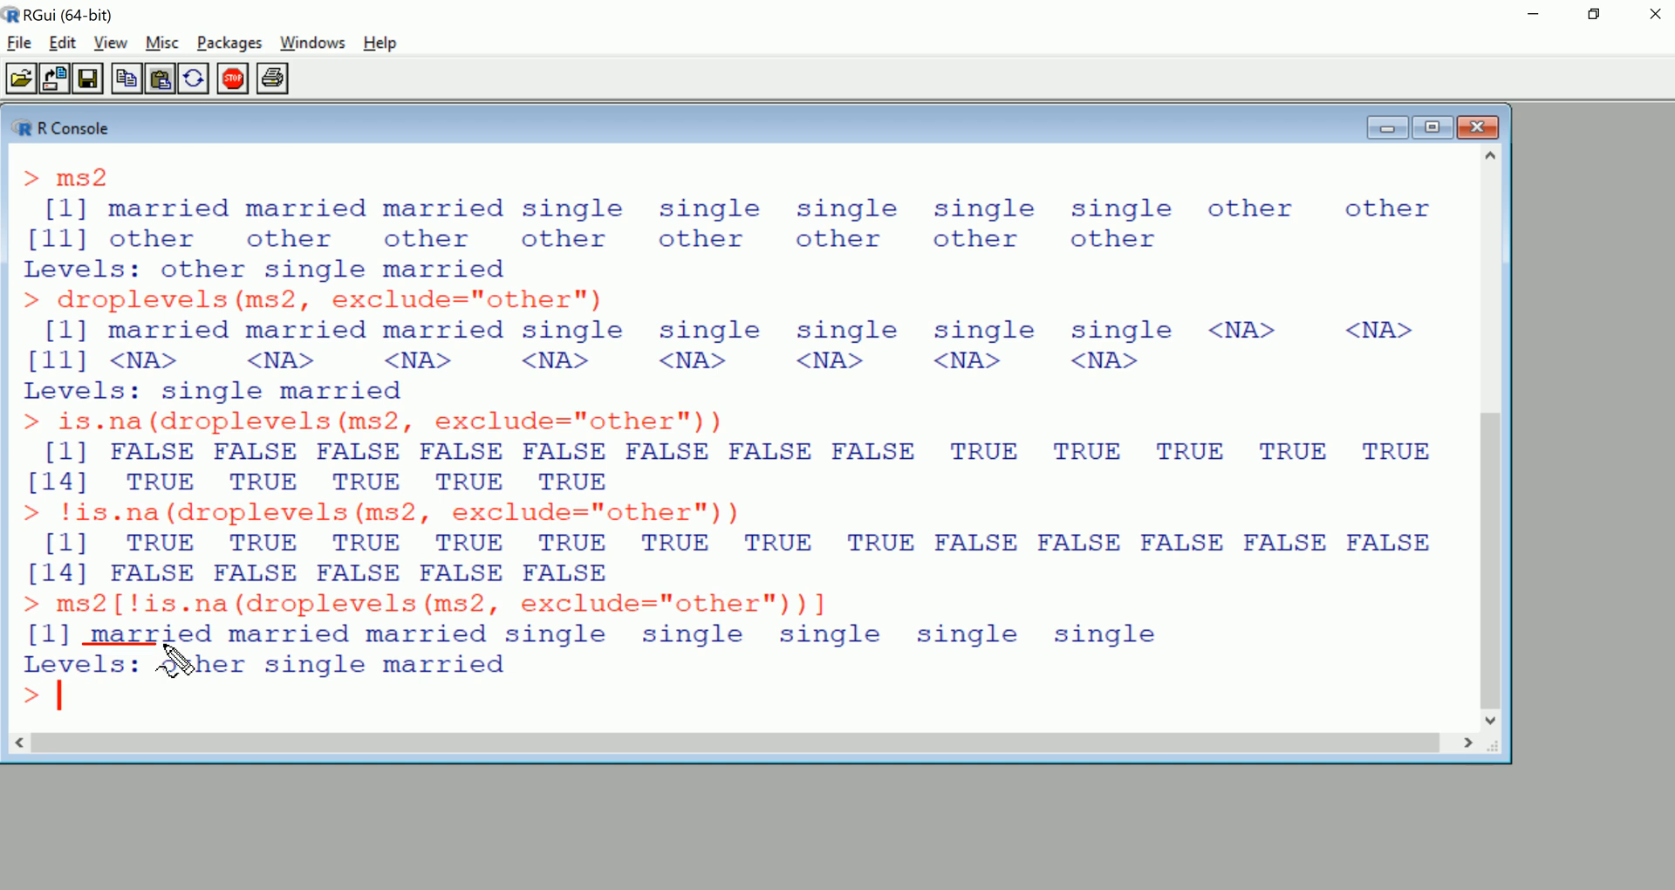
pyautogui.moveTo(171, 657); pyautogui.dragTo(1165, 641)
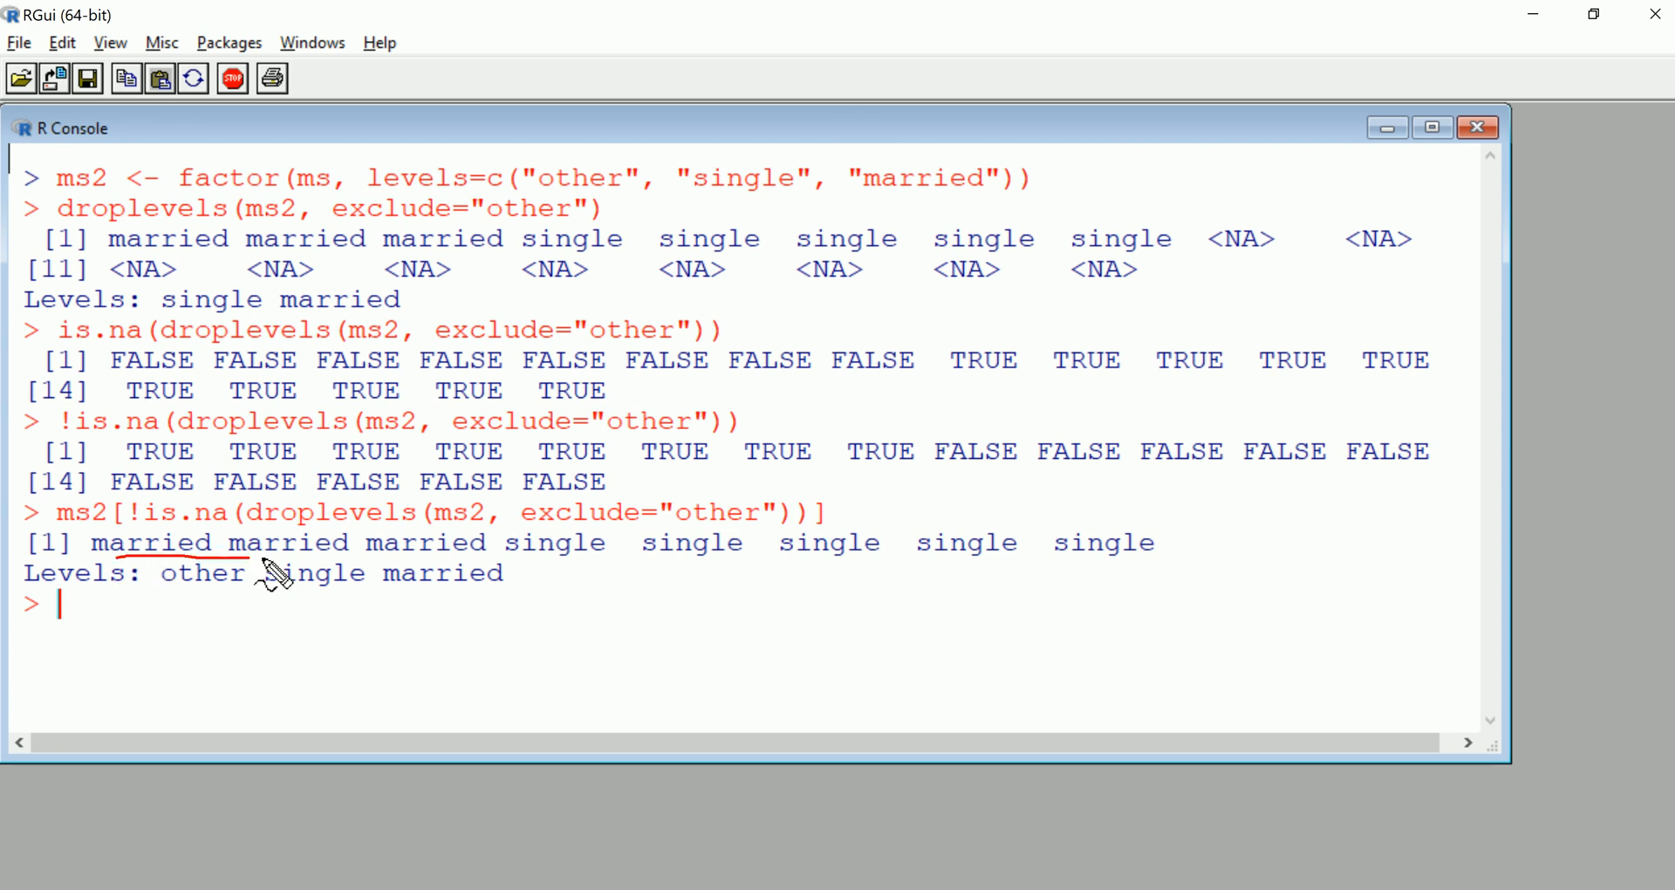
pyautogui.moveTo(224, 556); pyautogui.dragTo(1165, 561)
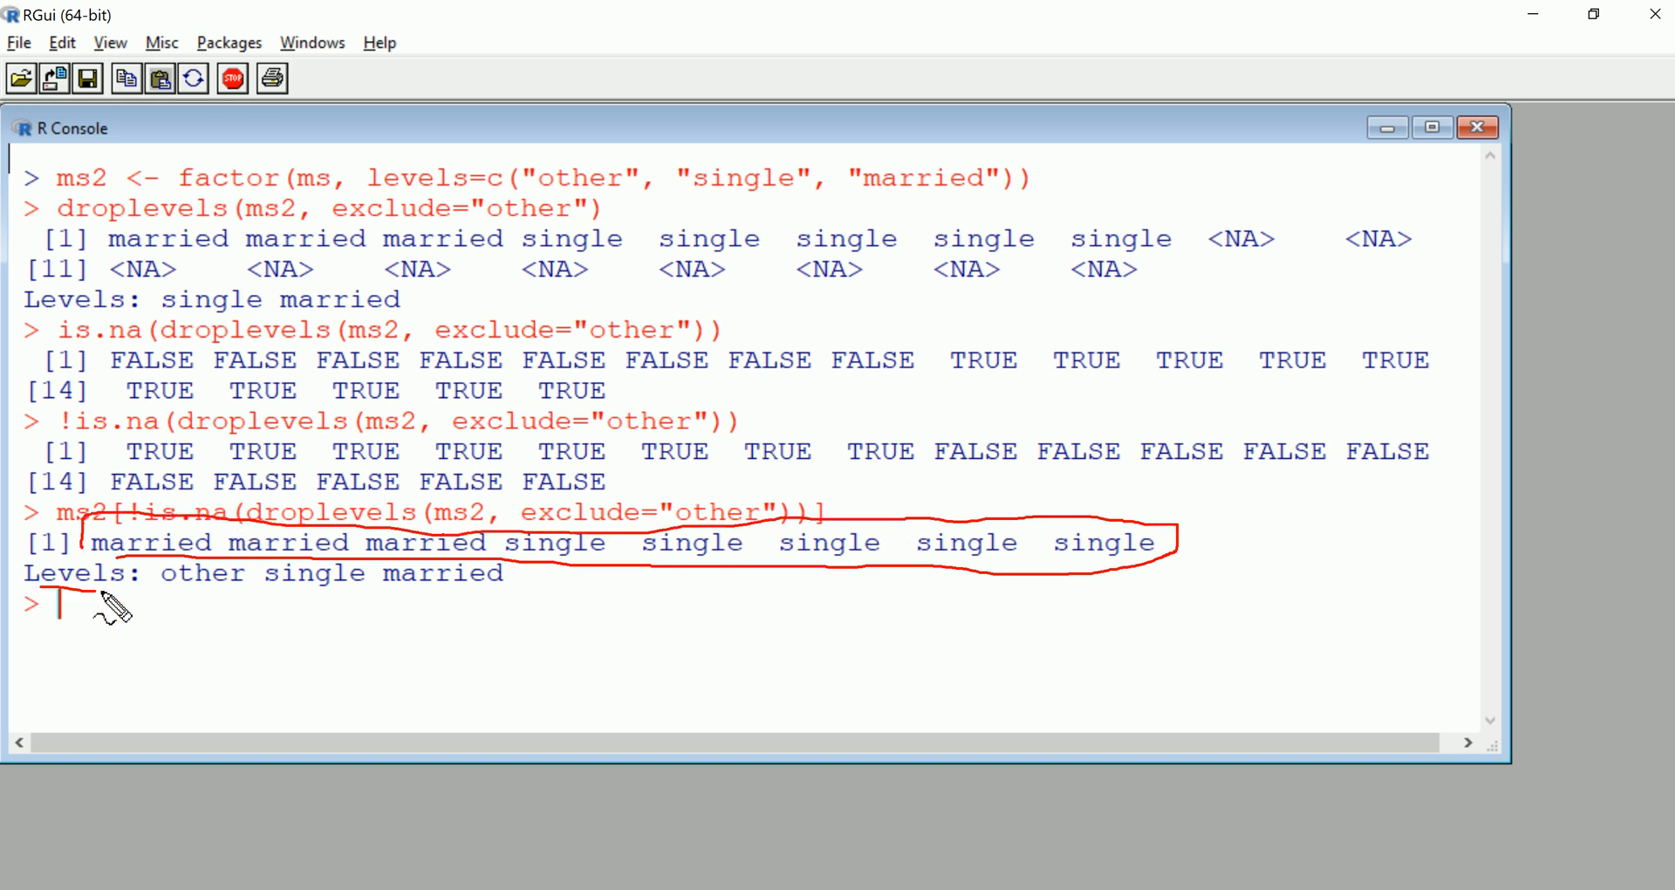
pyautogui.moveTo(278, 620)
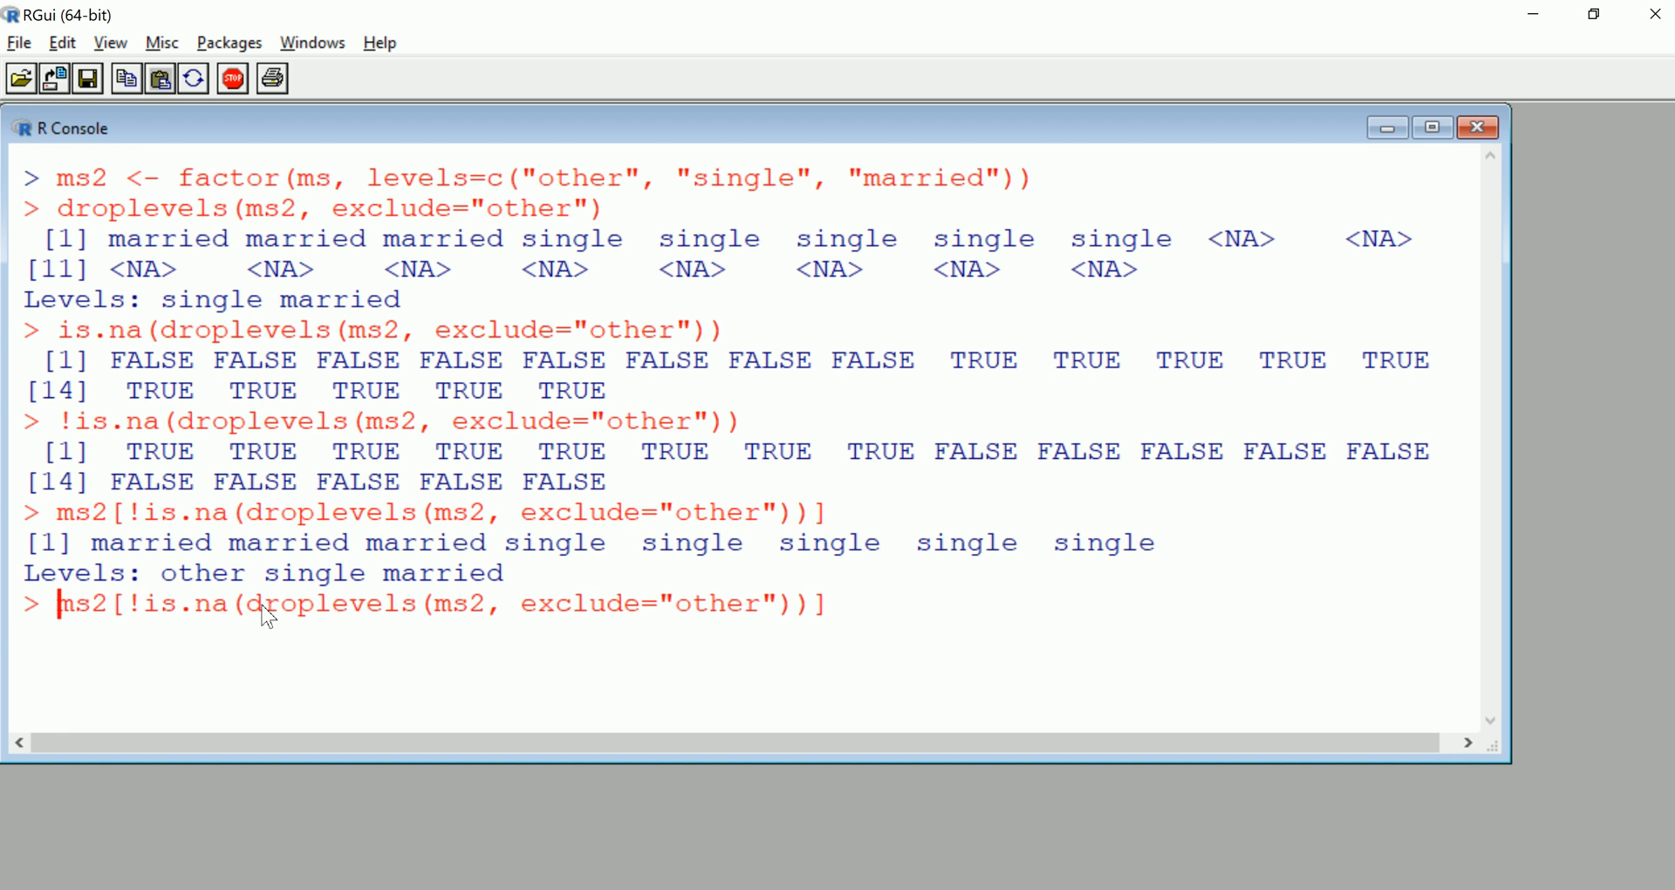
# Save the non-missing subset of ms2 as ms3
pyautogui.write('ms')
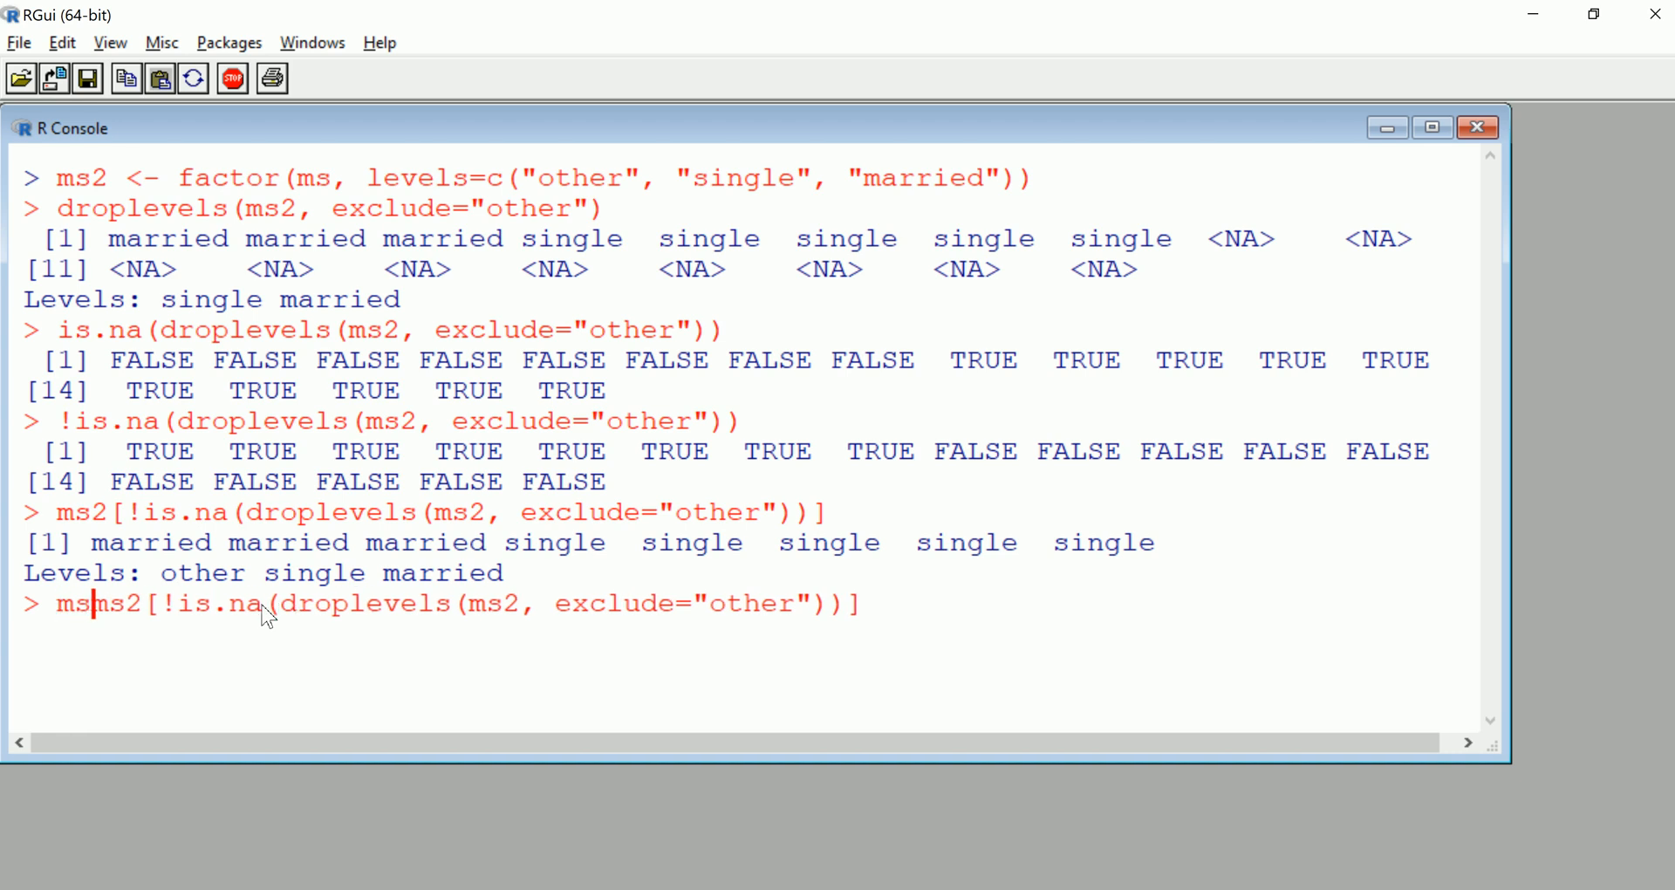
pyautogui.write('ms3 <-')
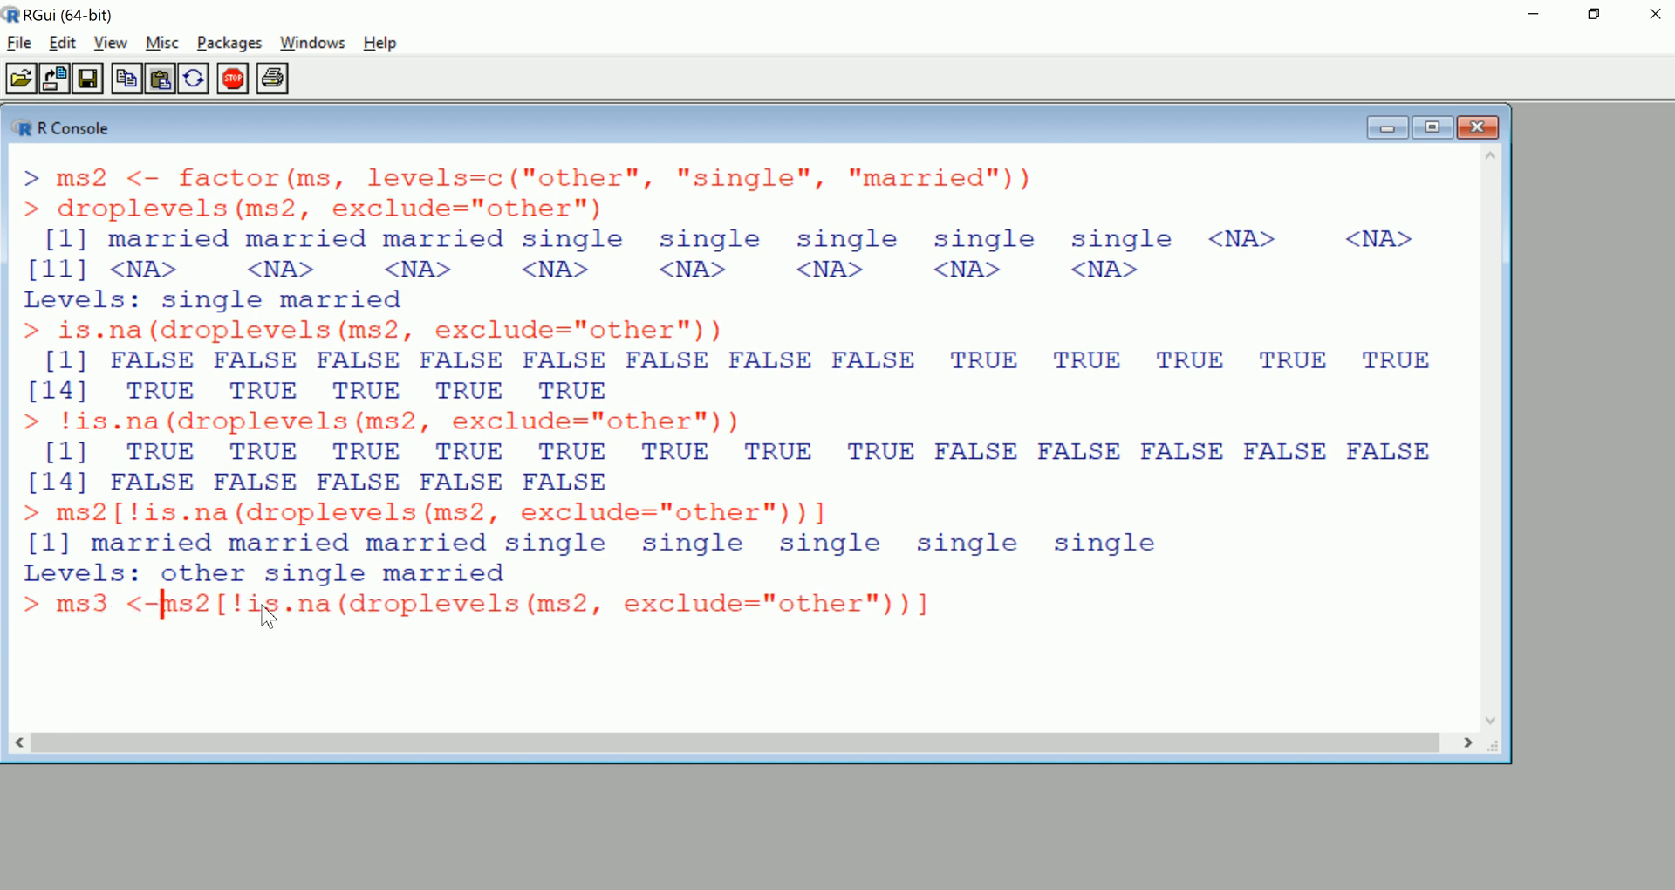
pyautogui.write('ms3')
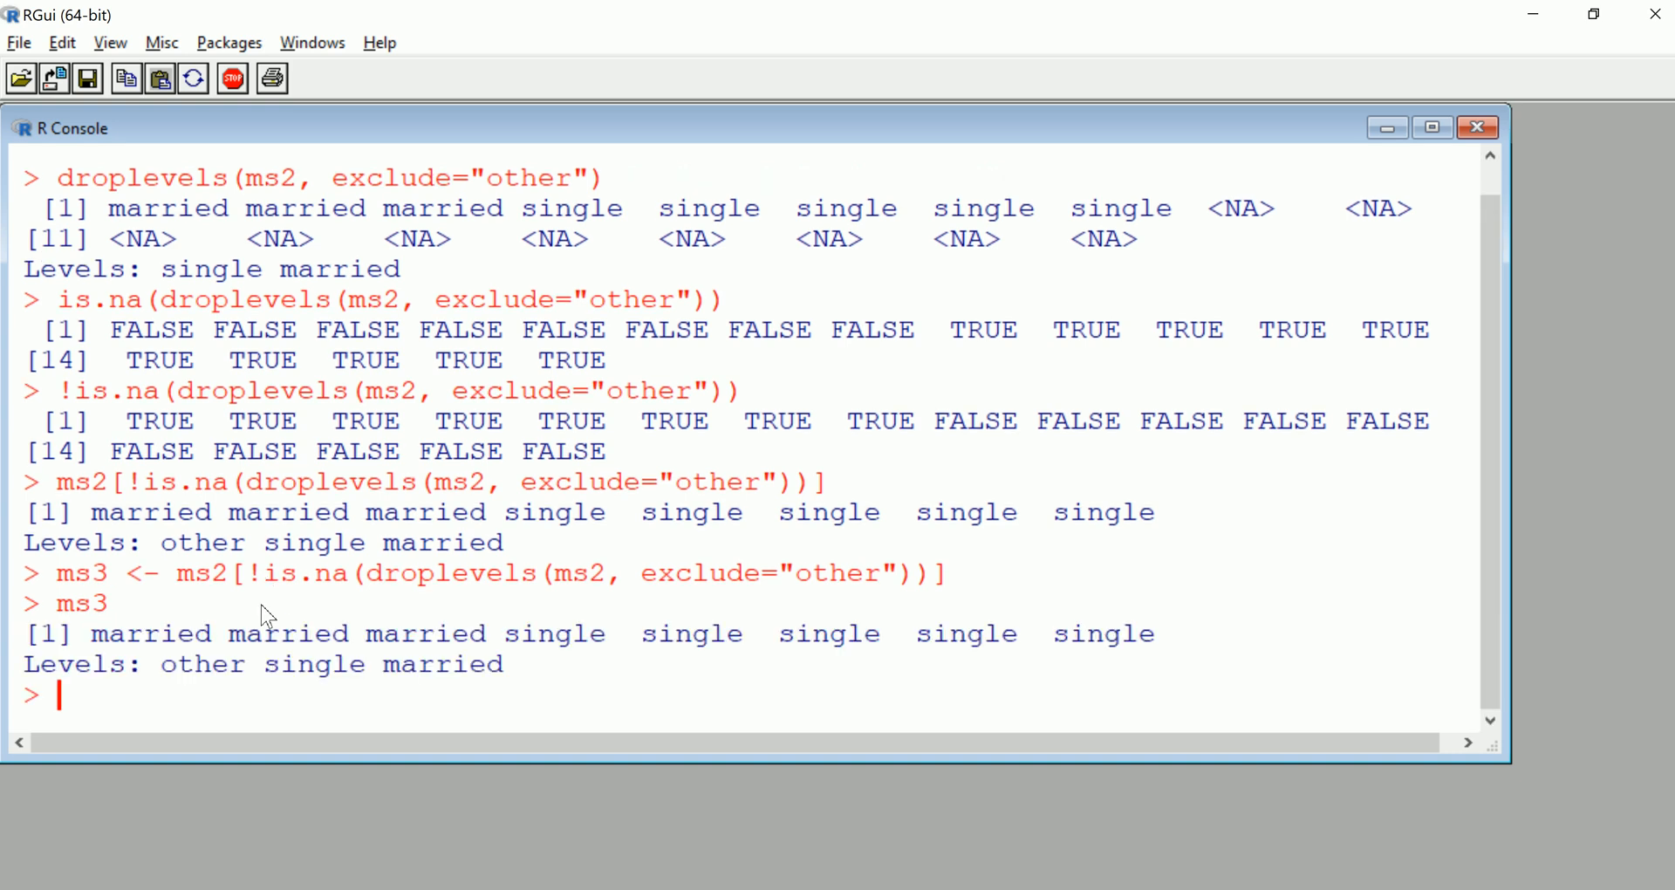
# Apply droplevels(ms3, exclude="other") to ms3 and print it with levels single, married
pyautogui.write('dro')
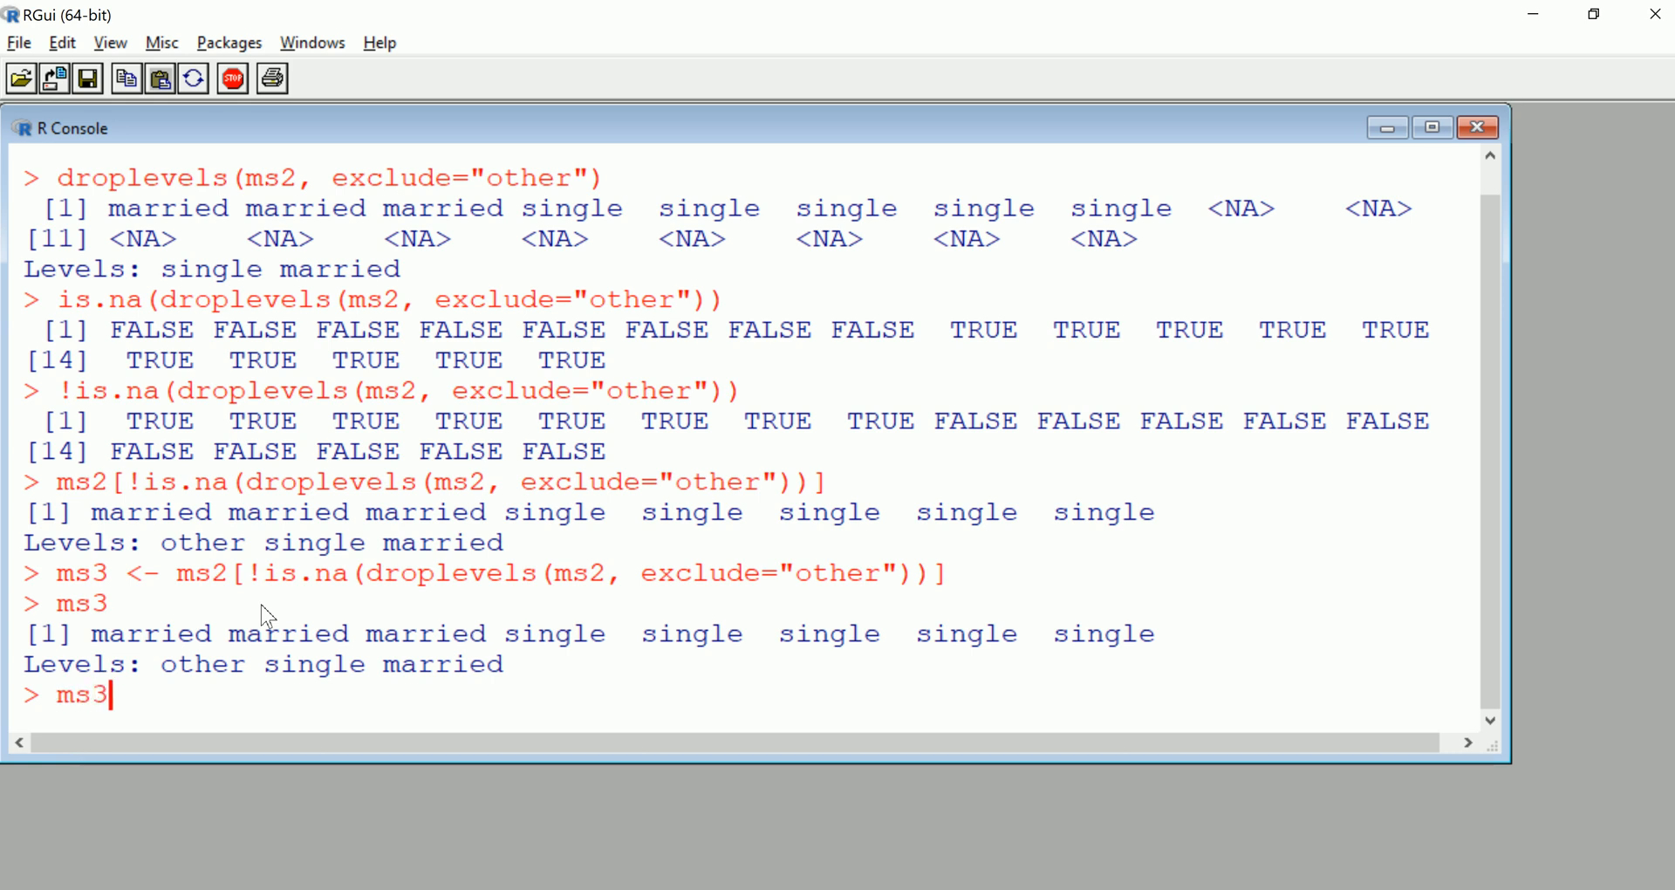
pyautogui.write(',-')
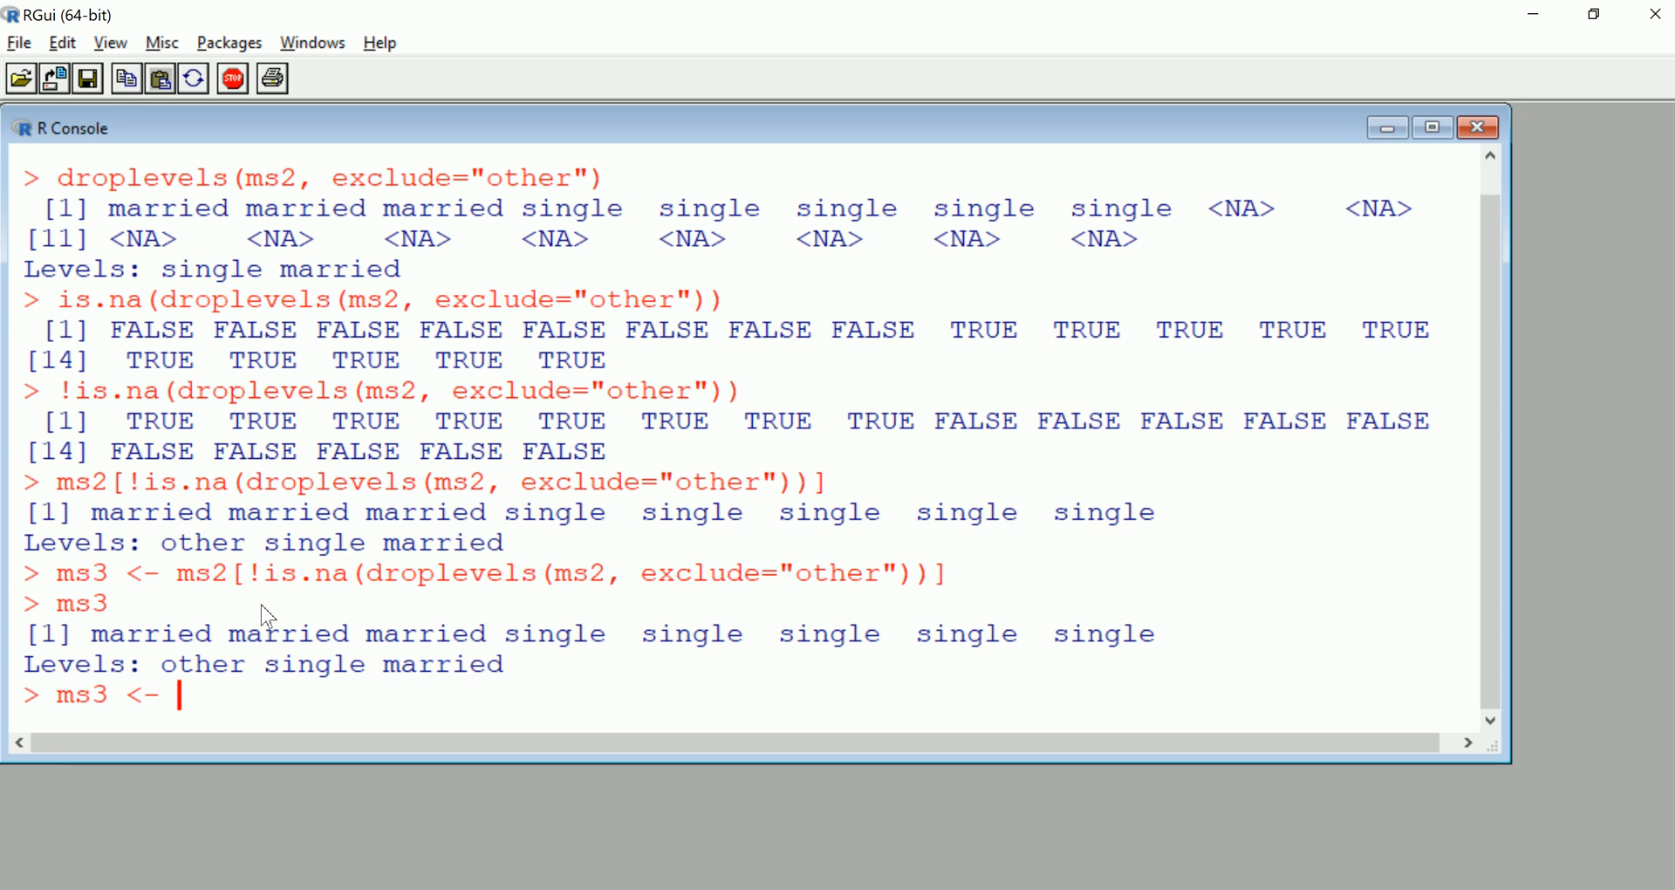
pyautogui.write('droplevels')
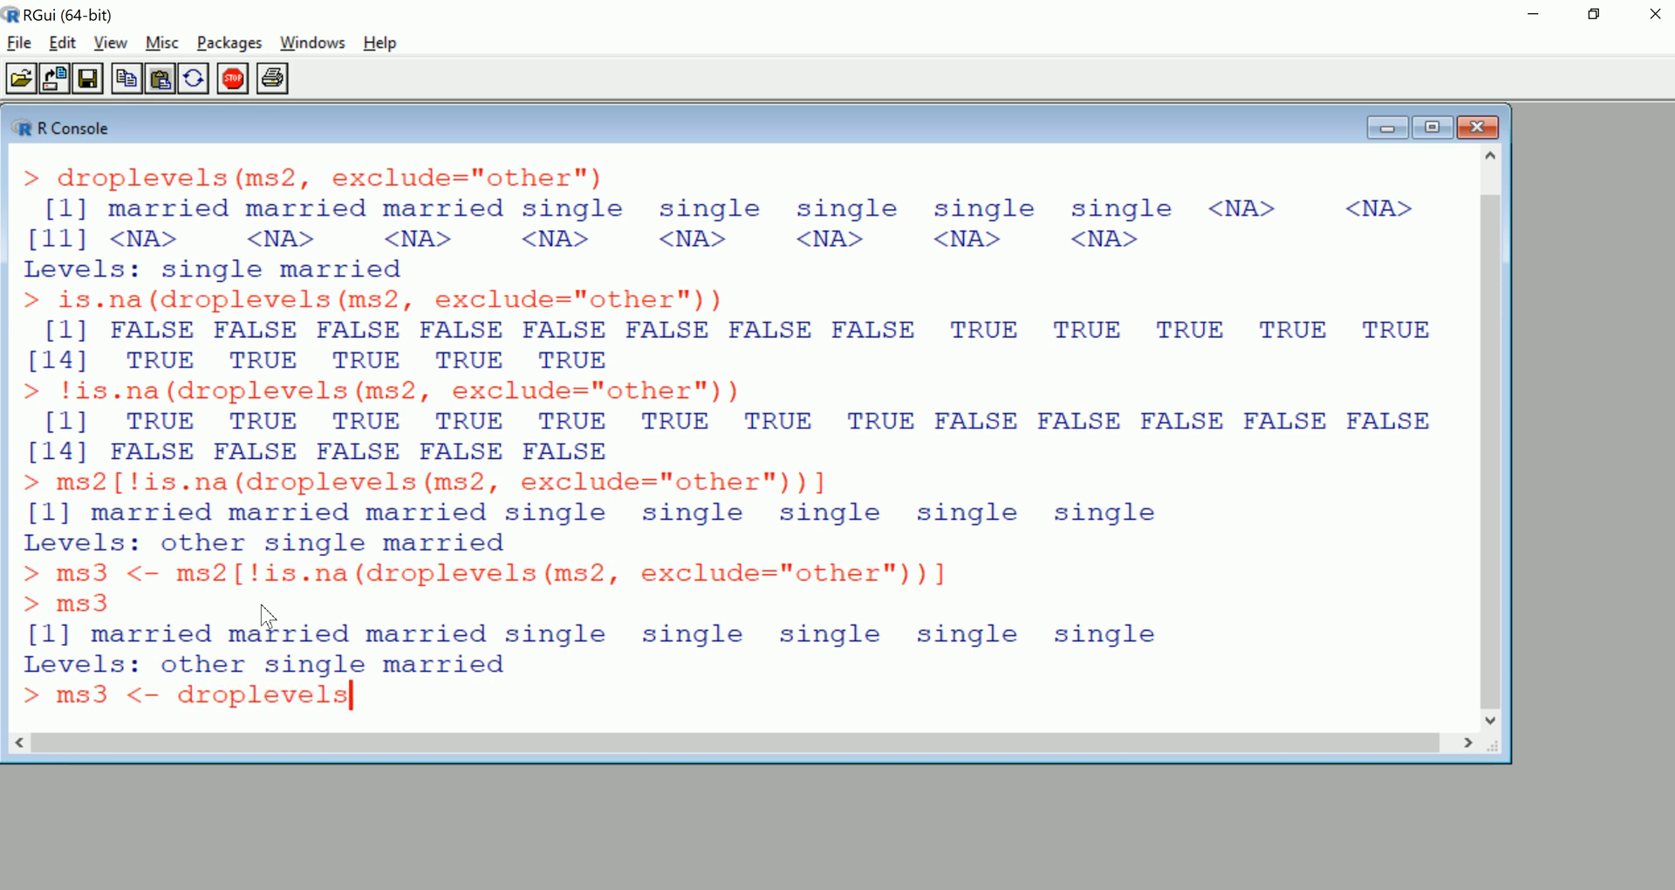
pyautogui.write('(ms')
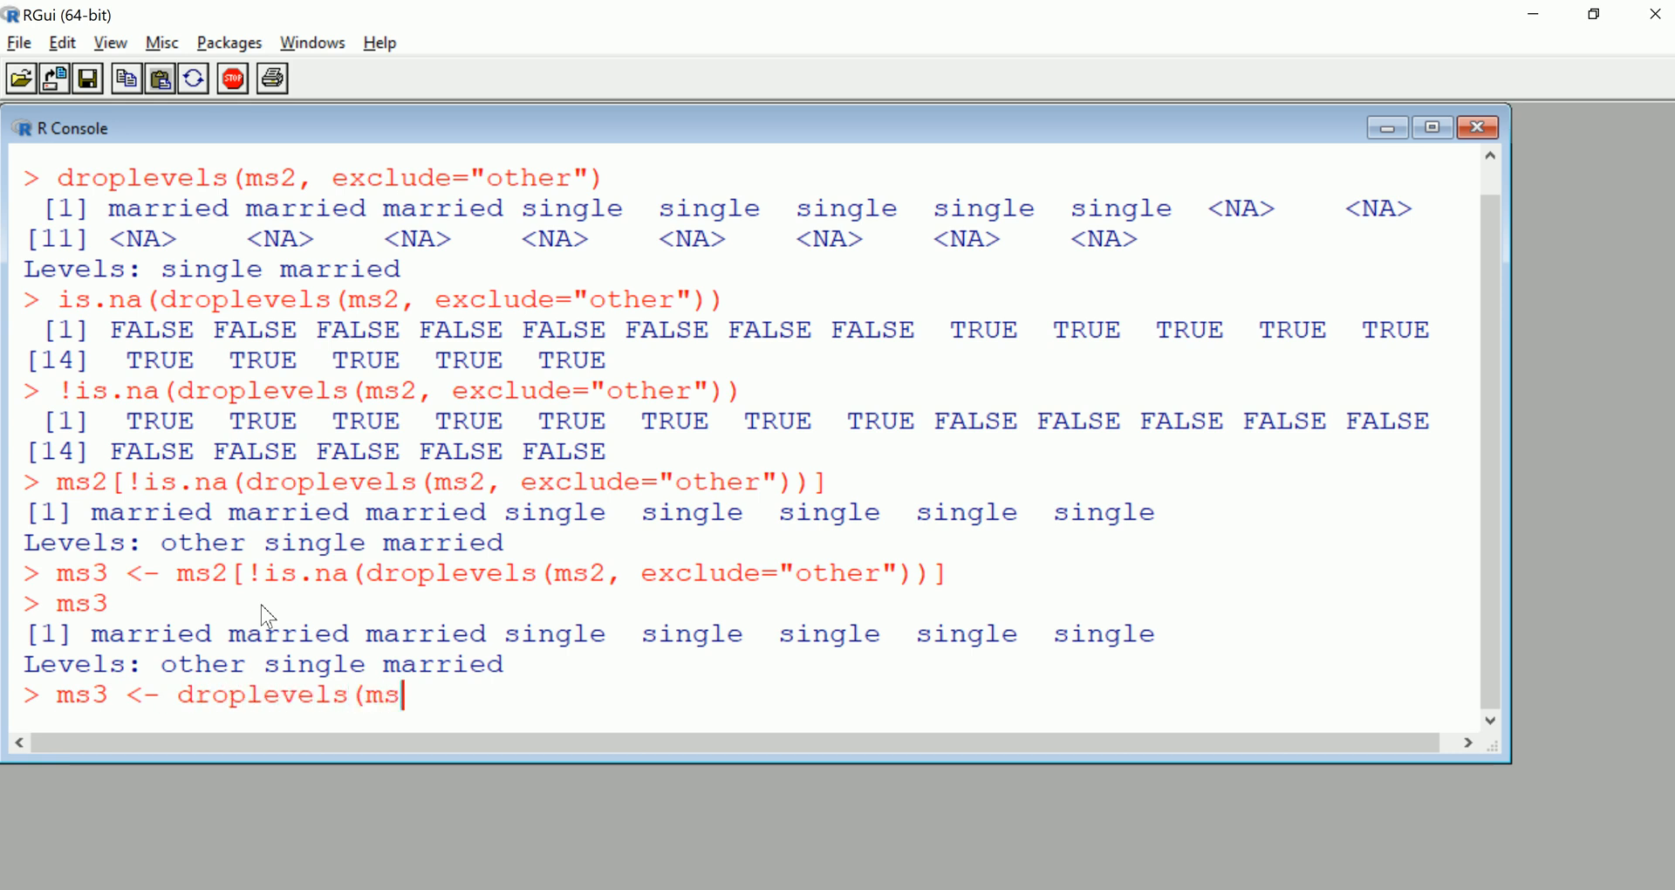
pyautogui.write('3, ex')
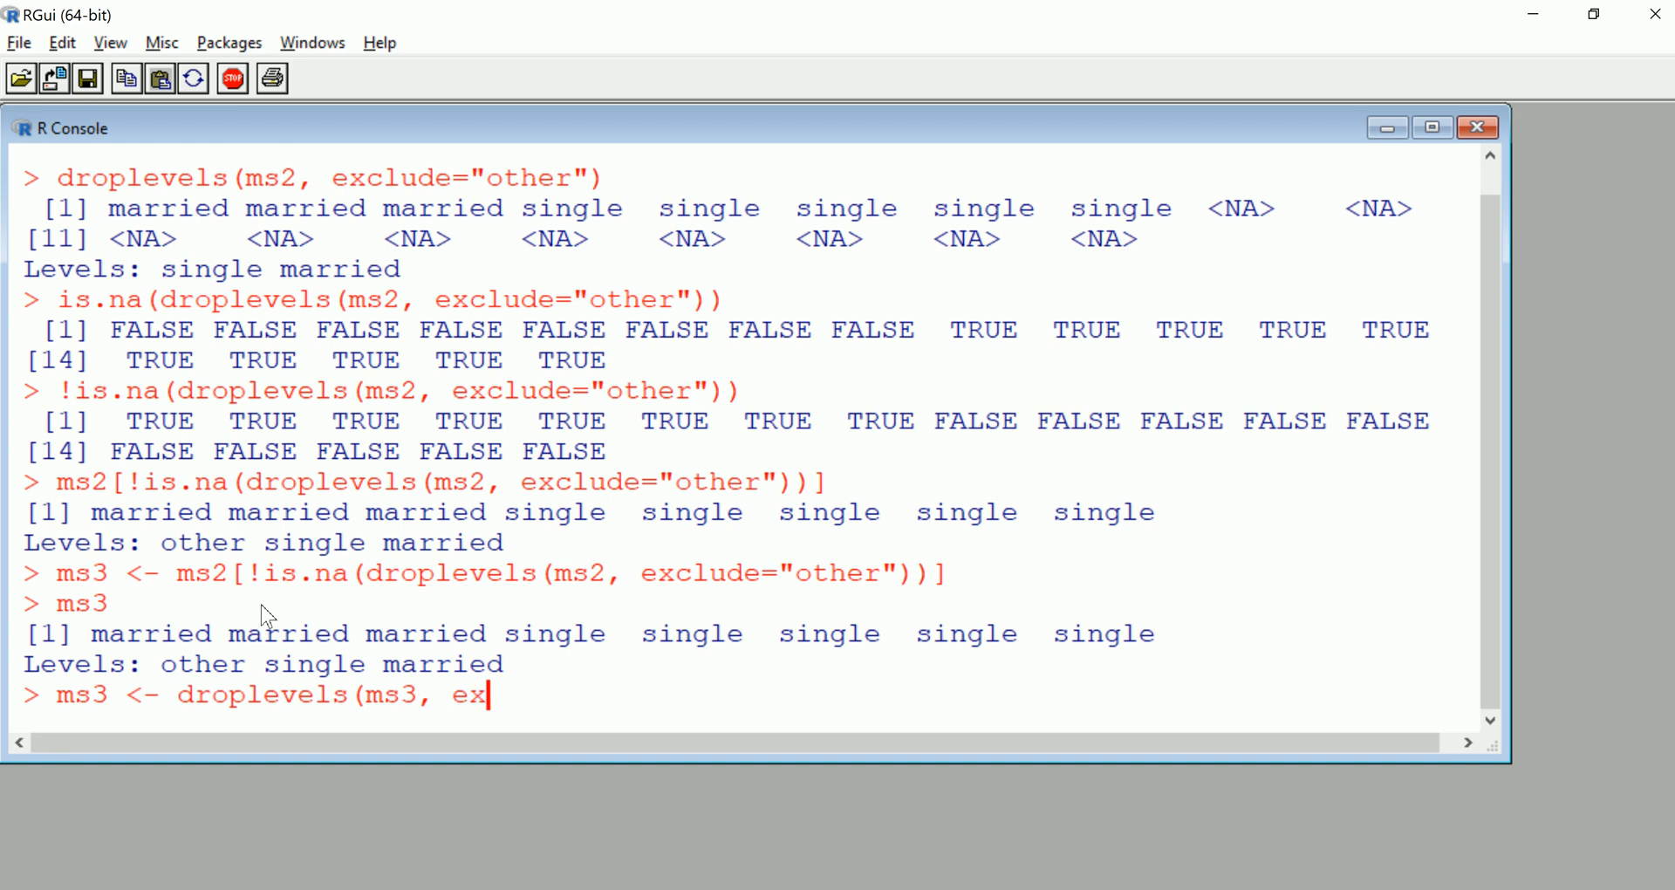
pyautogui.write('clude')
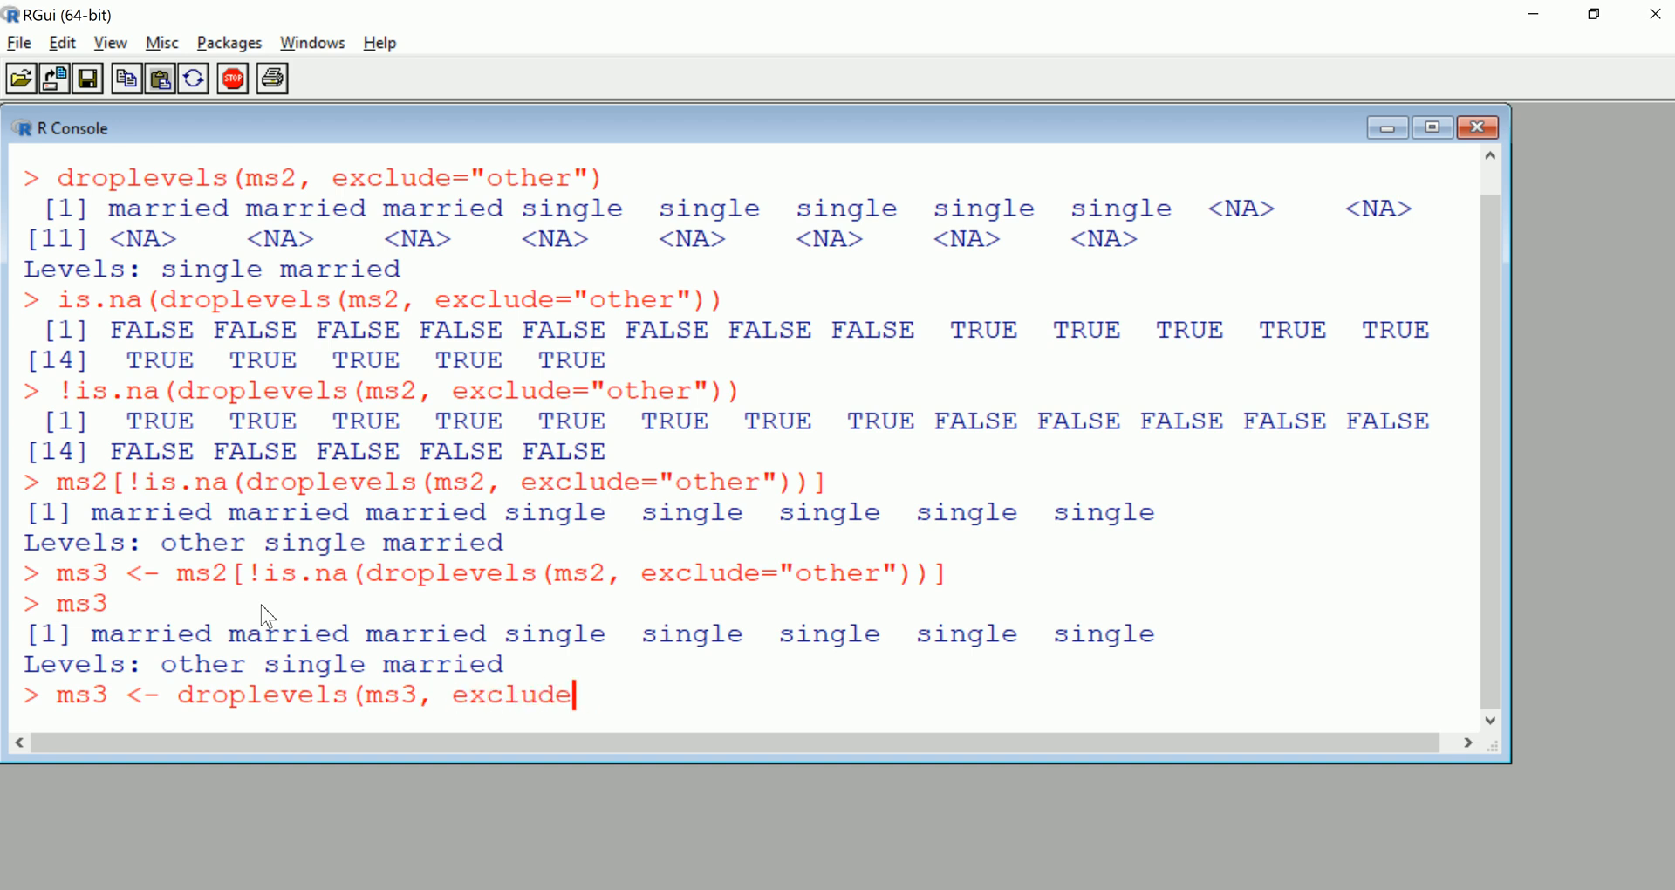
pyautogui.write('="other')
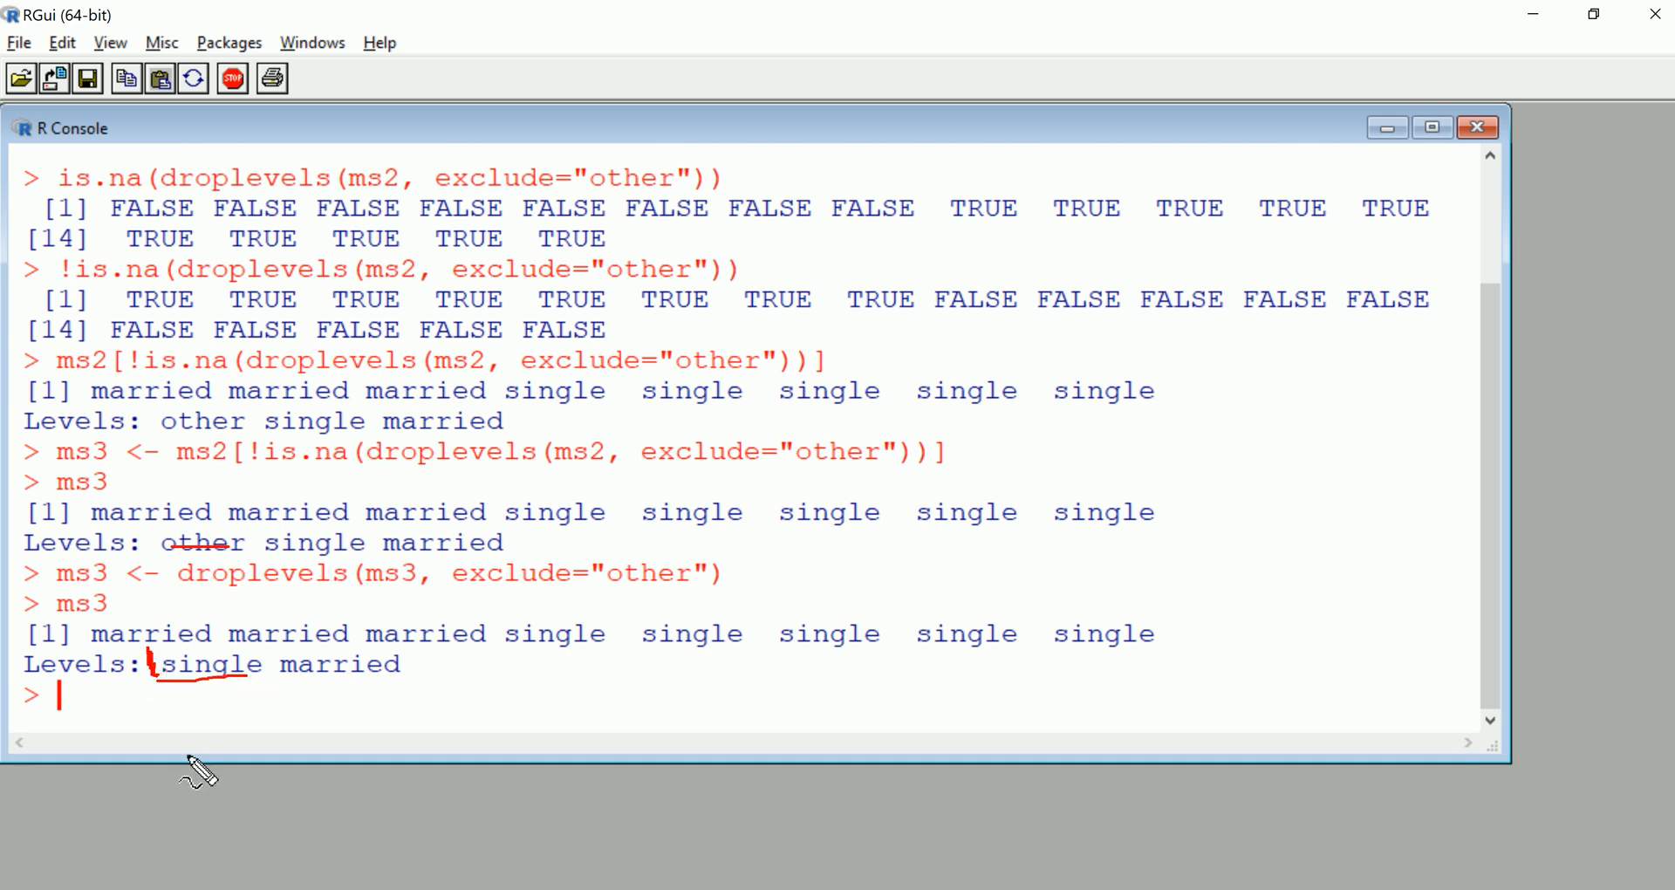
pyautogui.write('ms')
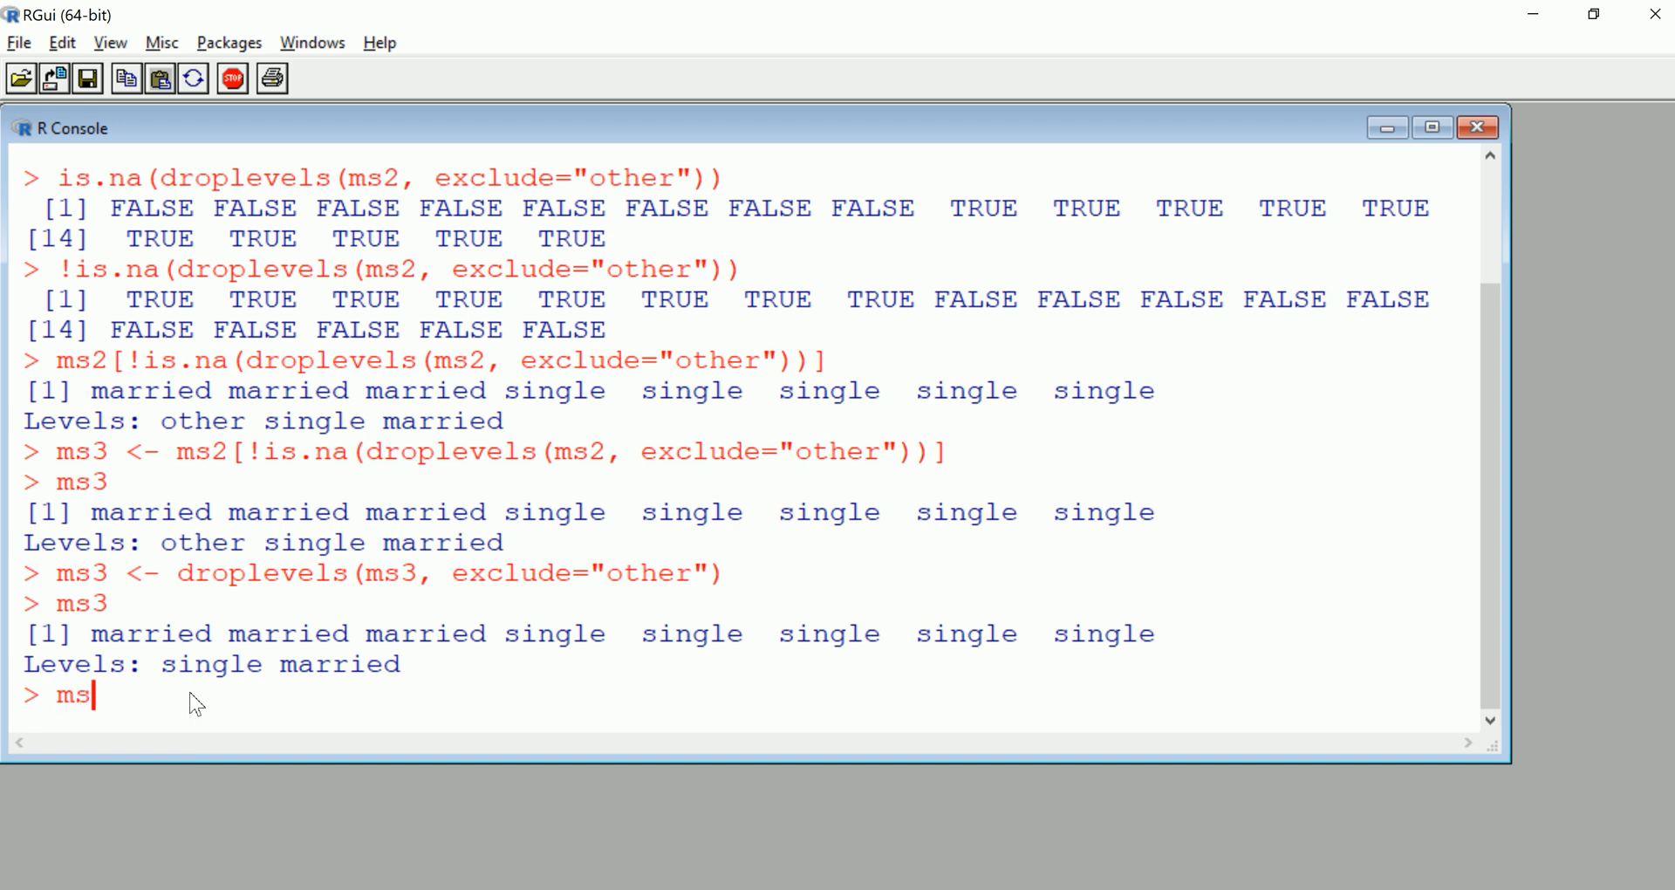